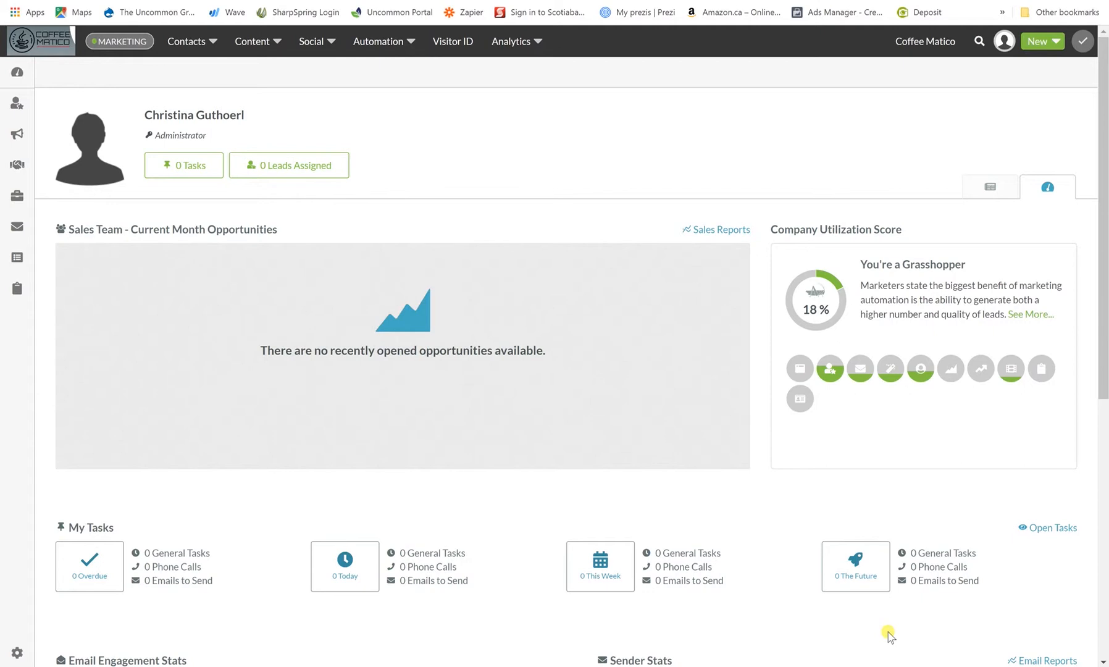
{"action": "mouse_move", "coordinate": [749, 153]}
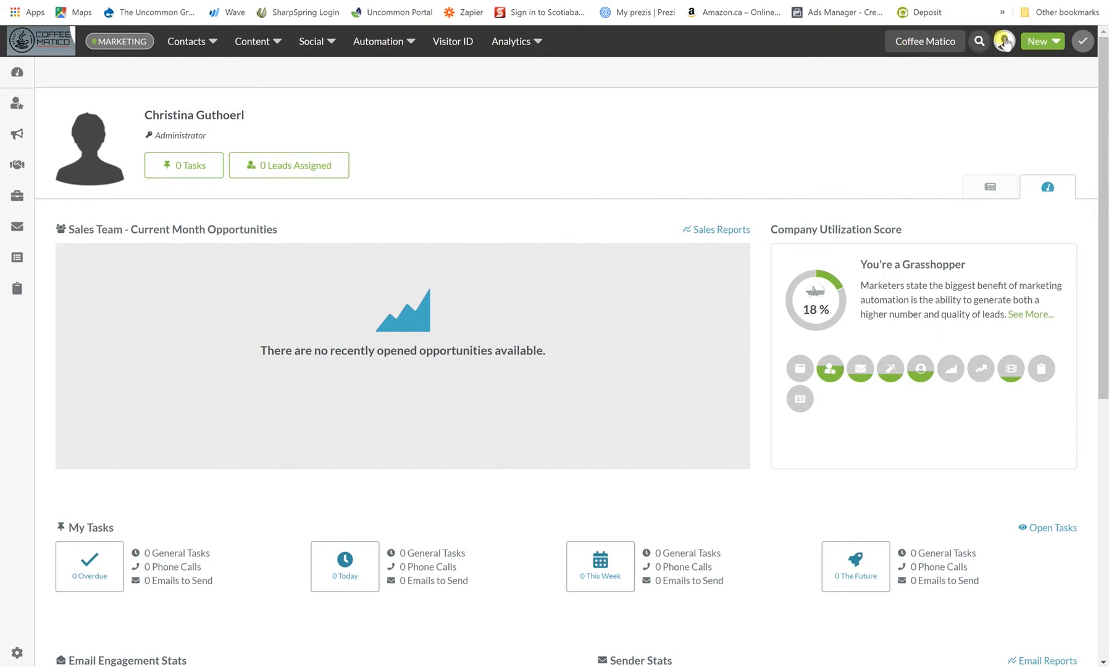
Step: Go to My Account settings from the profile avatar in the top bar
{"action": "left_click", "coordinate": [1003, 40]}
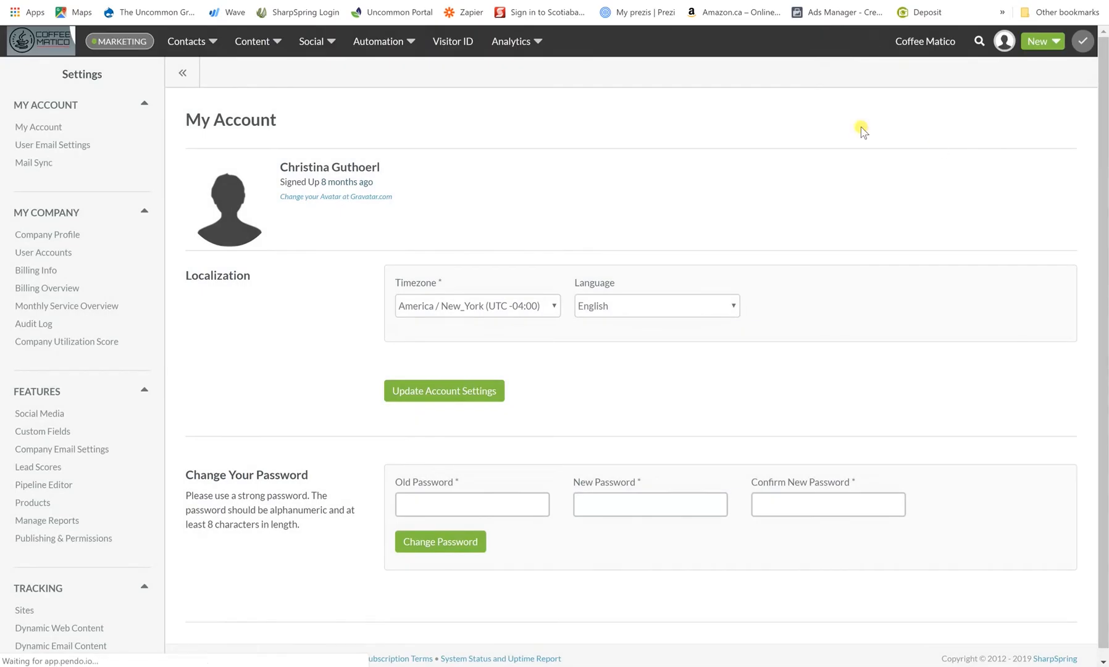
{"action": "mouse_move", "coordinate": [397, 215]}
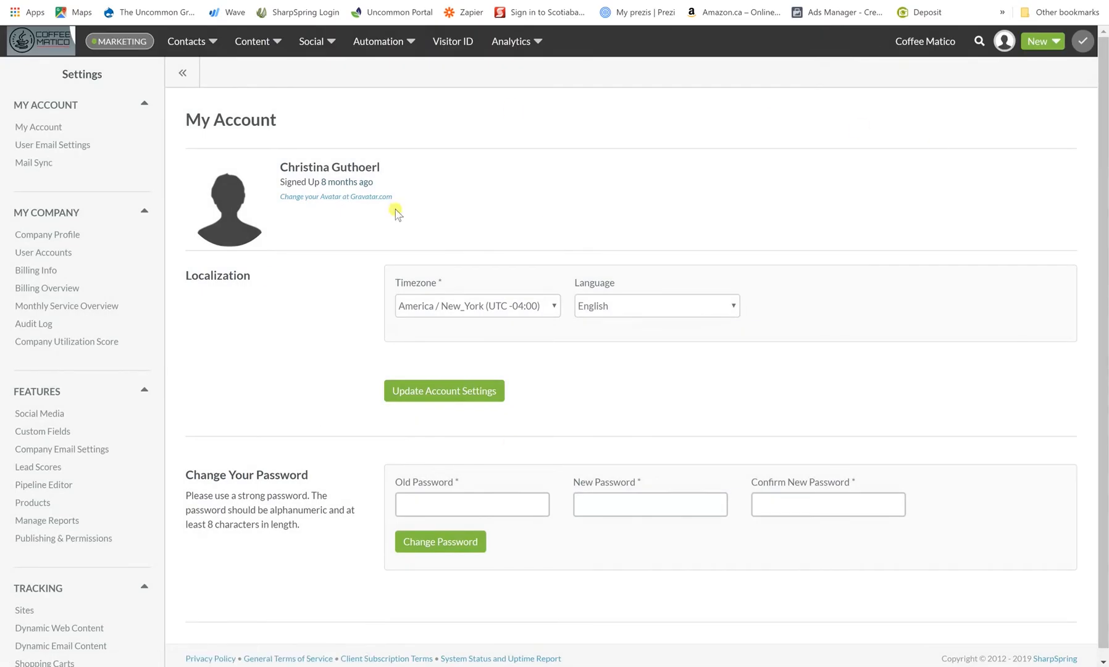
{"action": "mouse_move", "coordinate": [881, 247]}
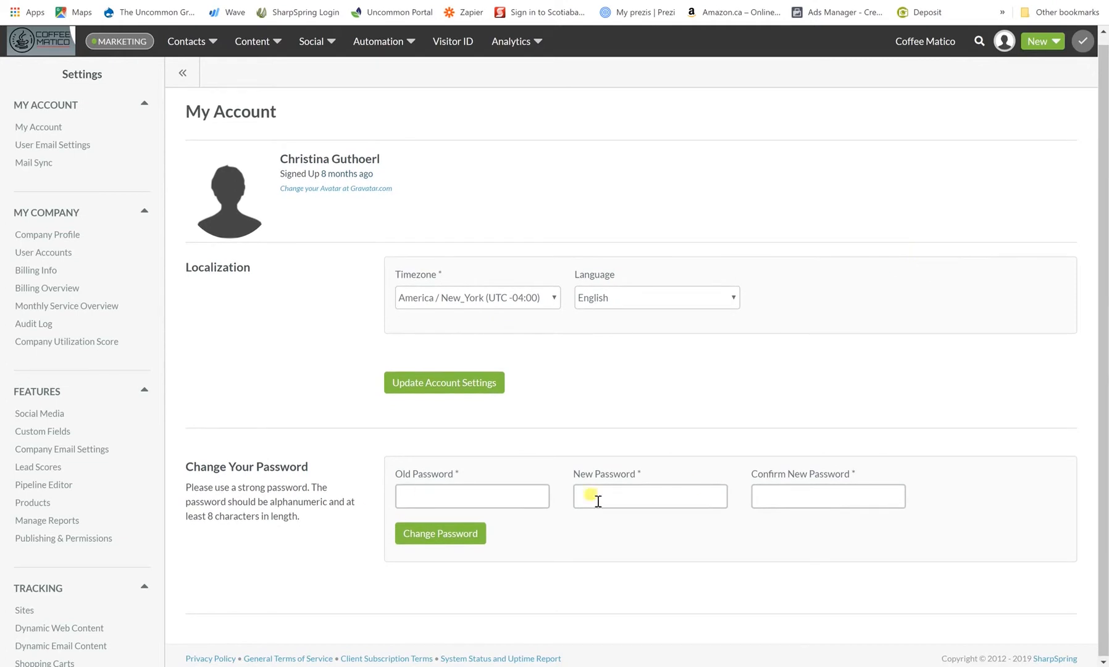
{"action": "mouse_move", "coordinate": [70, 75]}
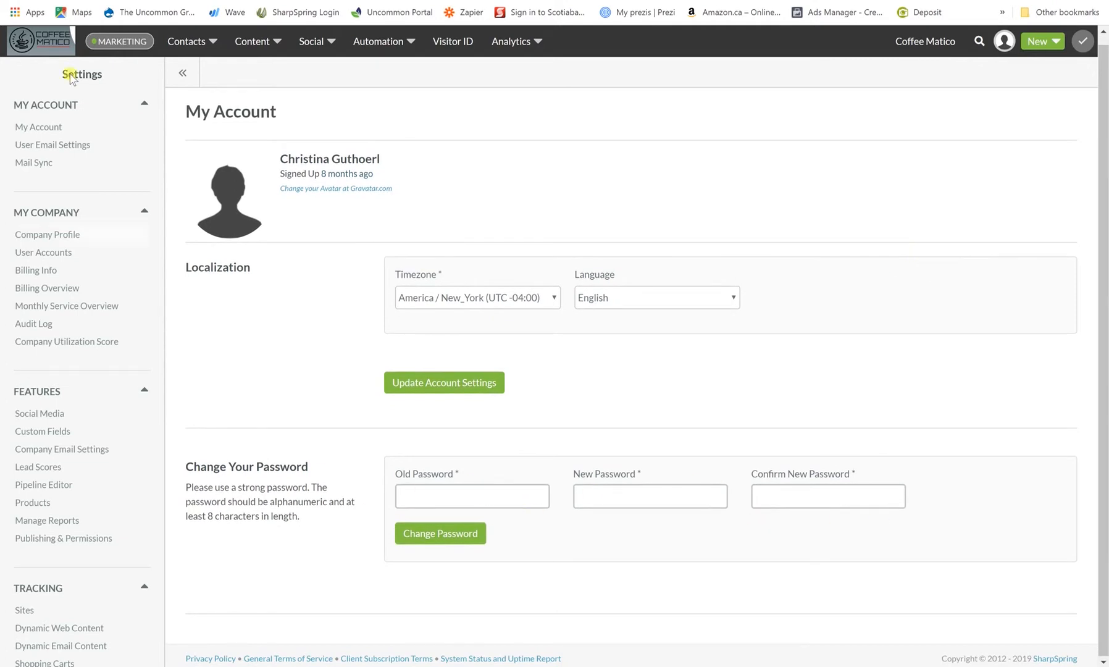
{"action": "mouse_move", "coordinate": [43, 252]}
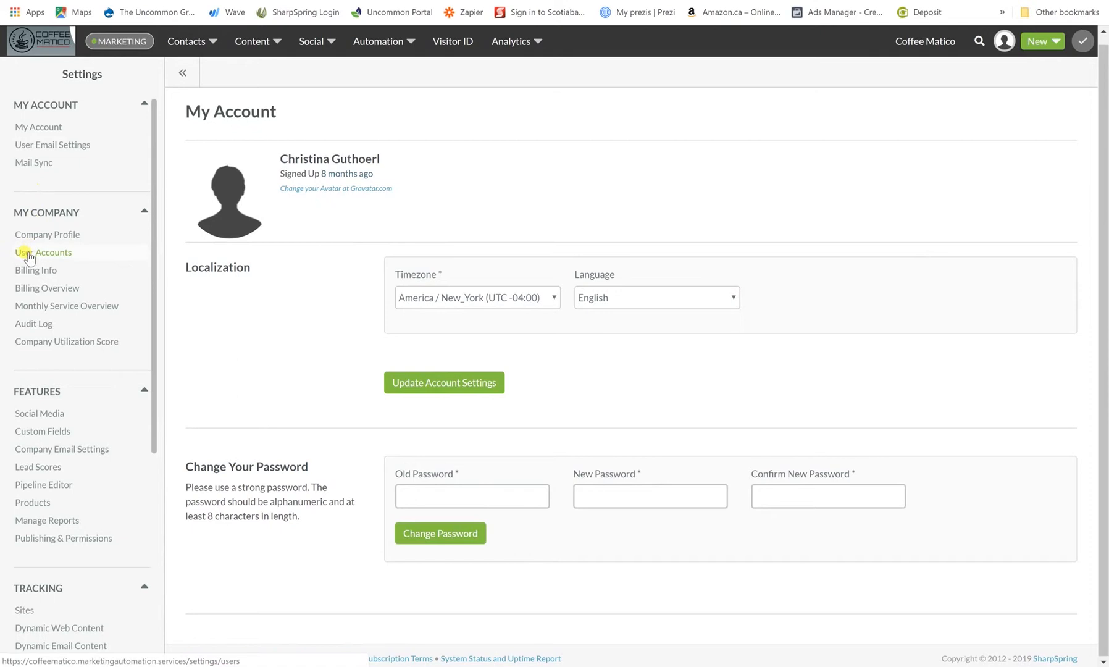
Step: Show the User Accounts list under My Company
{"action": "left_click", "coordinate": [45, 252]}
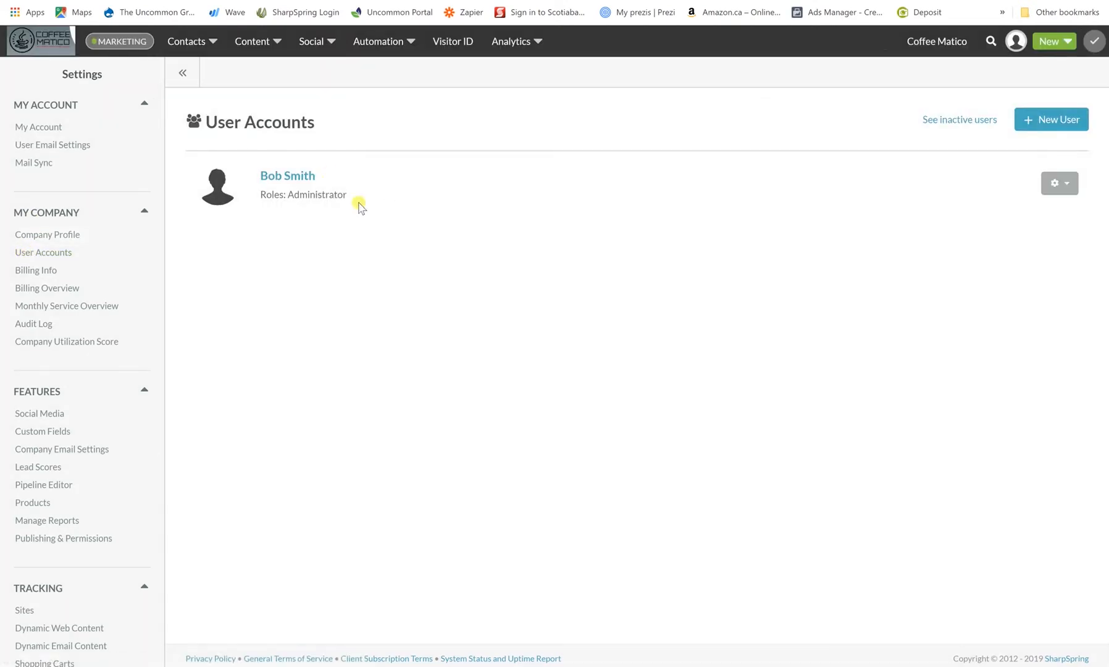
{"action": "mouse_move", "coordinate": [420, 196]}
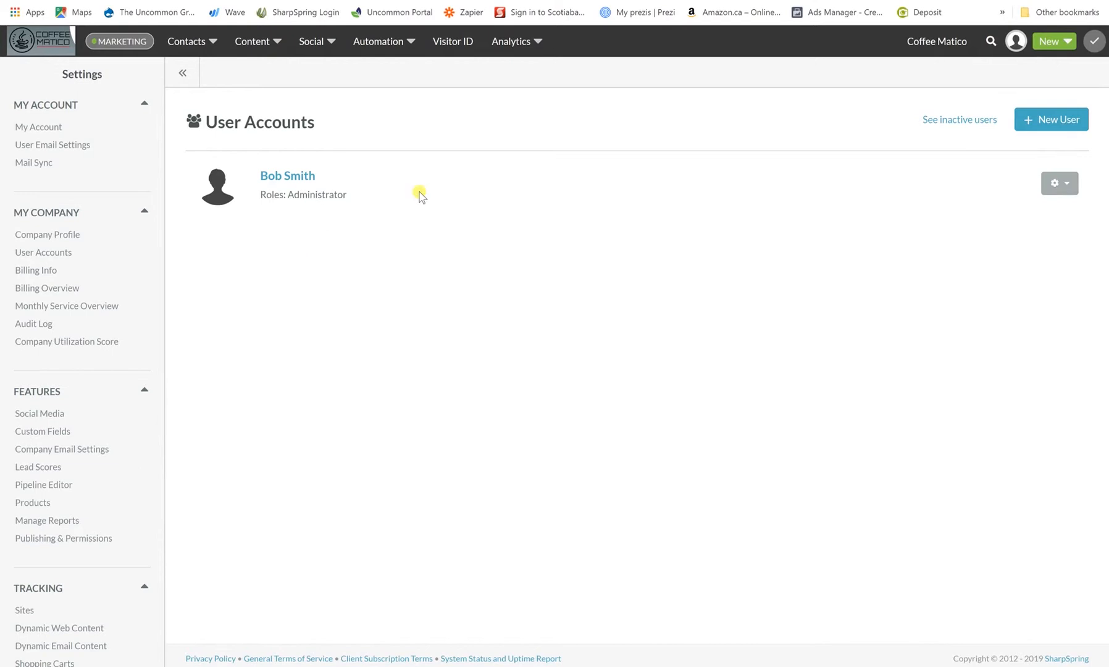
{"action": "mouse_move", "coordinate": [908, 210]}
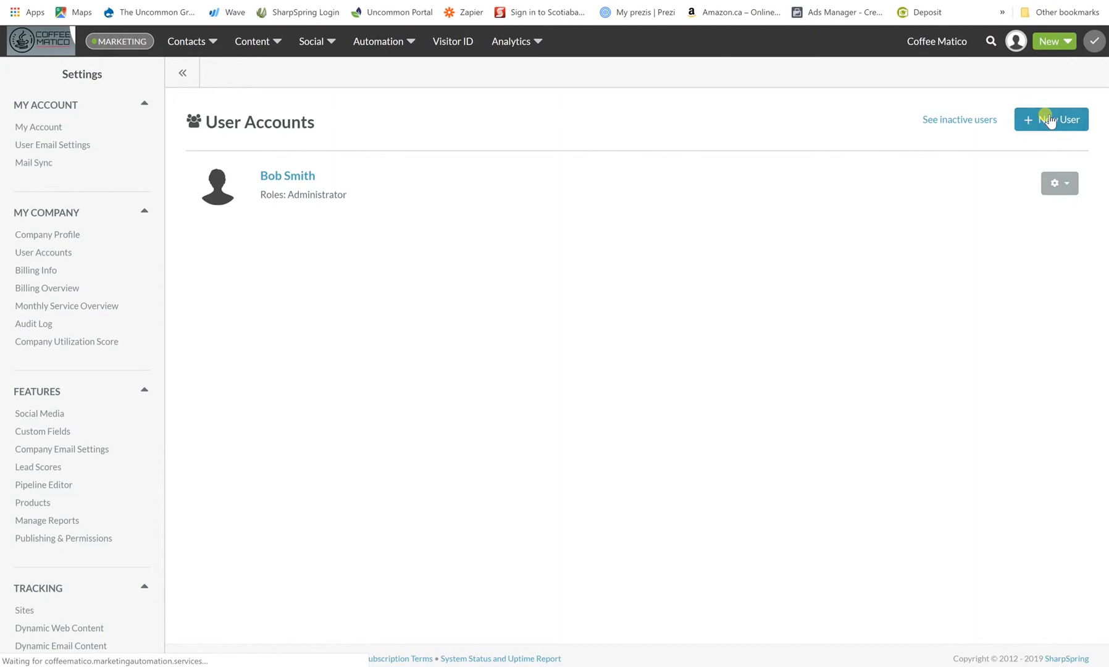
{"action": "left_click", "coordinate": [1051, 119]}
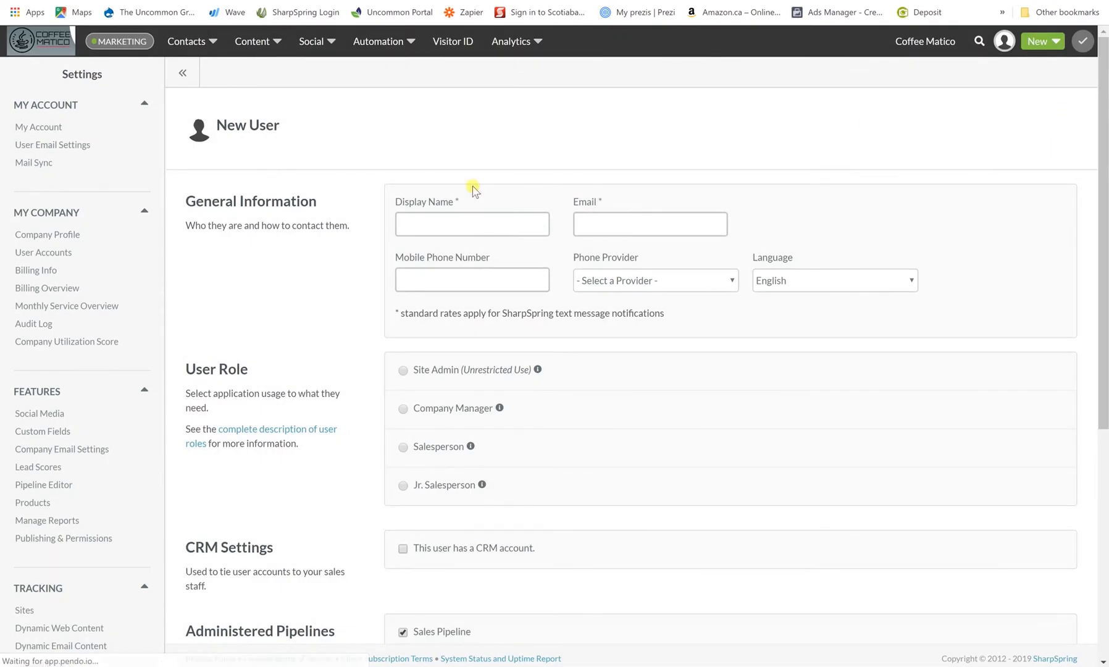
{"action": "left_click", "coordinate": [472, 225]}
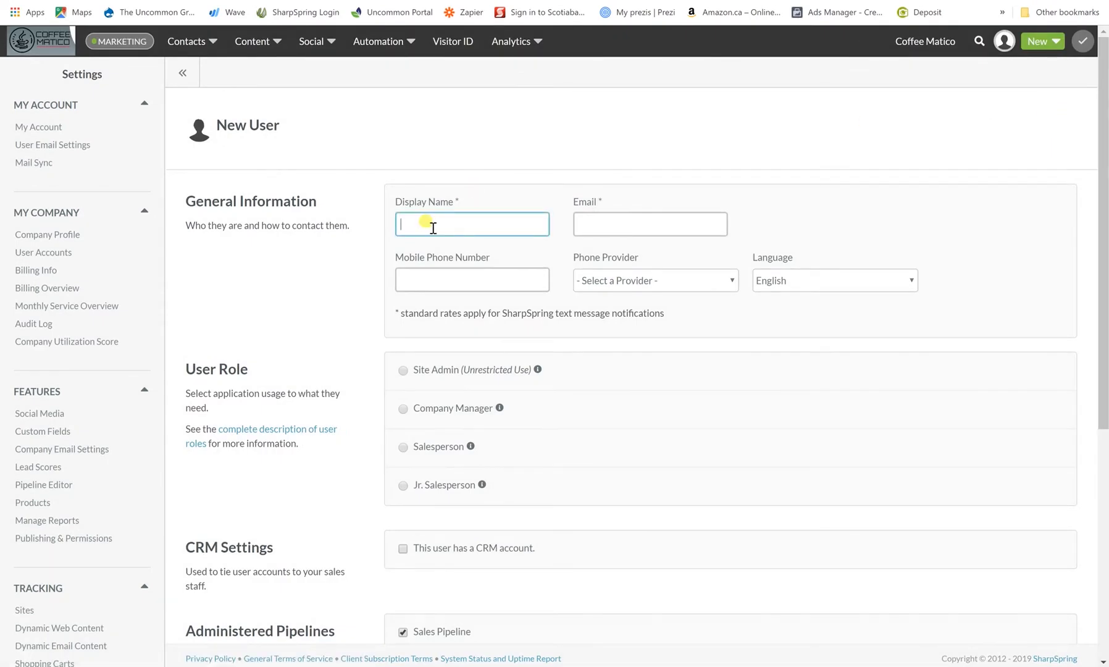
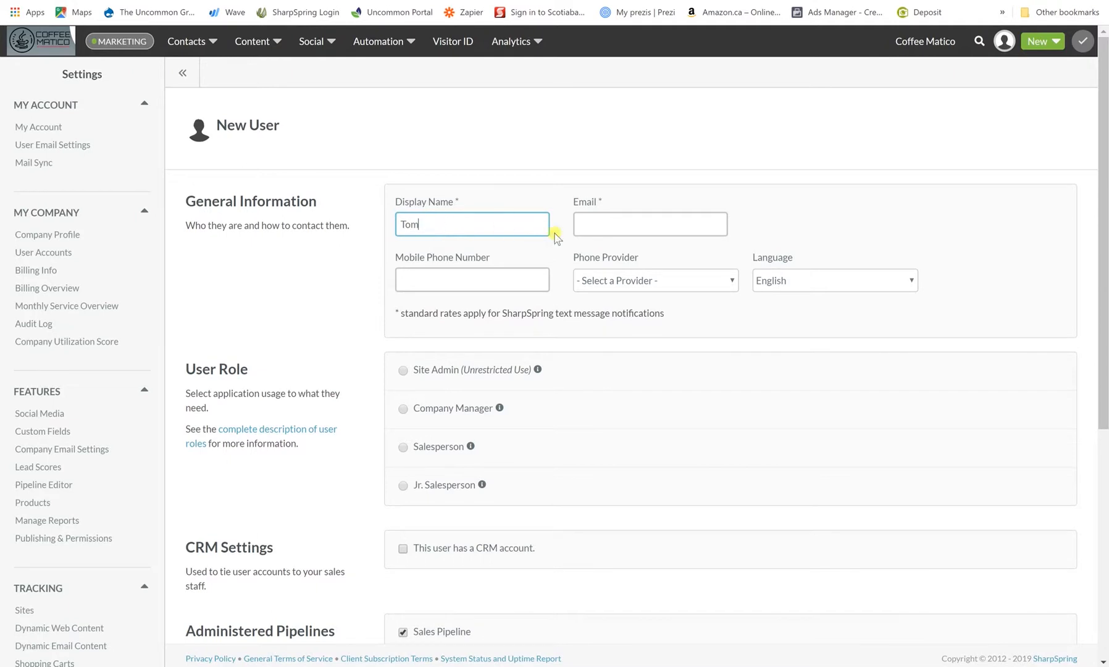
{"action": "mouse_move", "coordinate": [506, 225]}
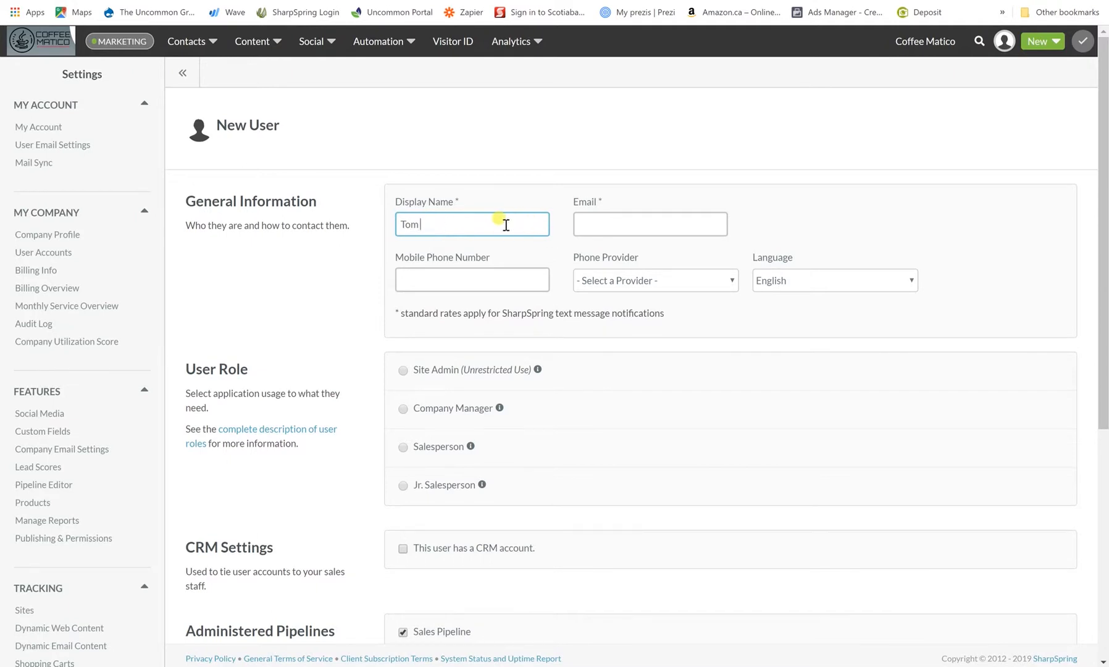
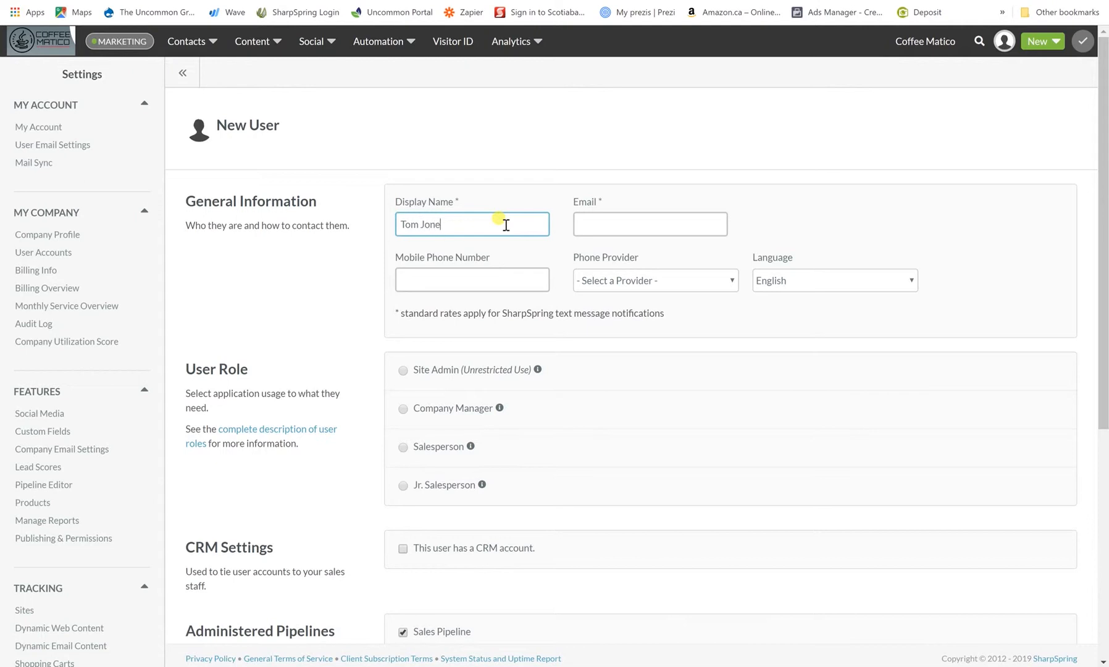
Step: Enter the new user's email address in the Email field
{"action": "left_click", "coordinate": [649, 223]}
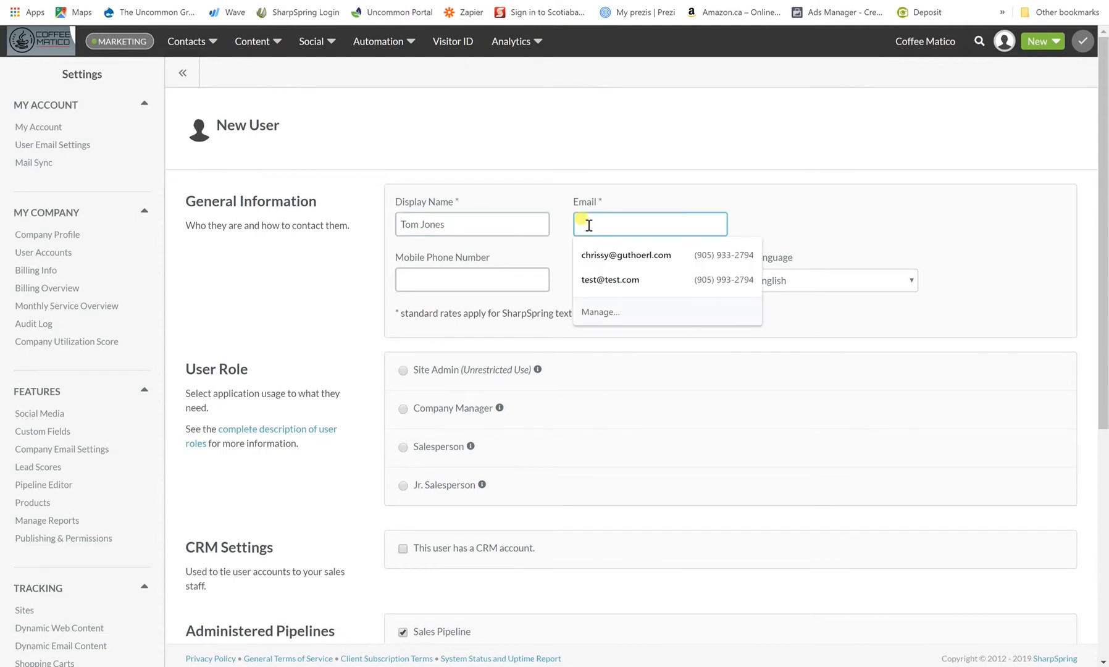
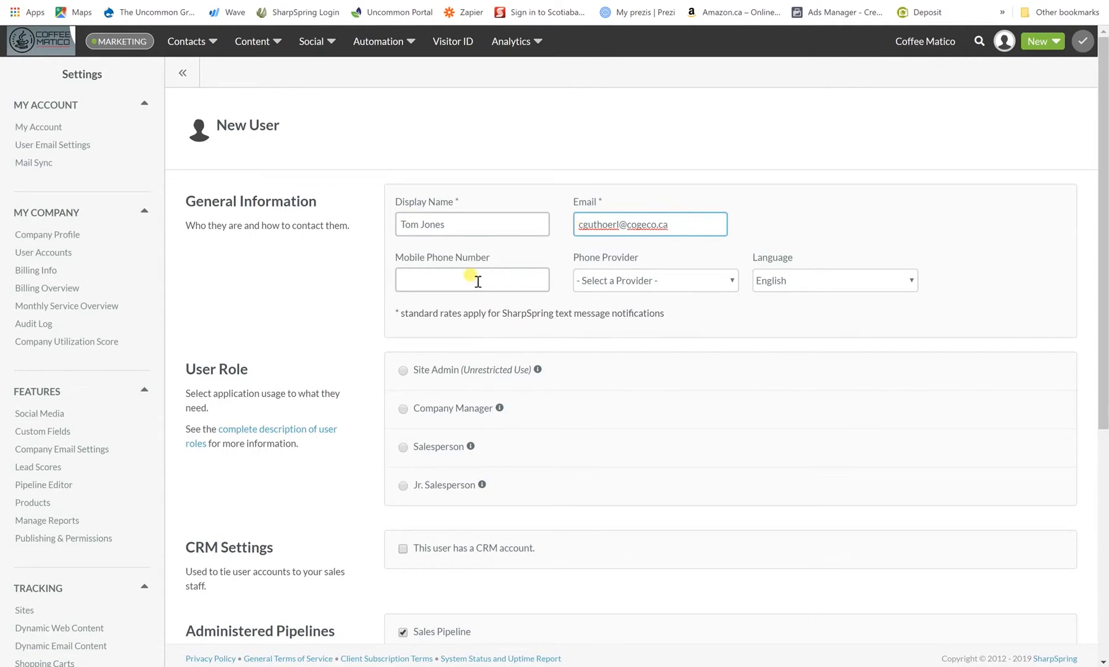
{"action": "left_click", "coordinate": [472, 279]}
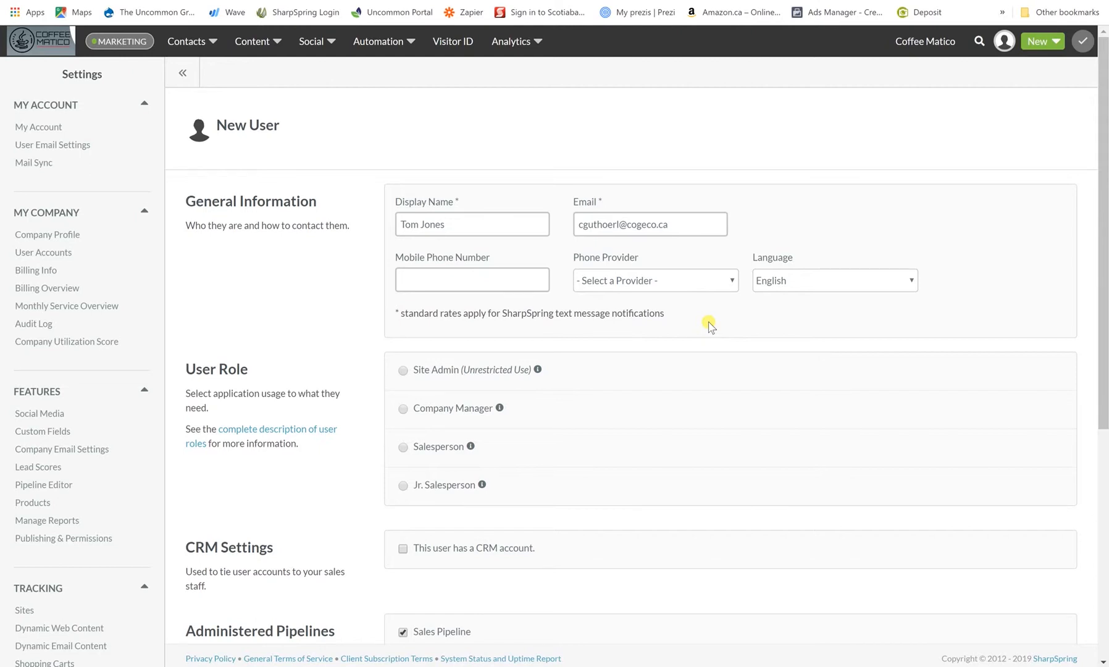
{"action": "mouse_move", "coordinate": [750, 301]}
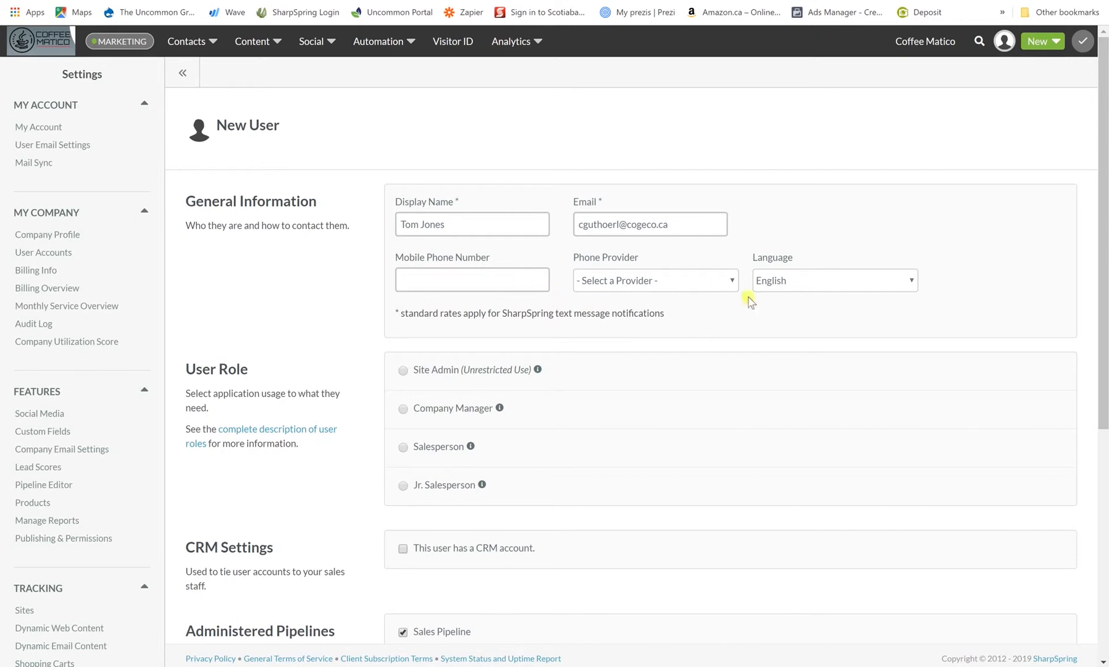
{"action": "left_click", "coordinate": [654, 279]}
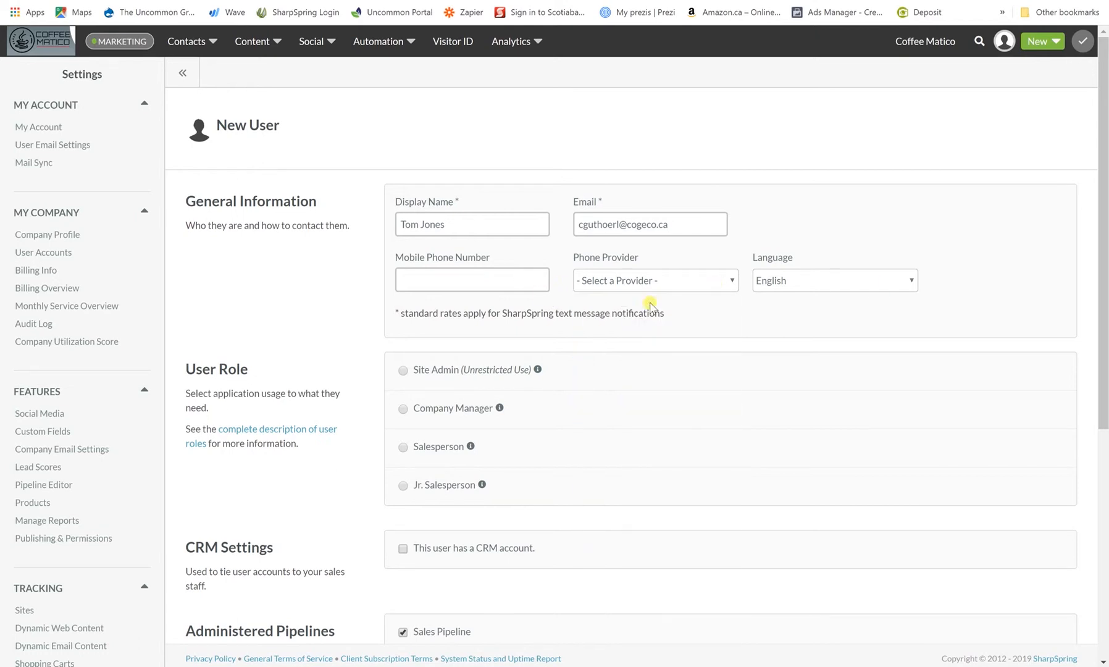
{"action": "scroll", "scroll_direction": "down", "scroll_amount": 3}
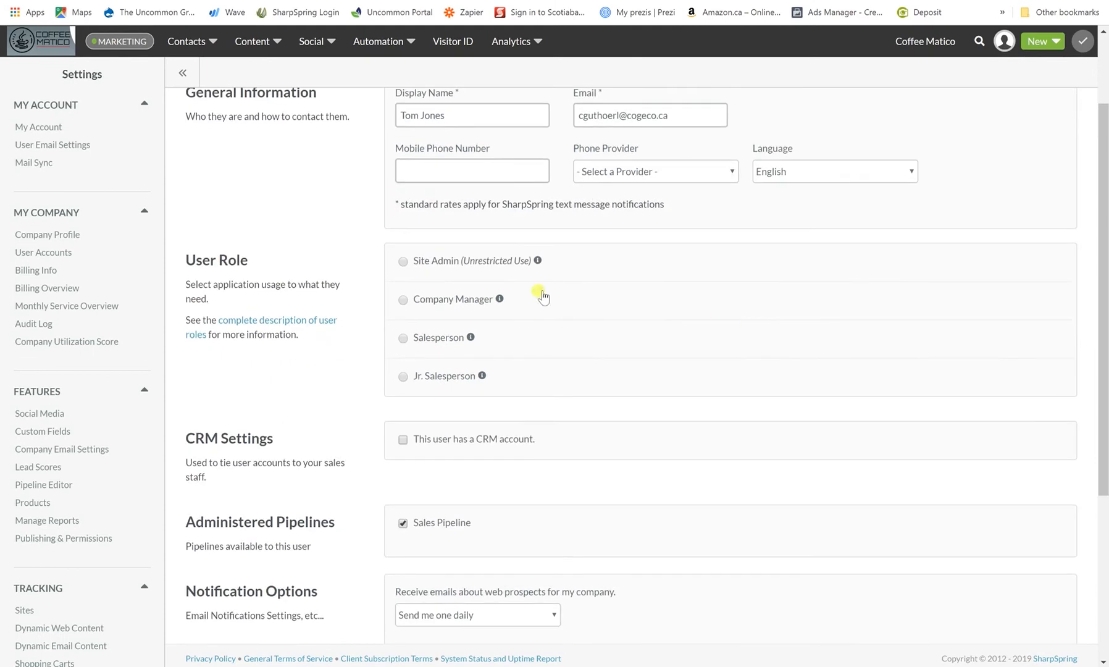
{"action": "mouse_move", "coordinate": [524, 274]}
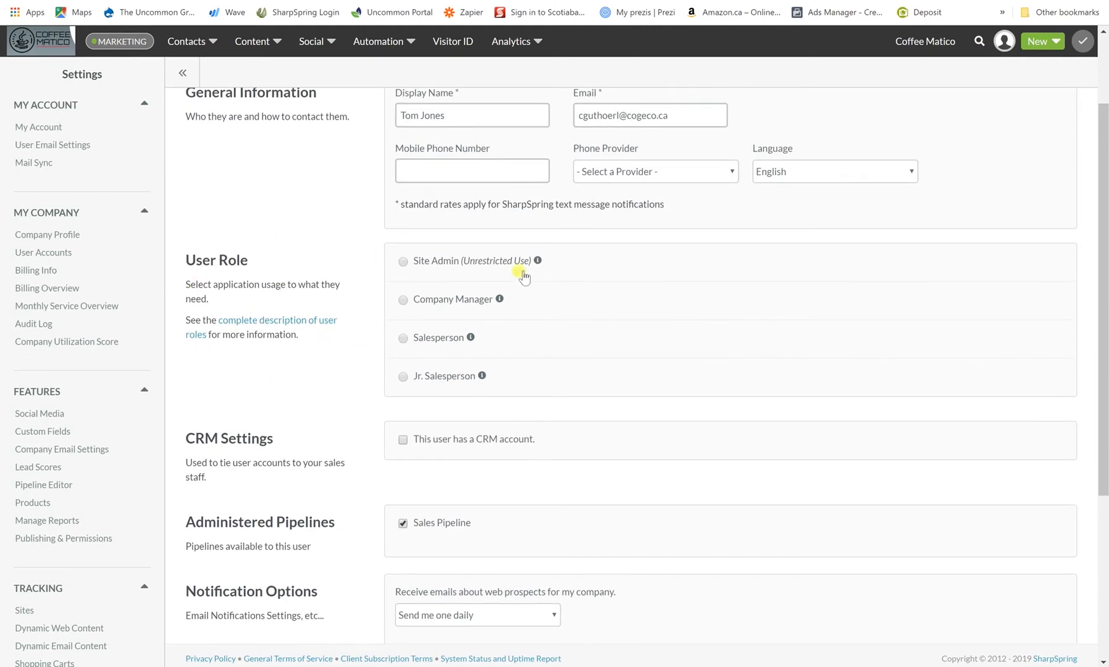
{"action": "mouse_move", "coordinate": [462, 115]}
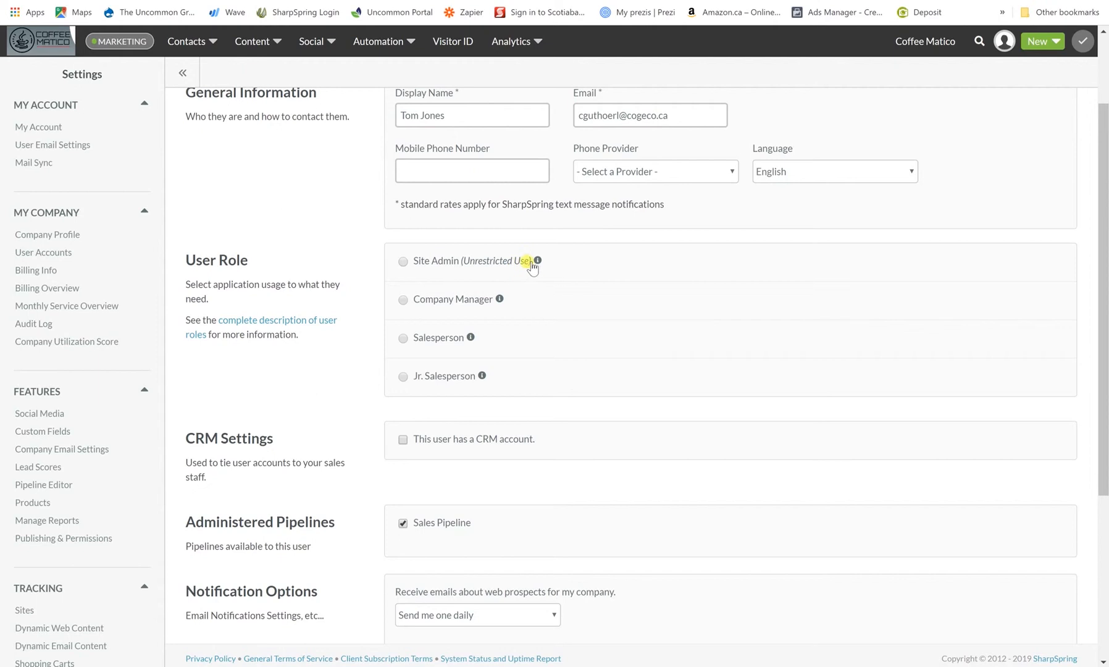
{"action": "mouse_move", "coordinate": [537, 261]}
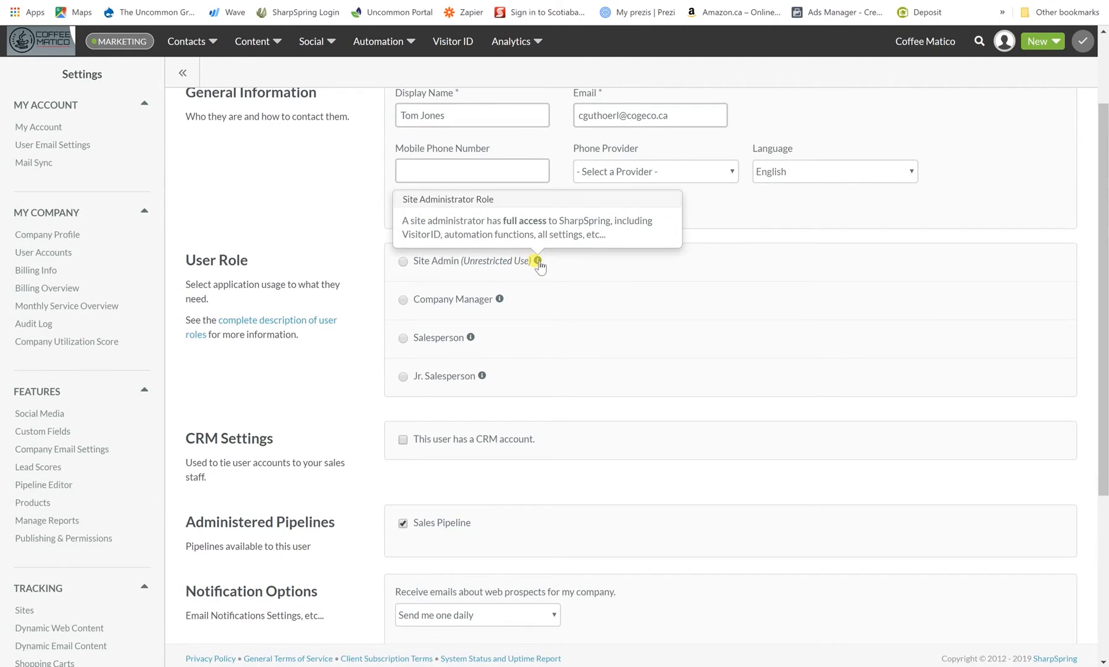
{"action": "mouse_move", "coordinate": [439, 295]}
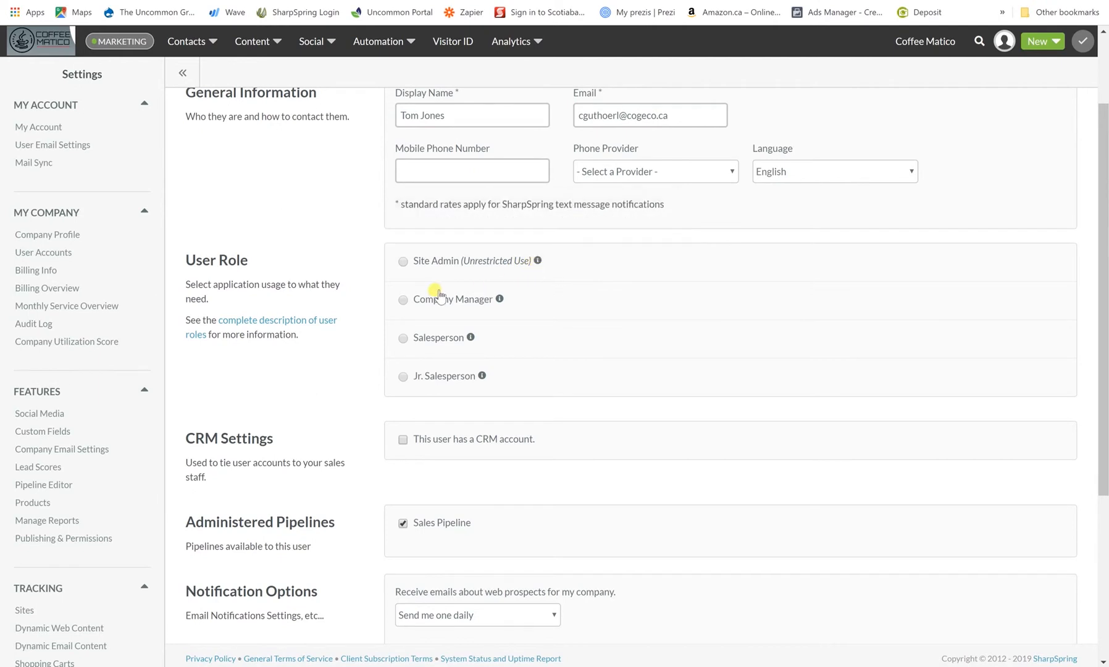
{"action": "mouse_move", "coordinate": [499, 299]}
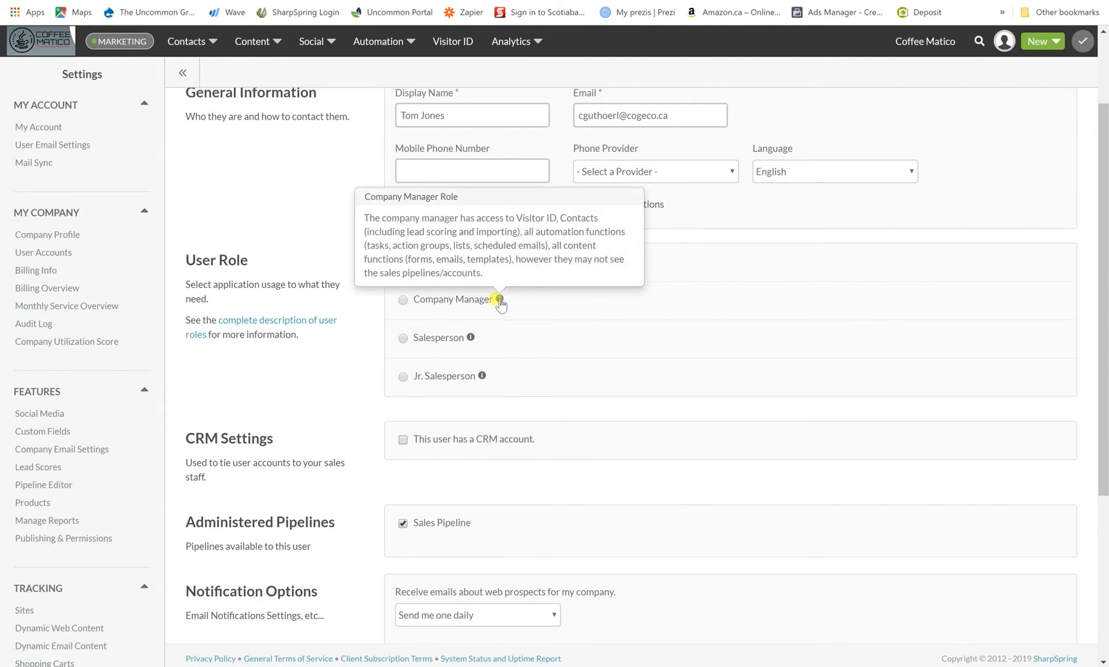
{"action": "left_click", "coordinate": [403, 299]}
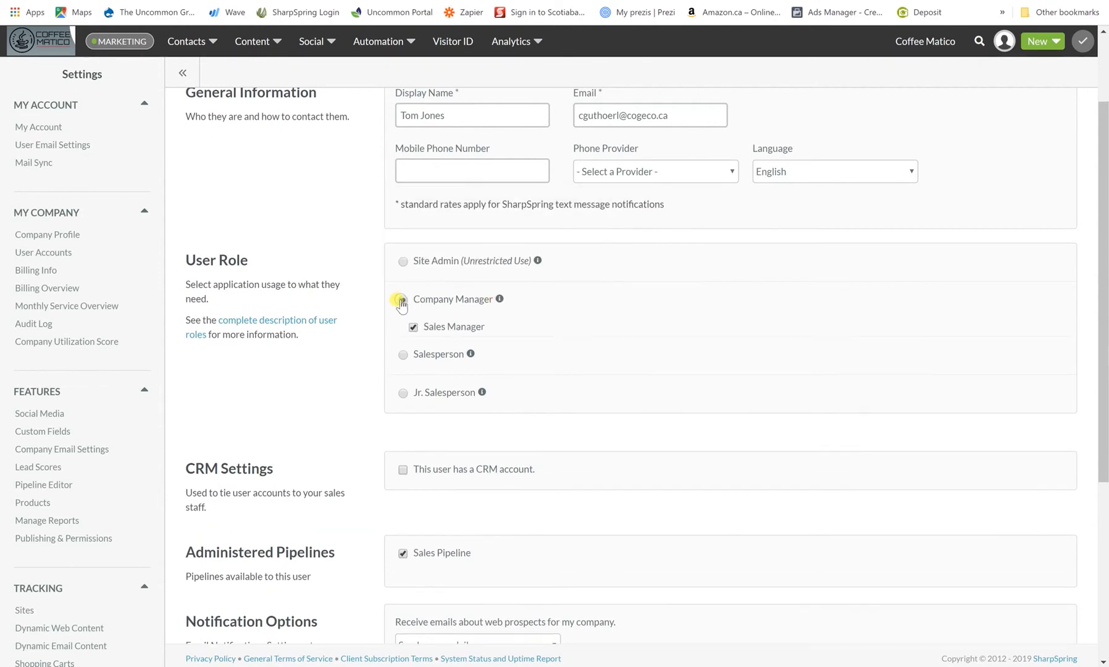
{"action": "left_click", "coordinate": [402, 299]}
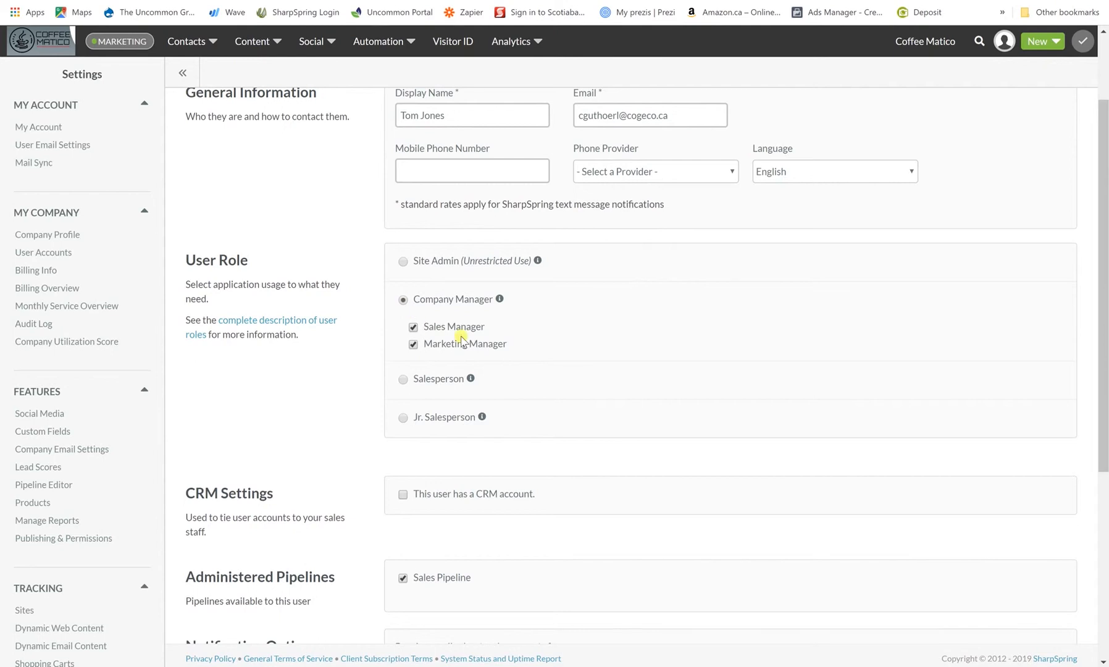
{"action": "mouse_move", "coordinate": [416, 358]}
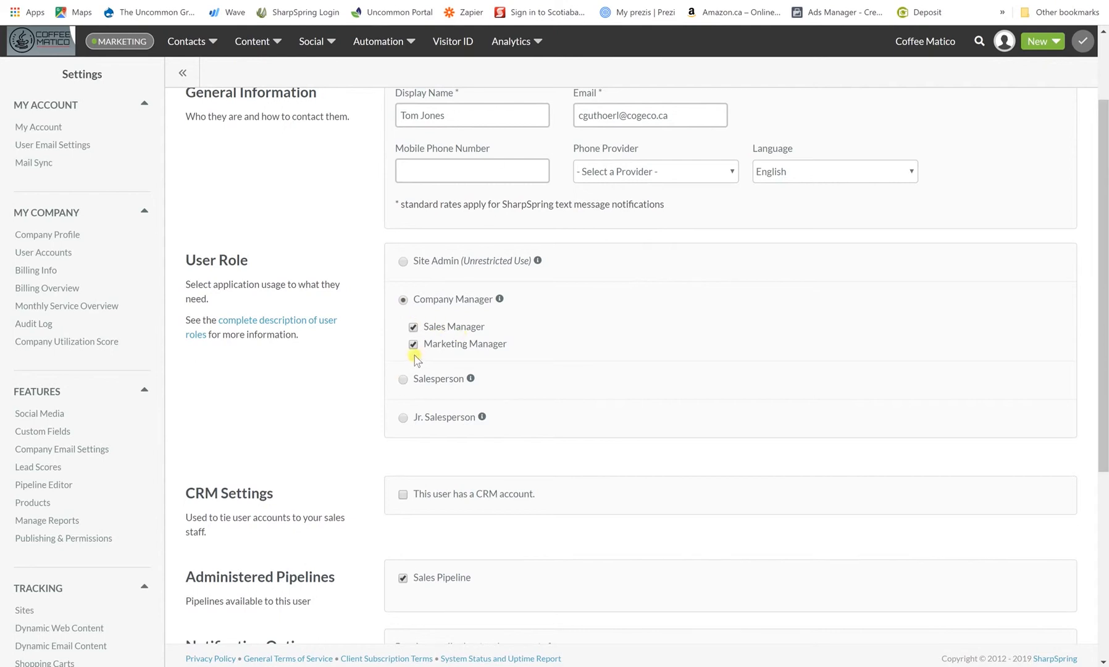
{"action": "left_click", "coordinate": [413, 345]}
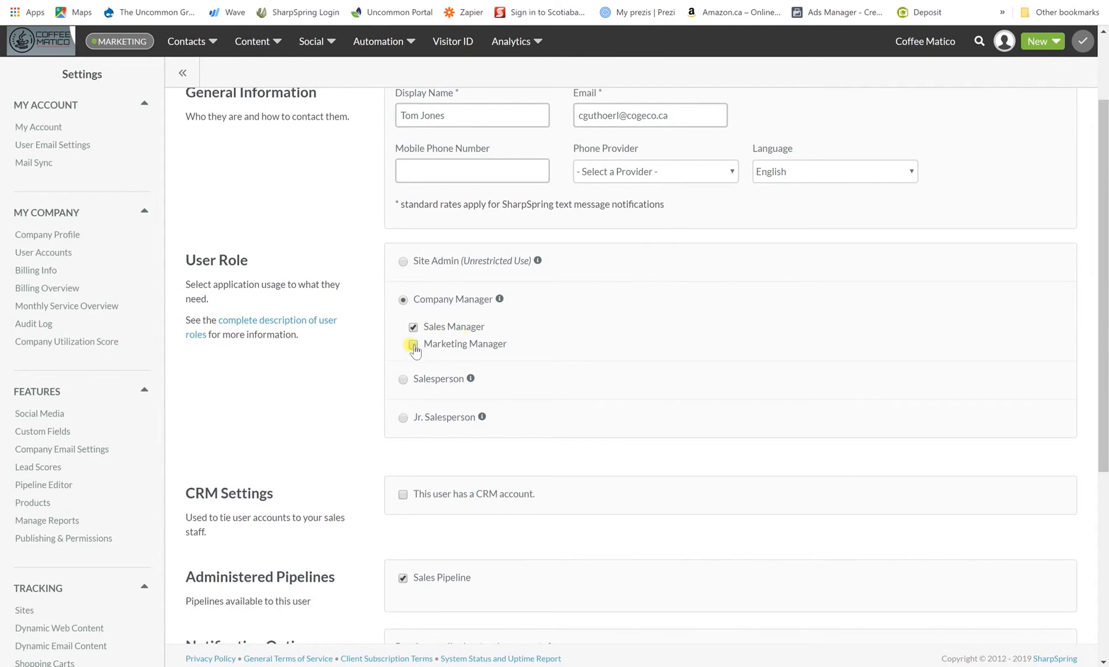
{"action": "left_click", "coordinate": [412, 345]}
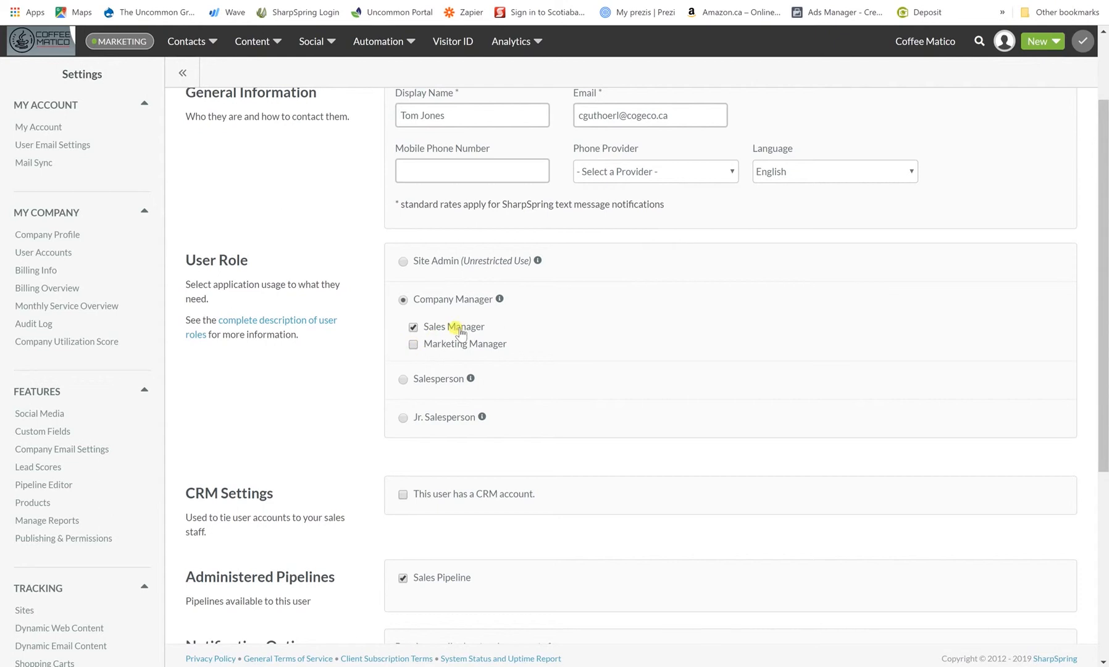
{"action": "mouse_move", "coordinate": [523, 403]}
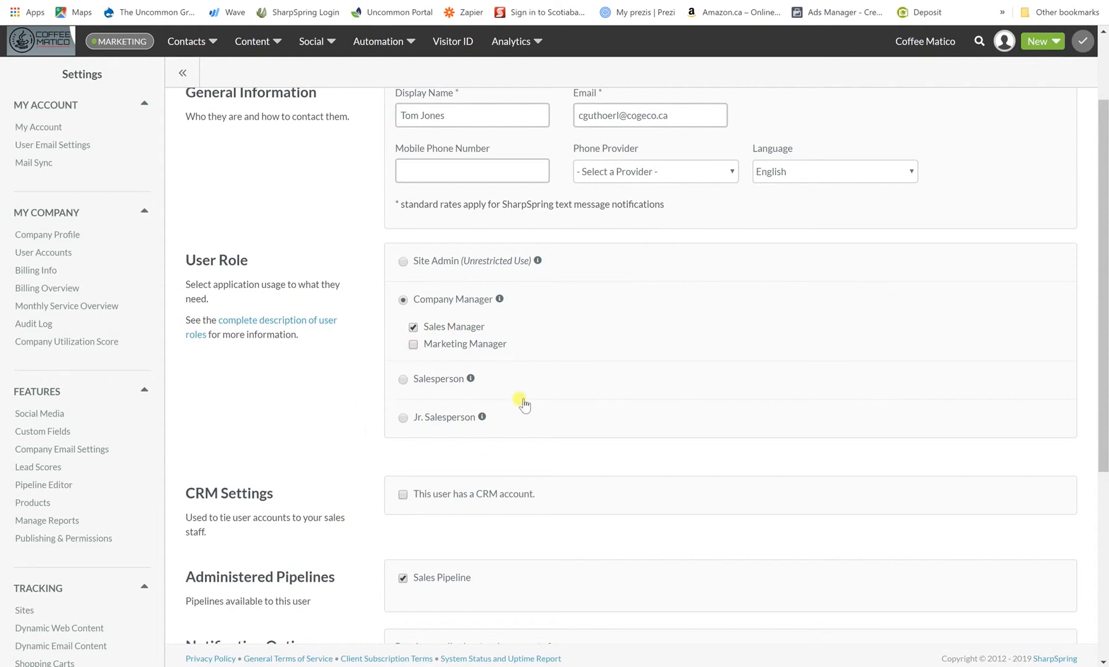
{"action": "mouse_move", "coordinate": [447, 348]}
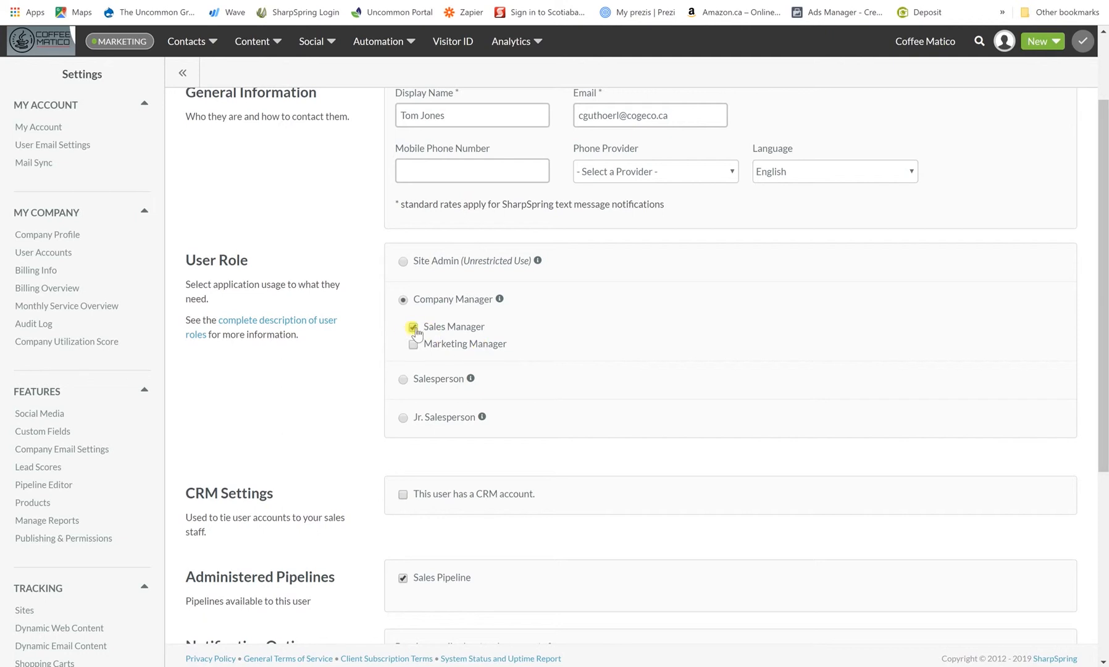
{"action": "left_click", "coordinate": [413, 343]}
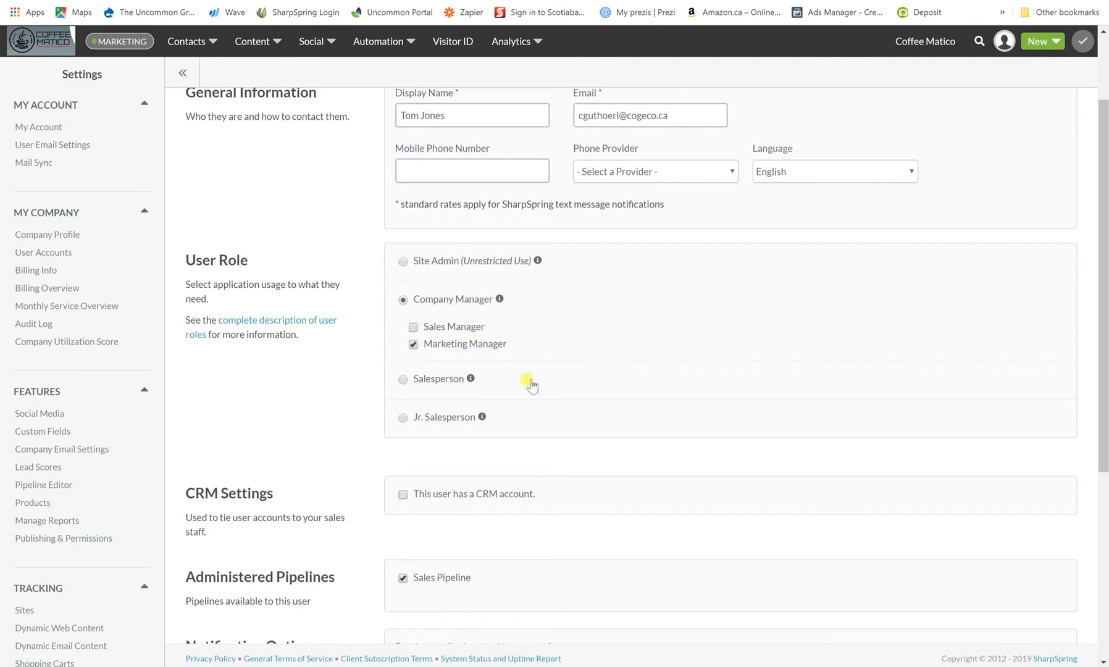
{"action": "left_click", "coordinate": [412, 345]}
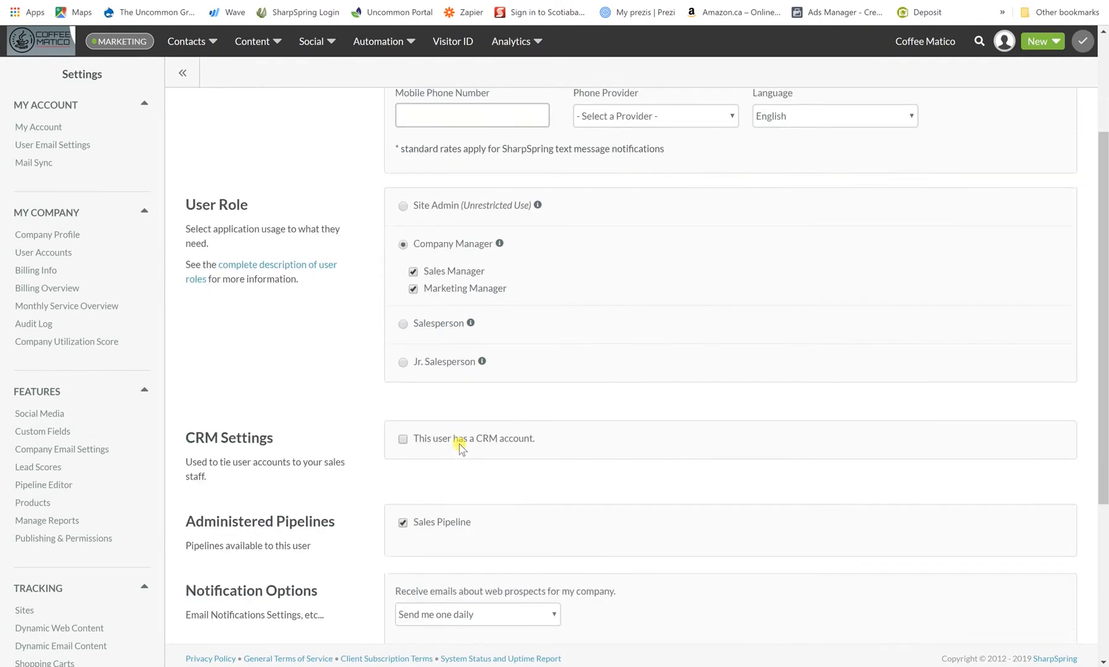
Step: Set web-prospect notifications to 'Send me one weekly' and save the user
{"action": "scroll", "scroll_direction": "down", "scroll_amount": 3}
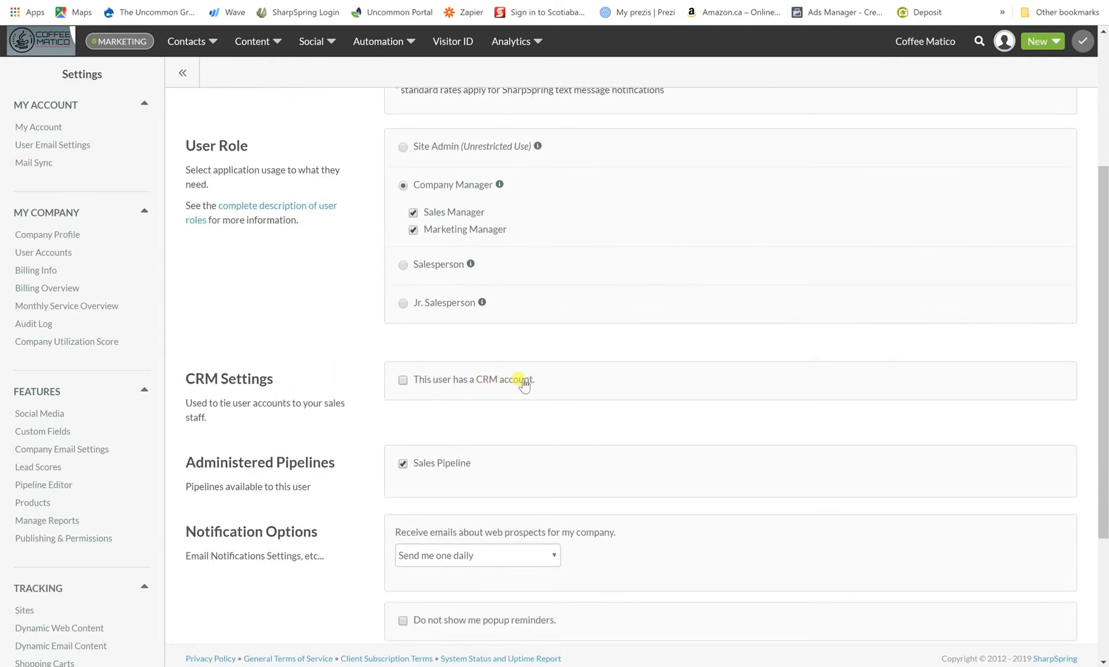
{"action": "mouse_move", "coordinate": [316, 454]}
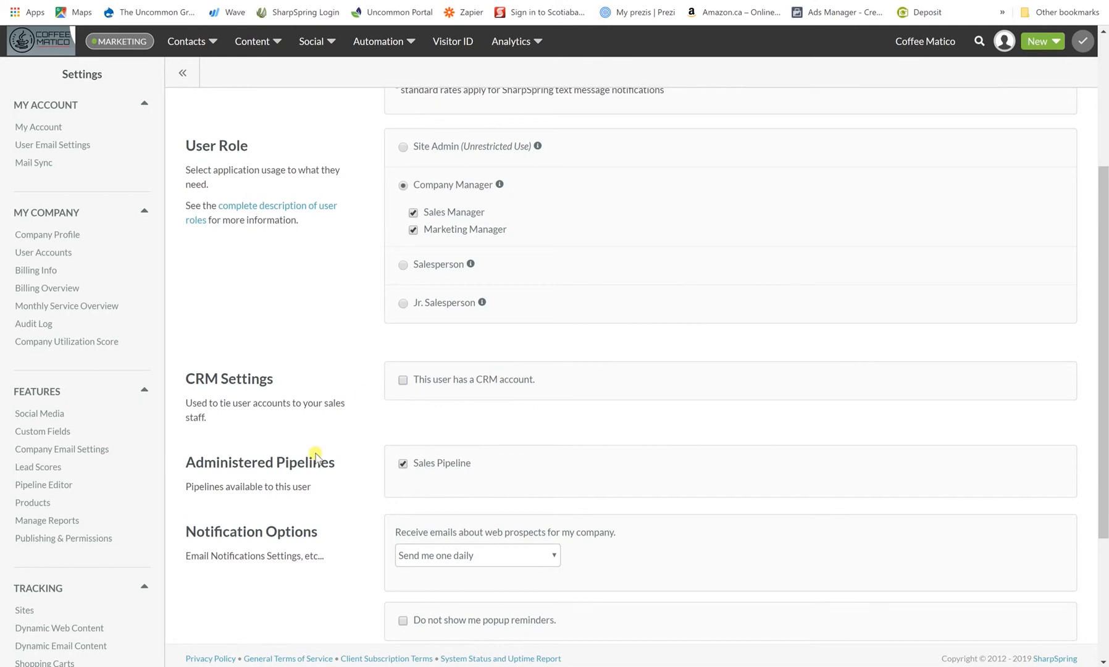
{"action": "scroll", "scroll_direction": "down", "scroll_amount": 3}
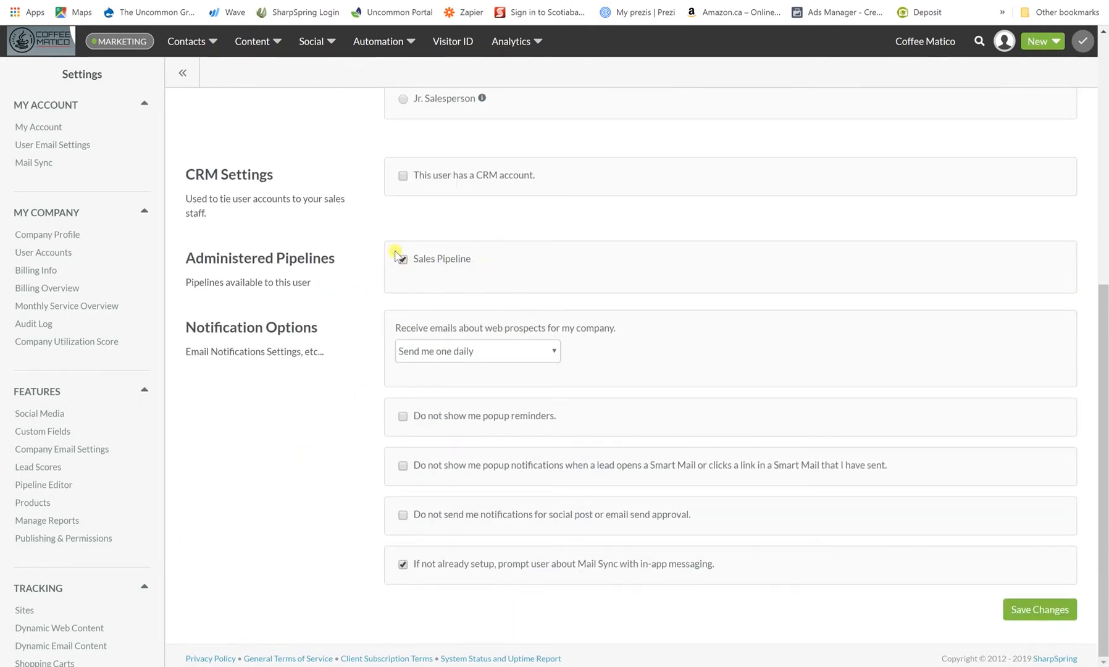
{"action": "left_click", "coordinate": [403, 259]}
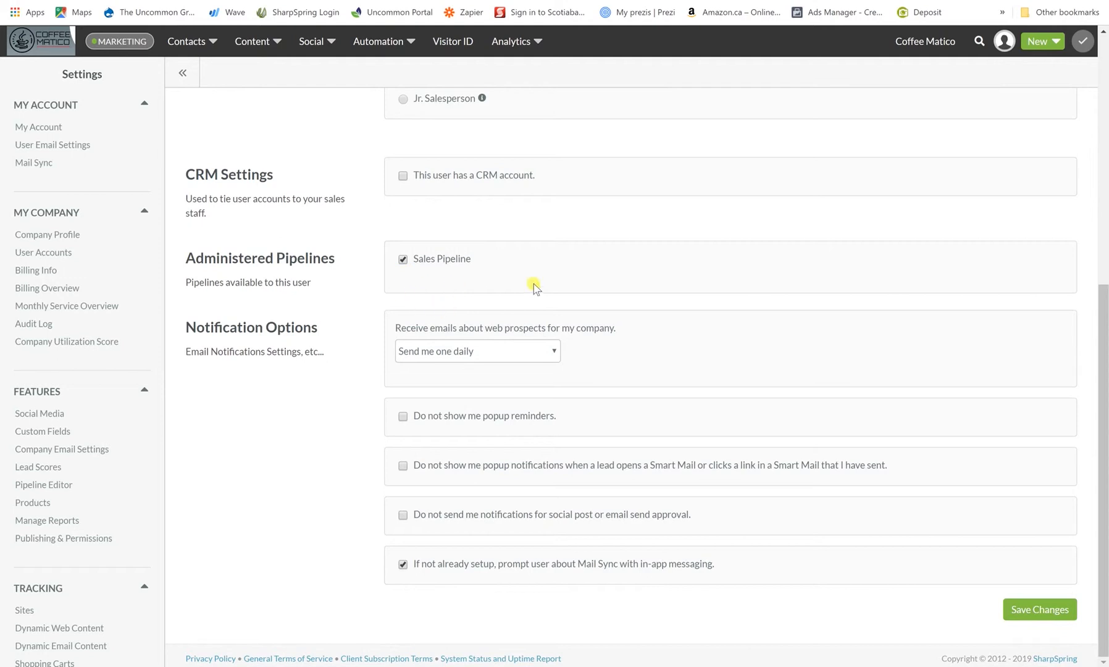
{"action": "mouse_move", "coordinate": [570, 270]}
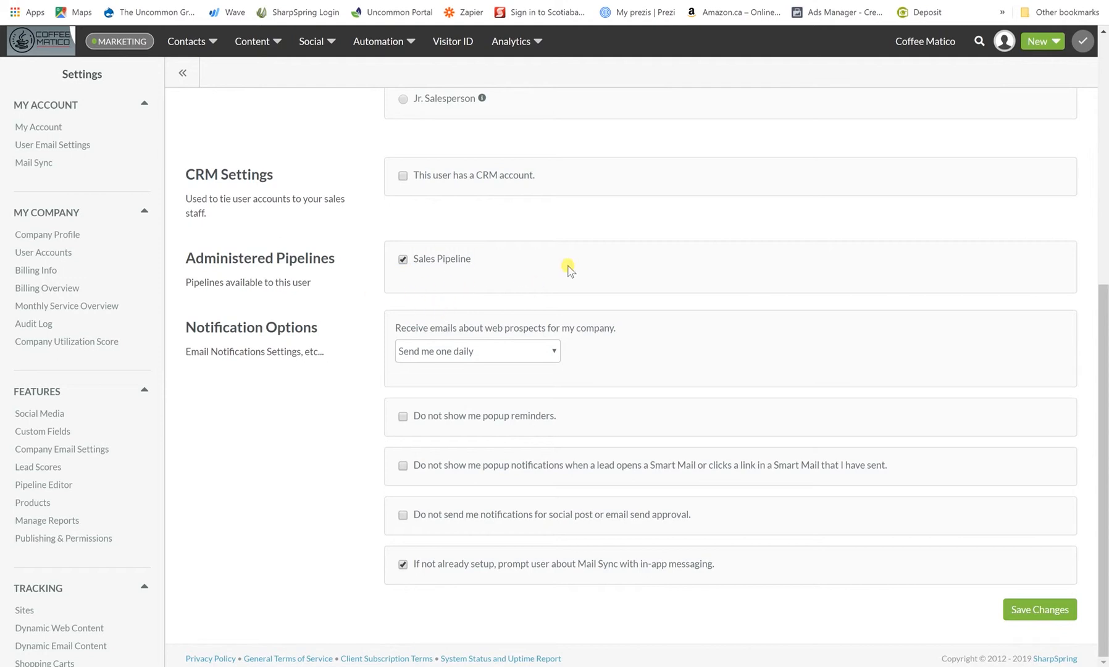
{"action": "mouse_move", "coordinate": [425, 287]}
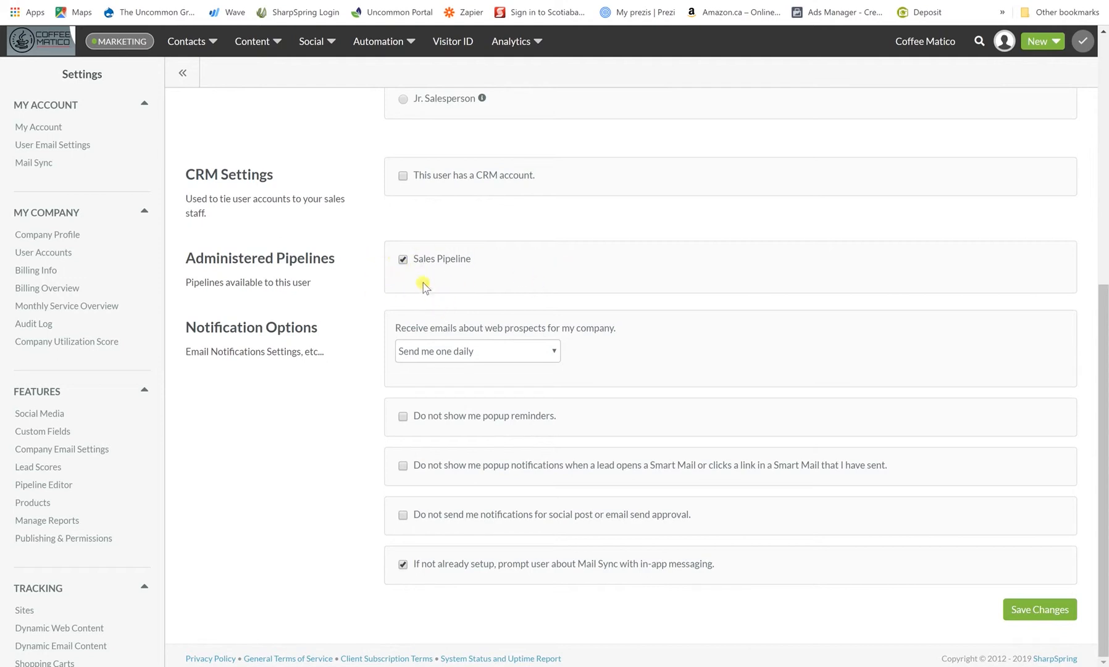
{"action": "mouse_move", "coordinate": [219, 262]}
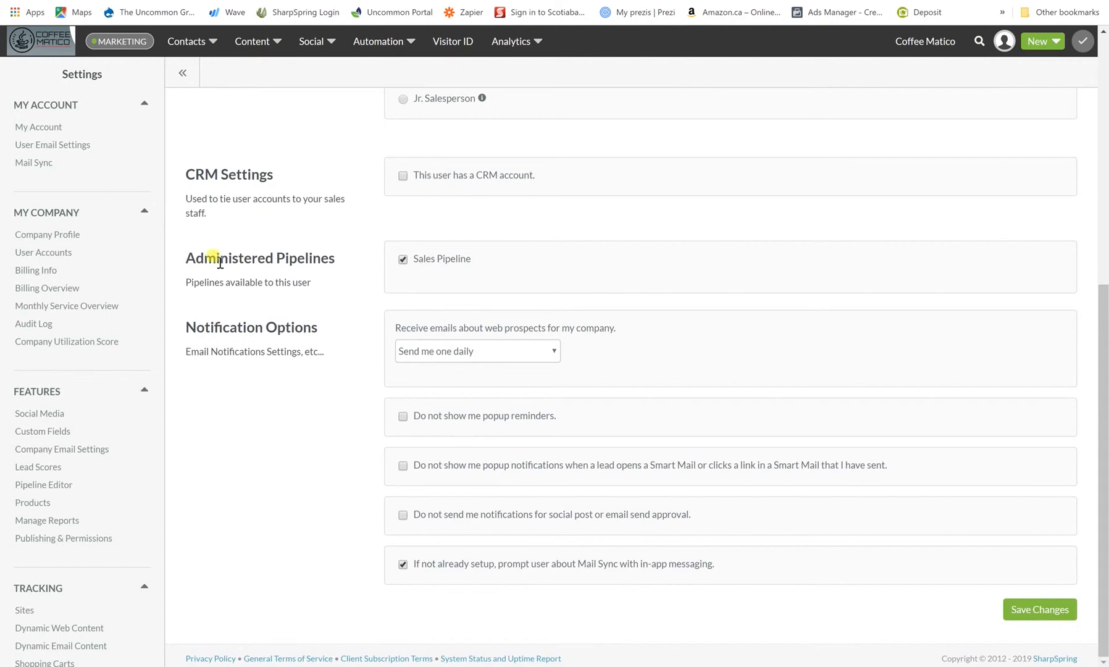
{"action": "mouse_move", "coordinate": [521, 341]}
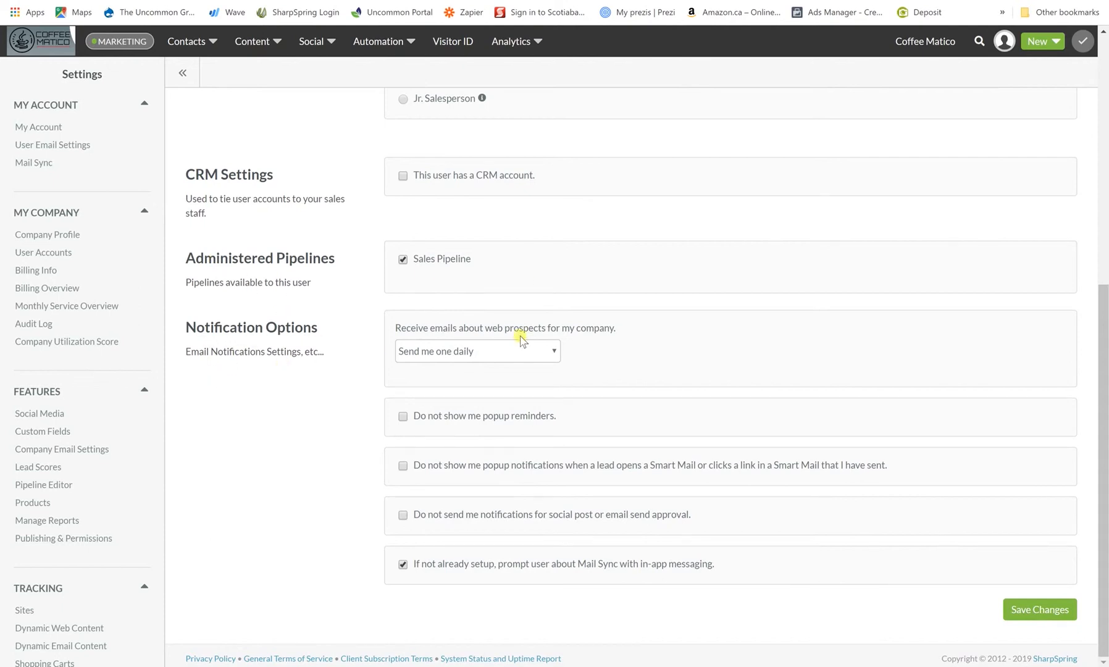
{"action": "left_click", "coordinate": [477, 351]}
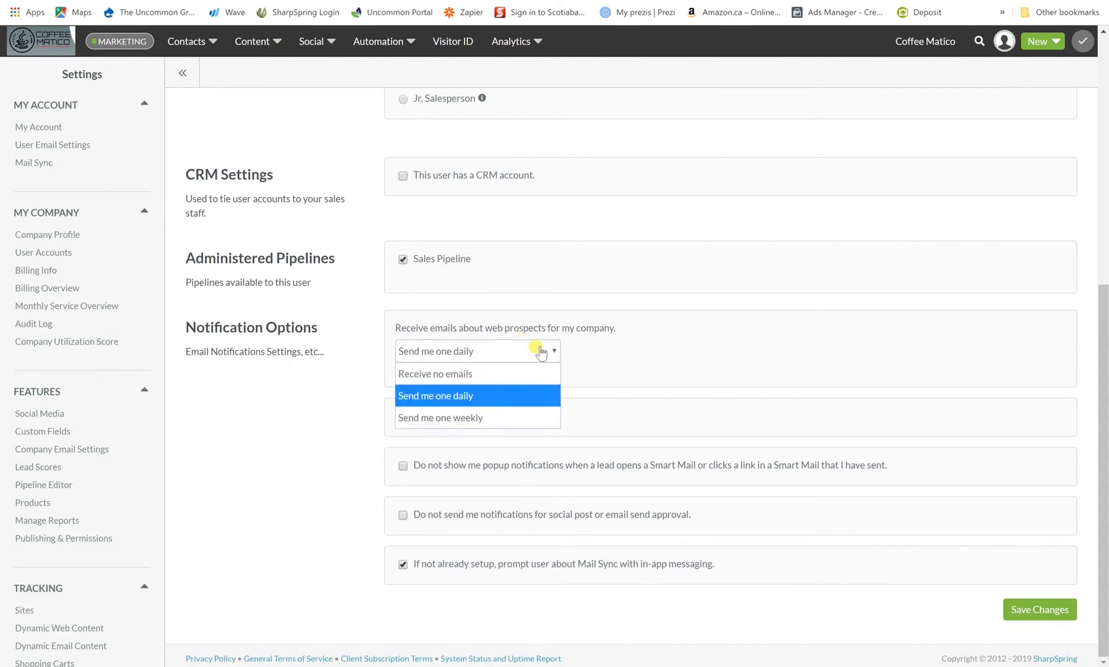
{"action": "mouse_move", "coordinate": [463, 417]}
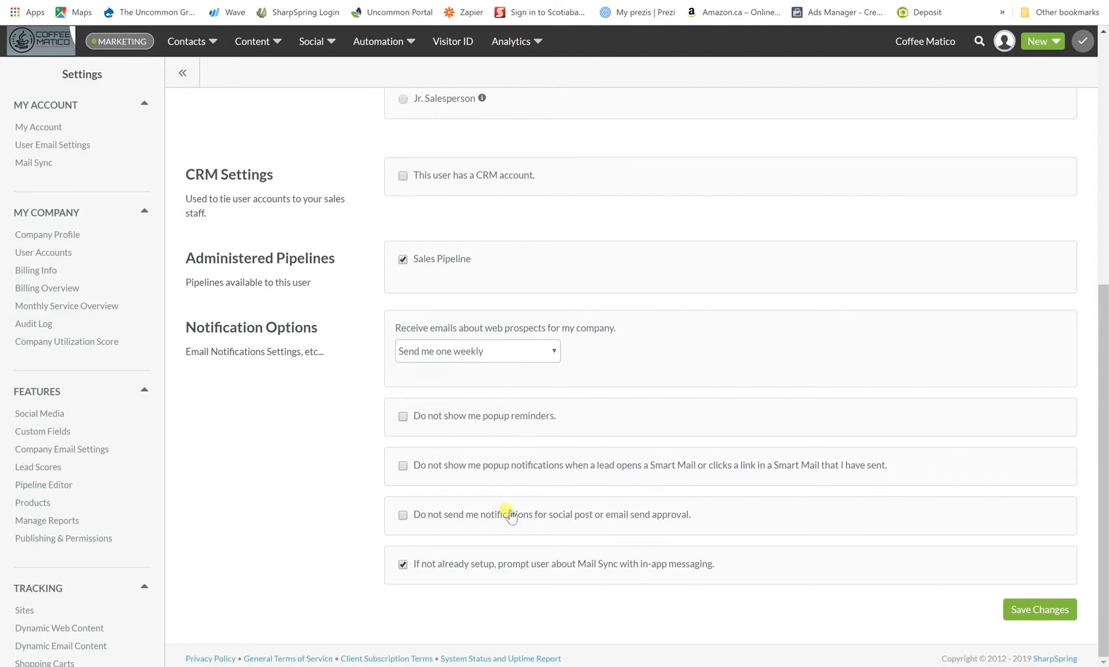
{"action": "mouse_move", "coordinate": [877, 500]}
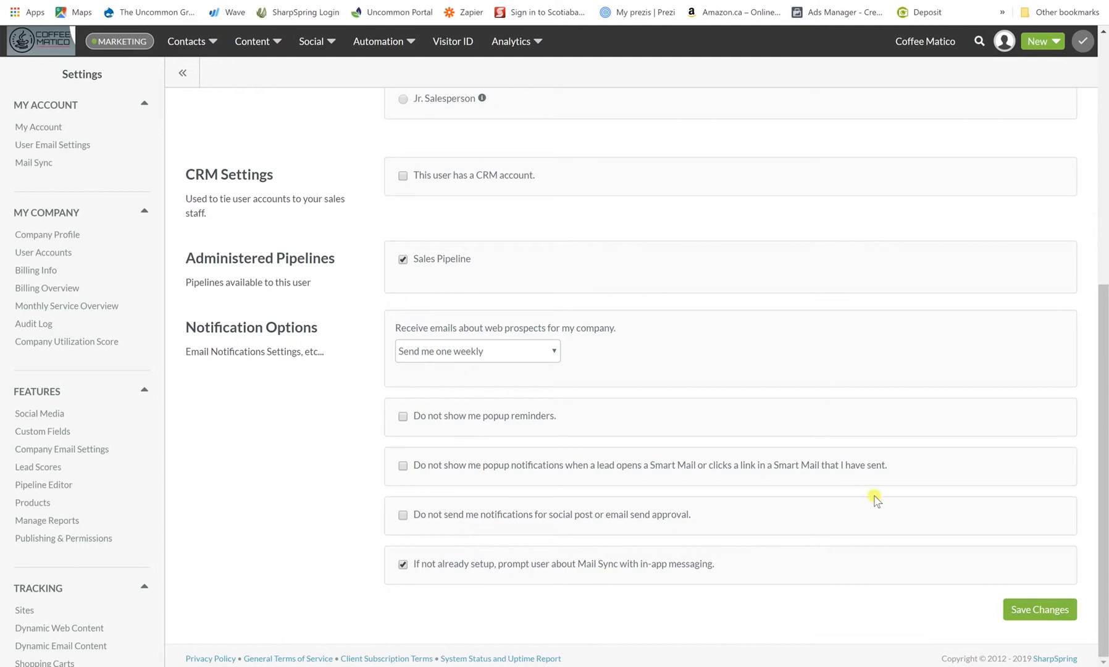
{"action": "left_click", "coordinate": [1040, 609]}
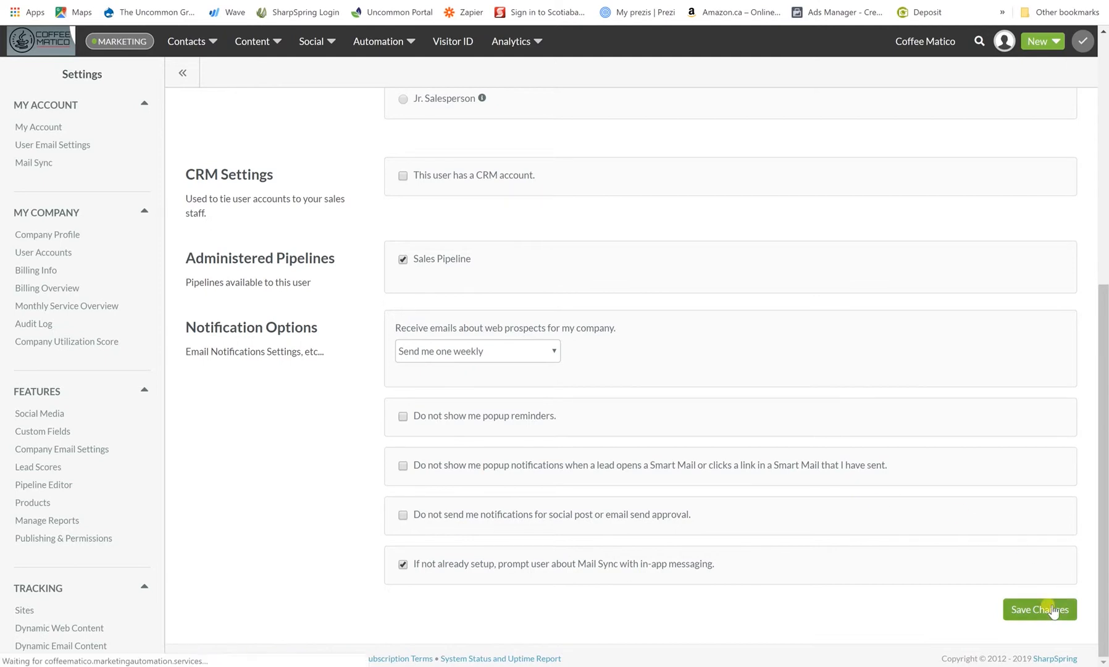
{"action": "left_click", "coordinate": [1040, 609]}
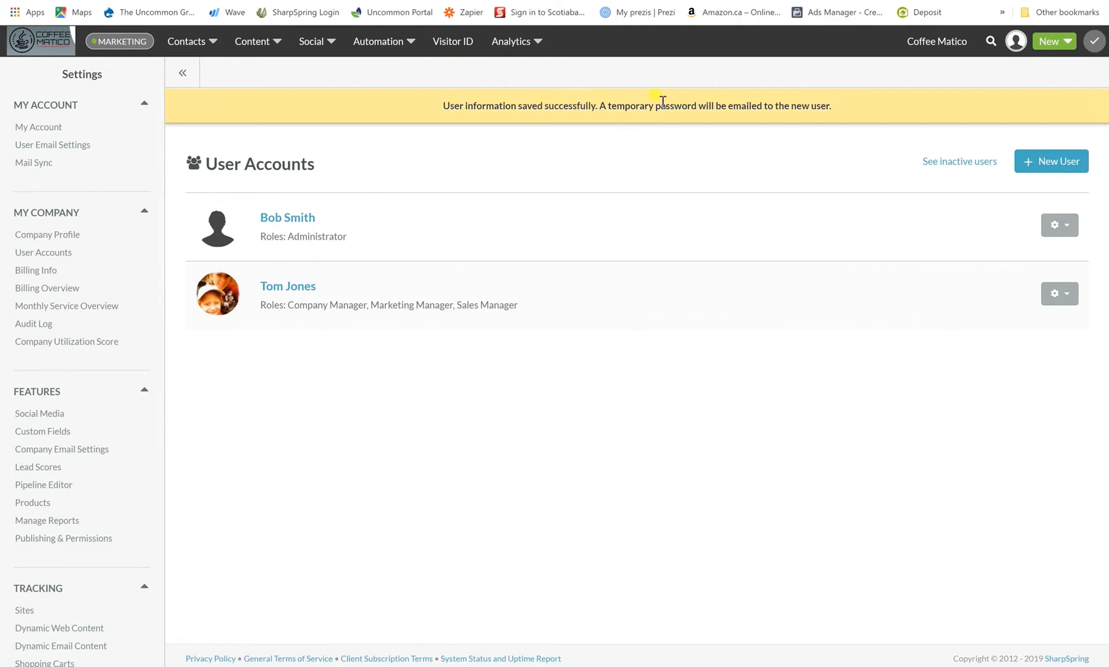
{"action": "mouse_move", "coordinate": [708, 174]}
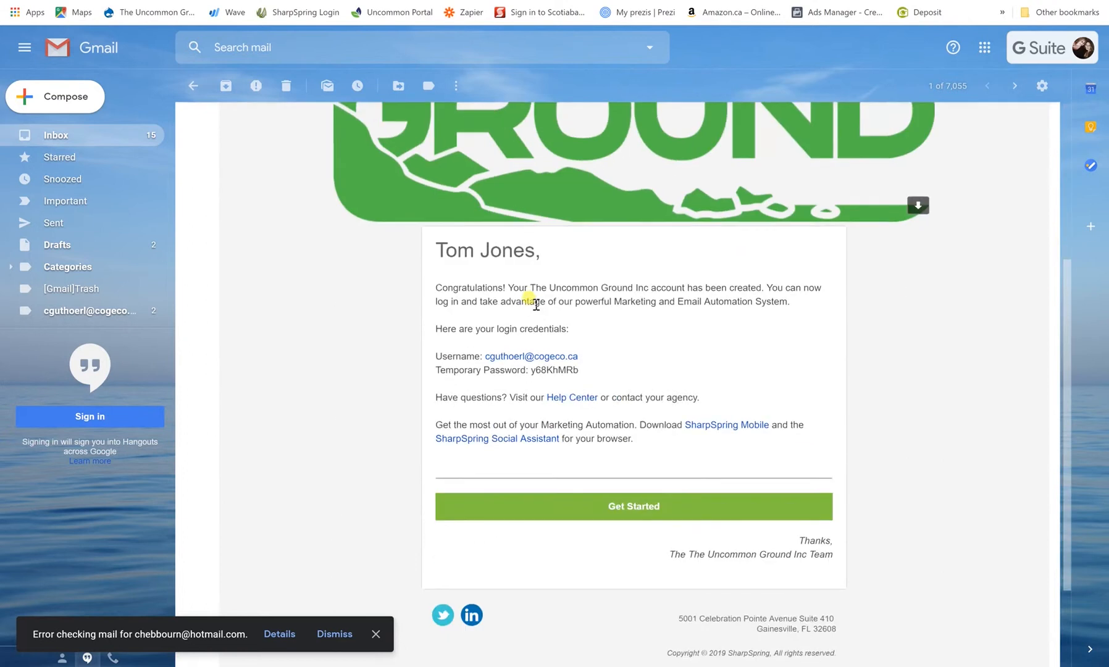
Step: Select the temporary password in the SharpSpring welcome email
{"action": "scroll", "scroll_direction": "down", "scroll_amount": 3}
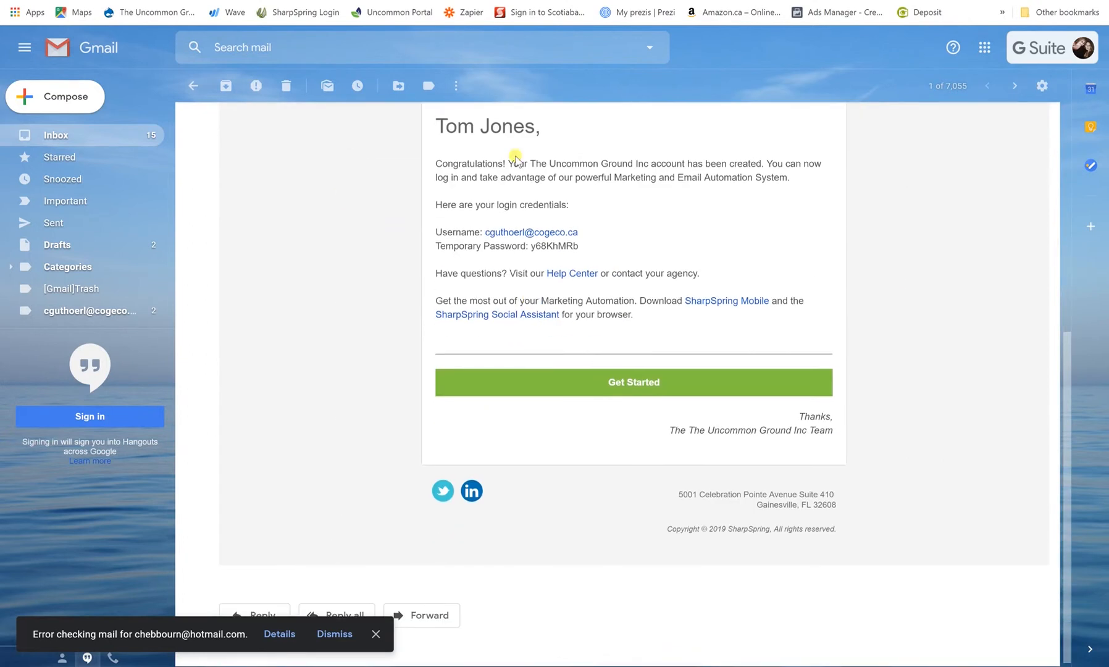
{"action": "mouse_move", "coordinate": [727, 204]}
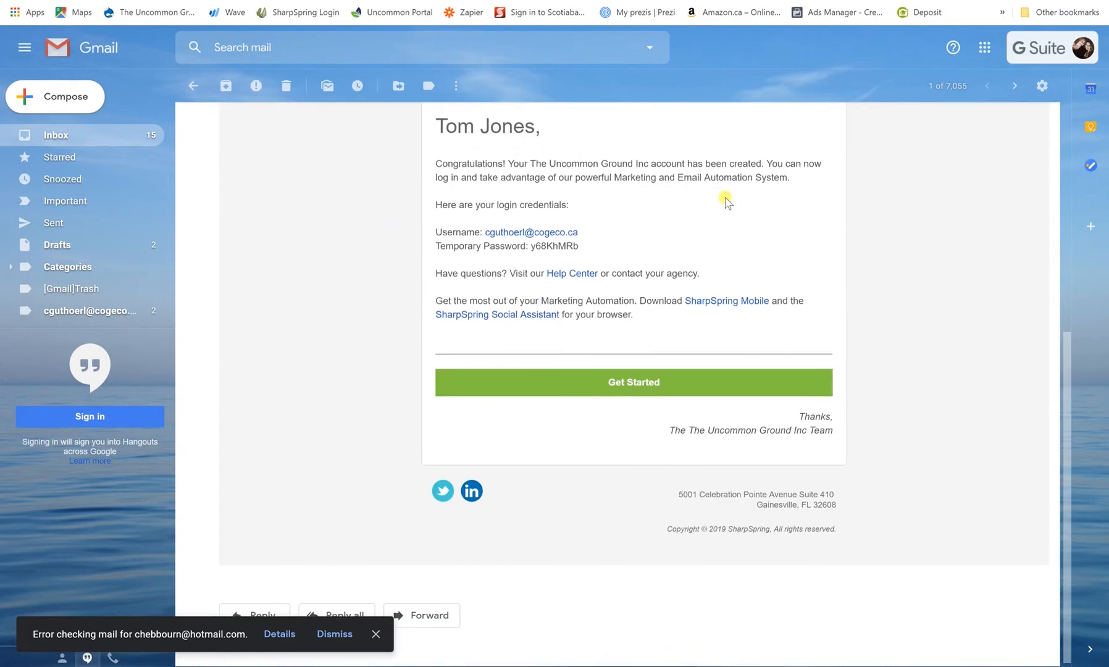
{"action": "mouse_move", "coordinate": [606, 188]}
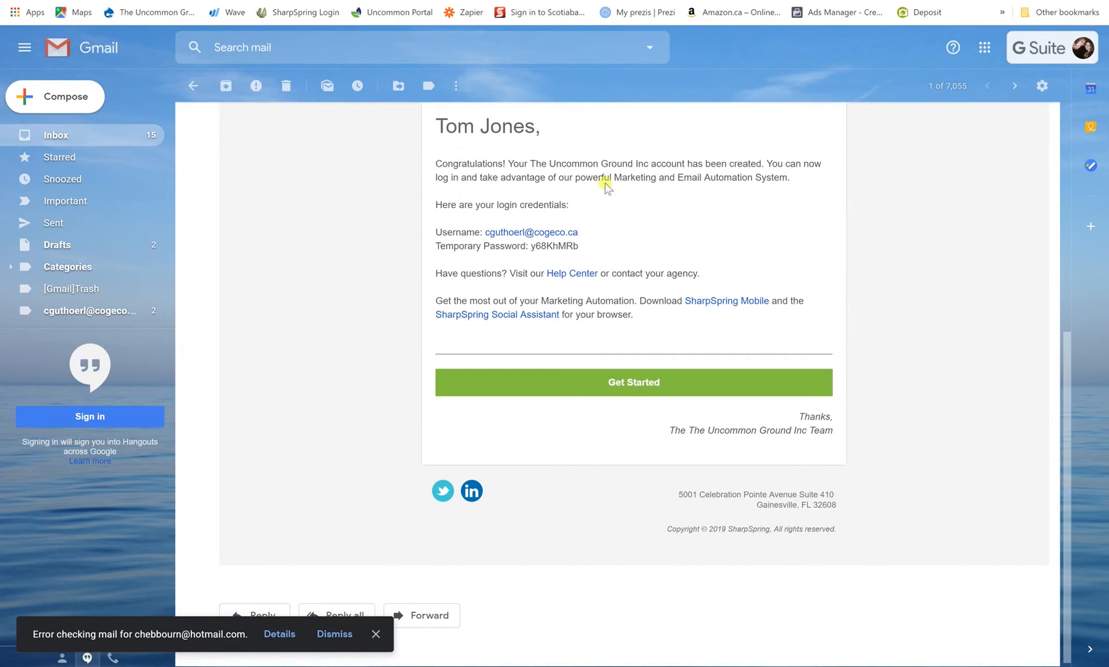
{"action": "mouse_move", "coordinate": [499, 286]}
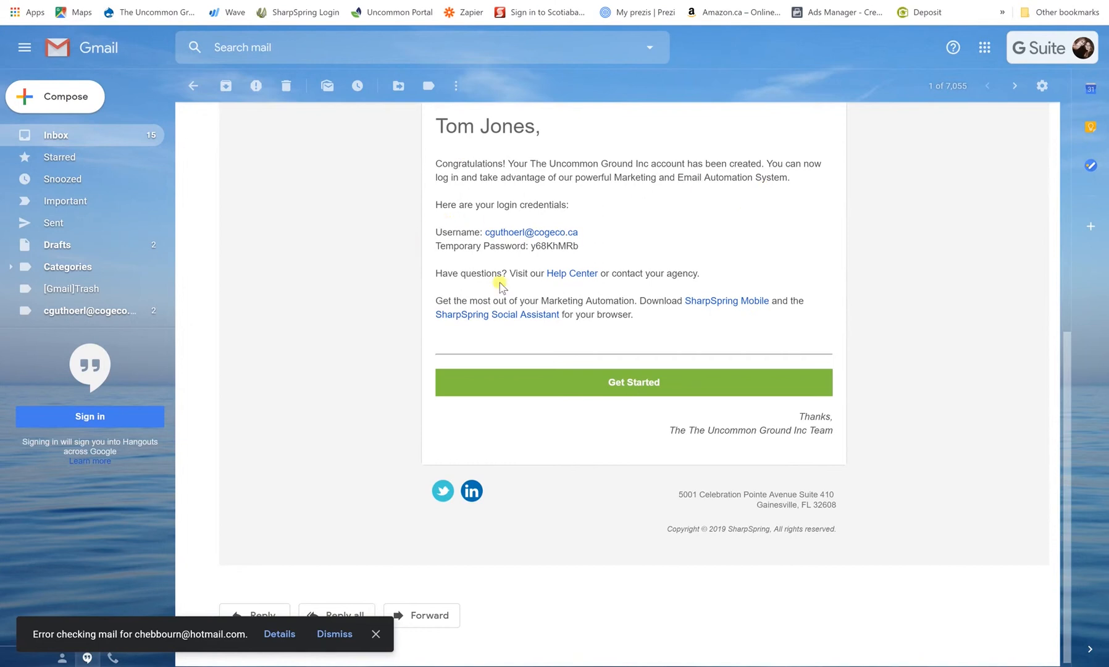
{"action": "mouse_move", "coordinate": [490, 259]}
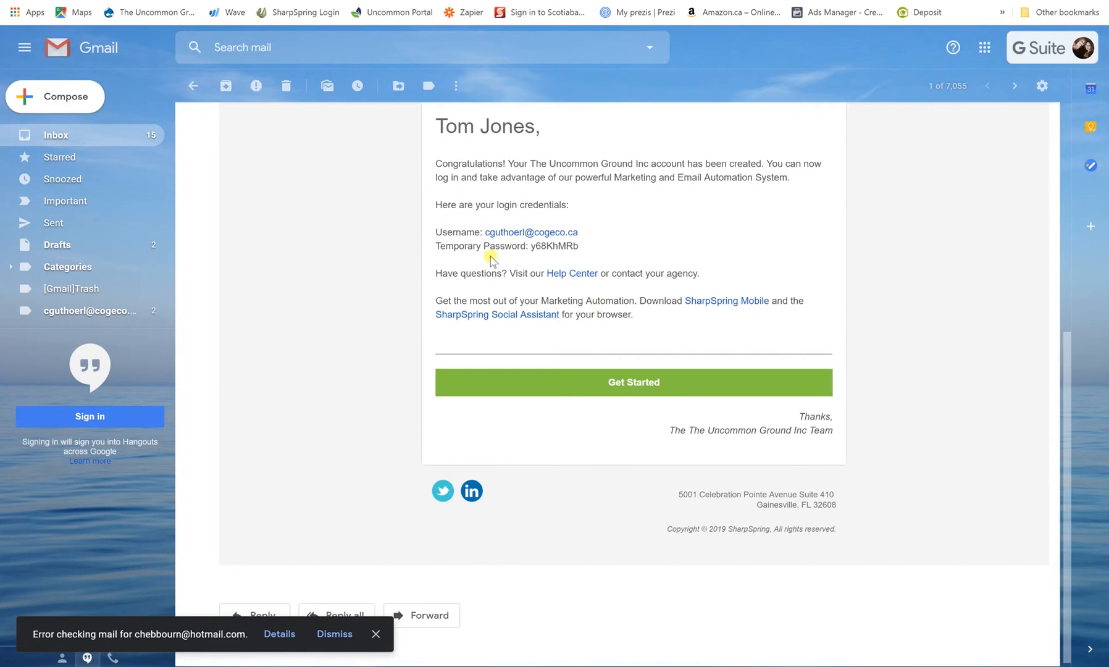
{"action": "double_click", "coordinate": [554, 246]}
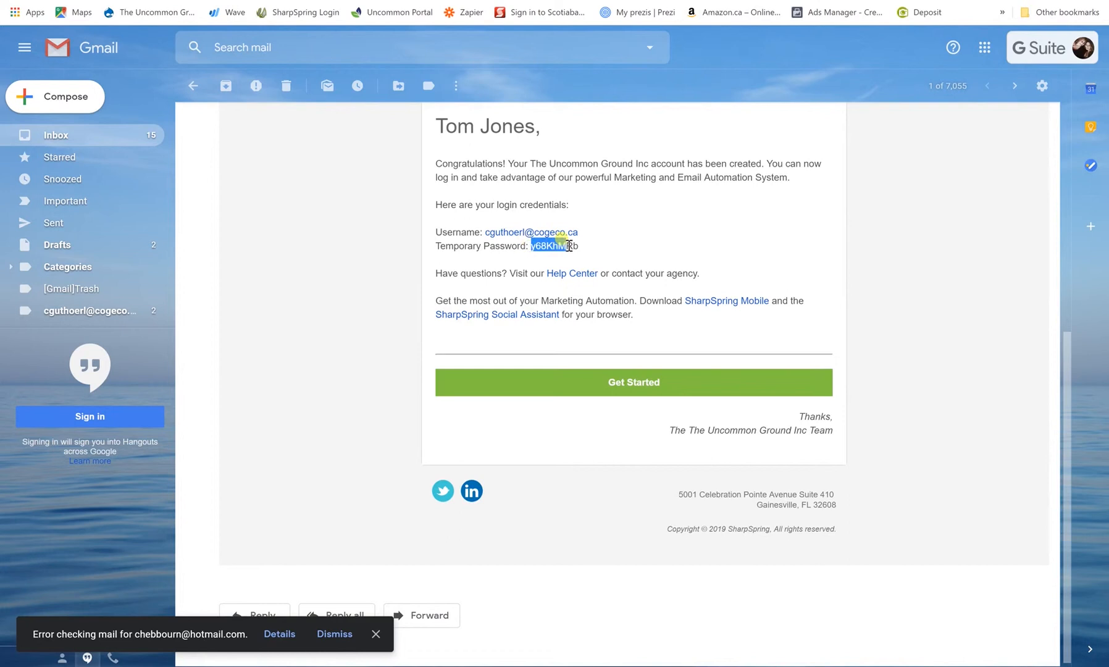
{"action": "left_click", "coordinate": [633, 383]}
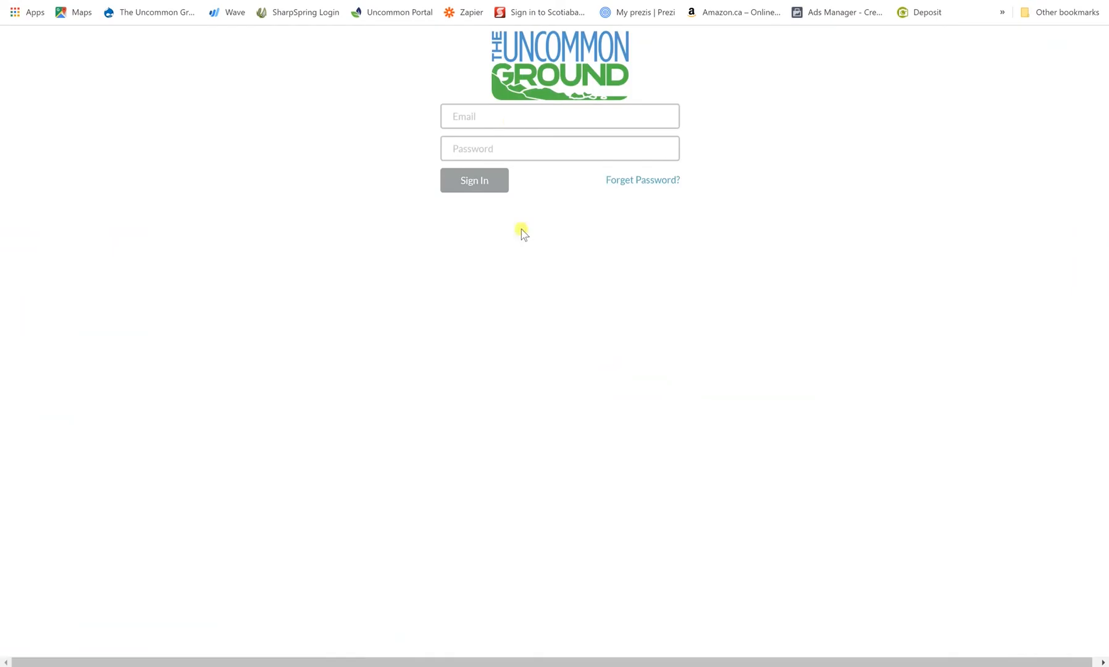
Step: Finish the login email address and sign in as the new user
{"action": "left_click", "coordinate": [559, 148]}
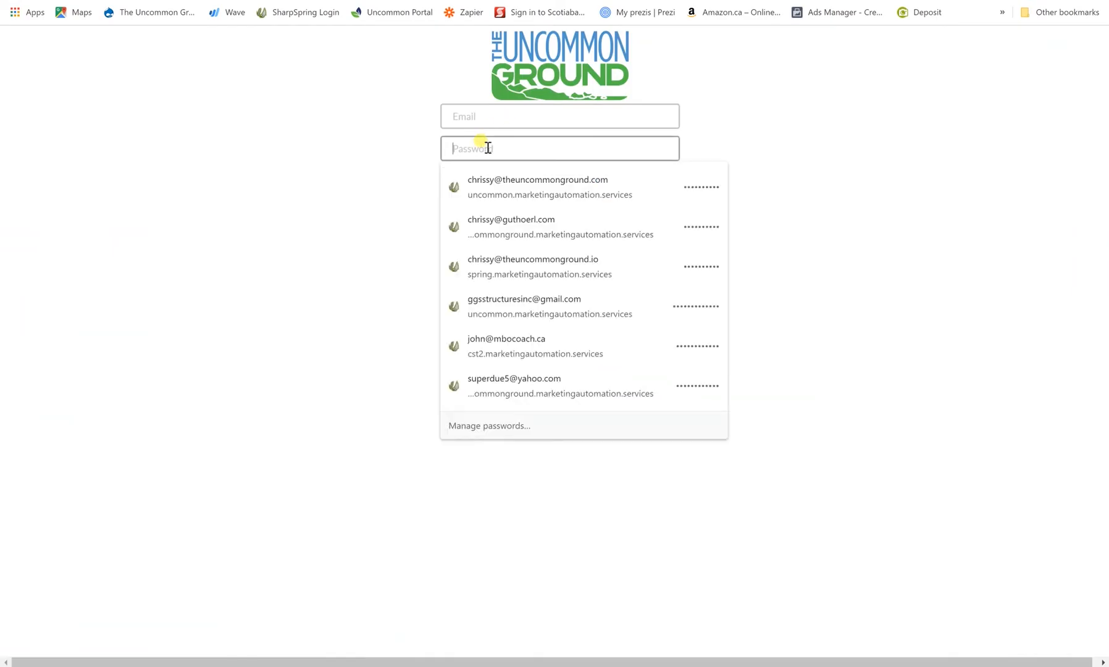
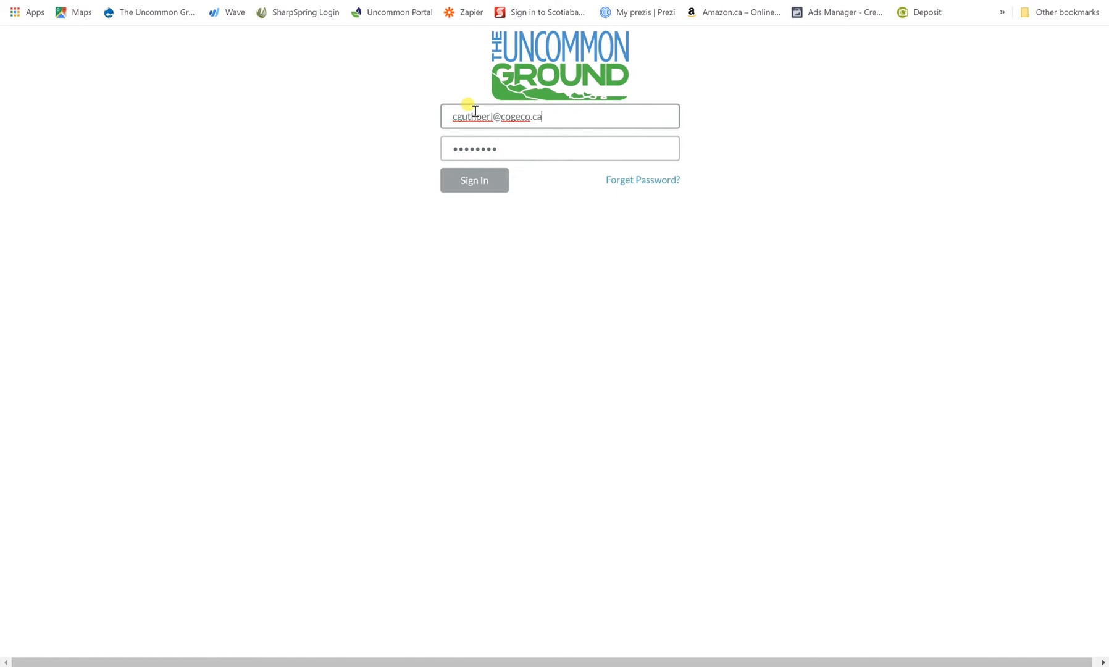
{"action": "left_click", "coordinate": [475, 179]}
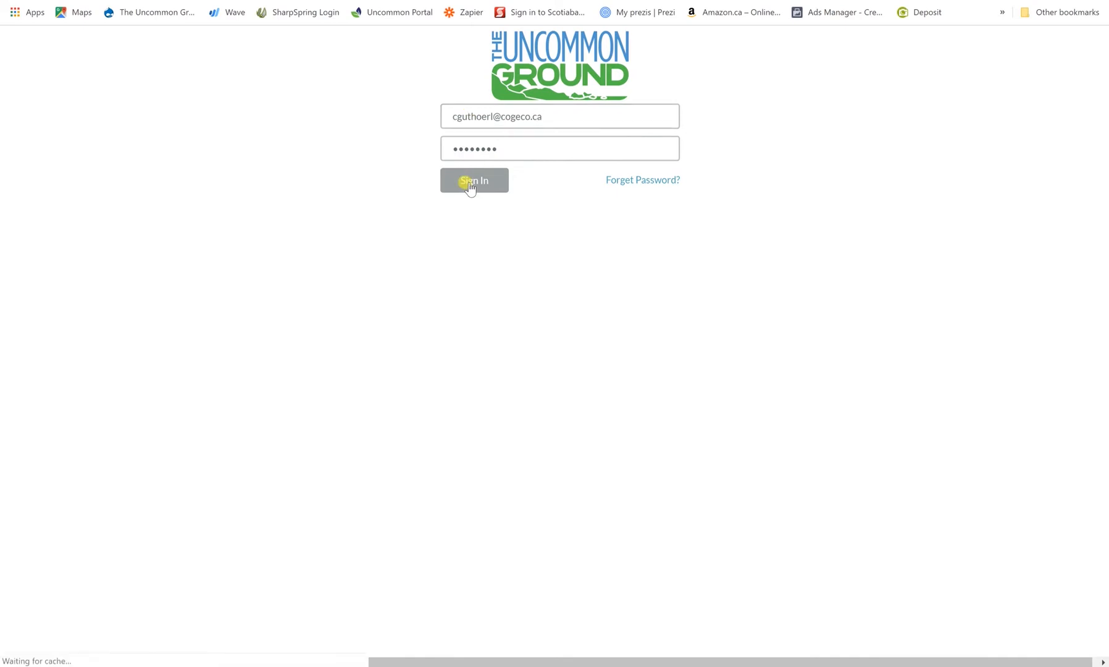
{"action": "left_click", "coordinate": [473, 181]}
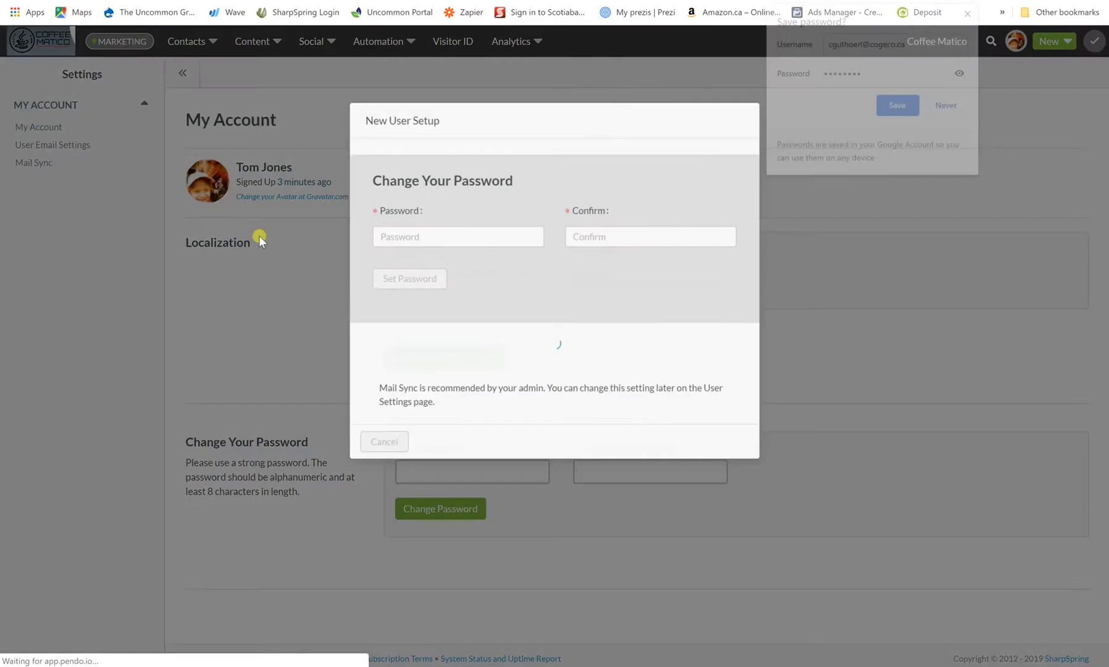
Step: Enter and confirm a new password in New User Setup and set it
{"action": "left_click", "coordinate": [453, 234]}
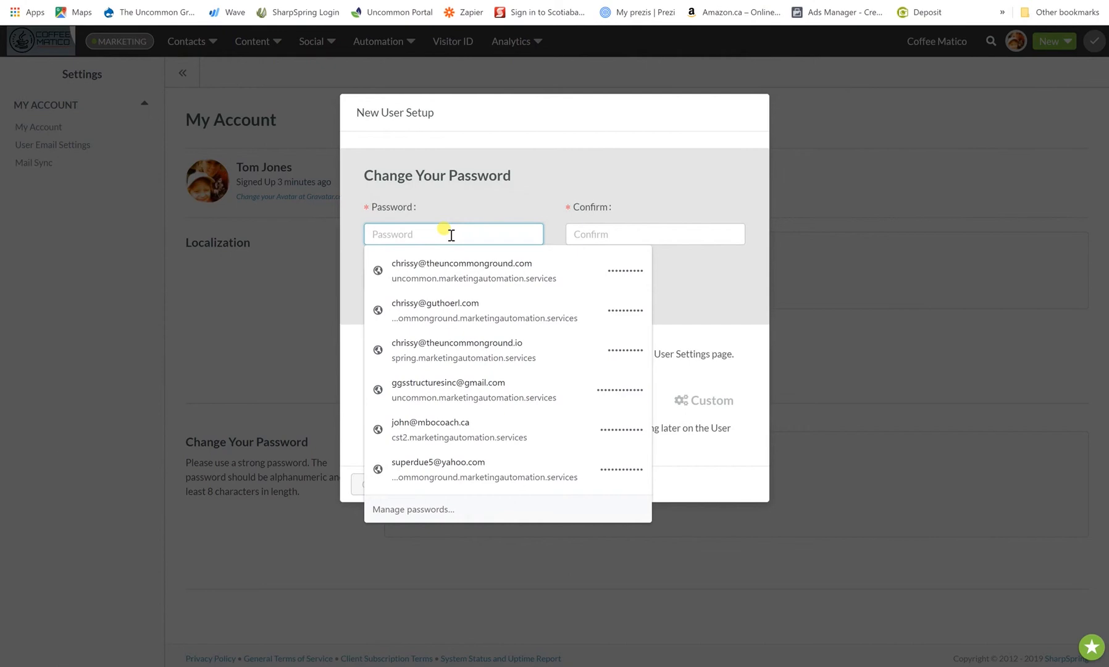
{"action": "type", "text": "••"}
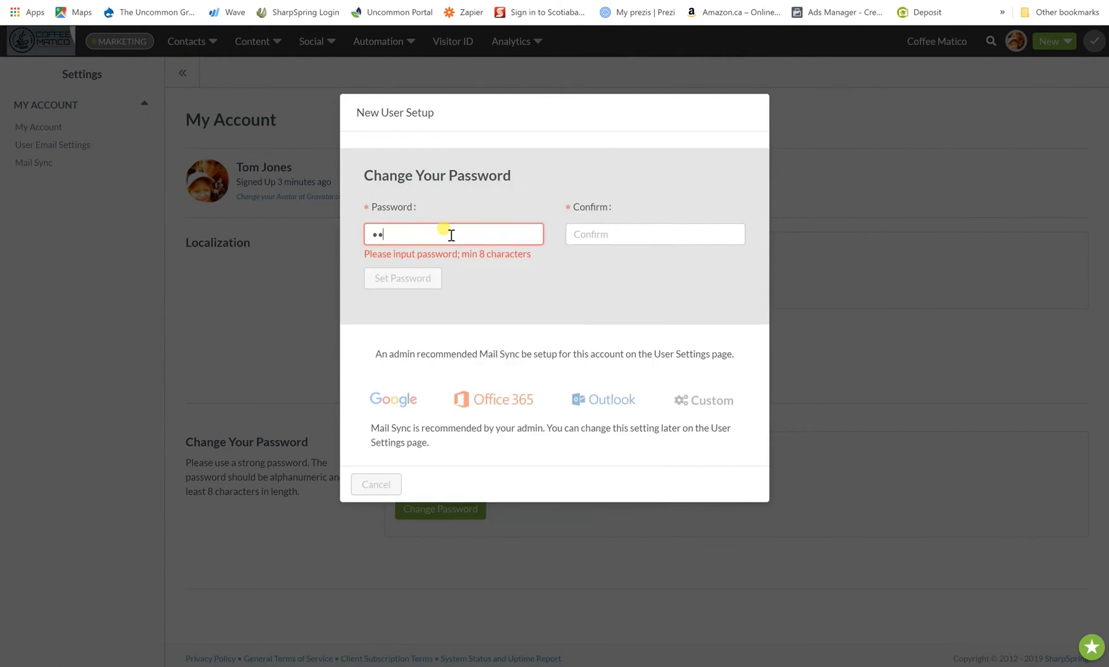
{"action": "type", "text": "password"}
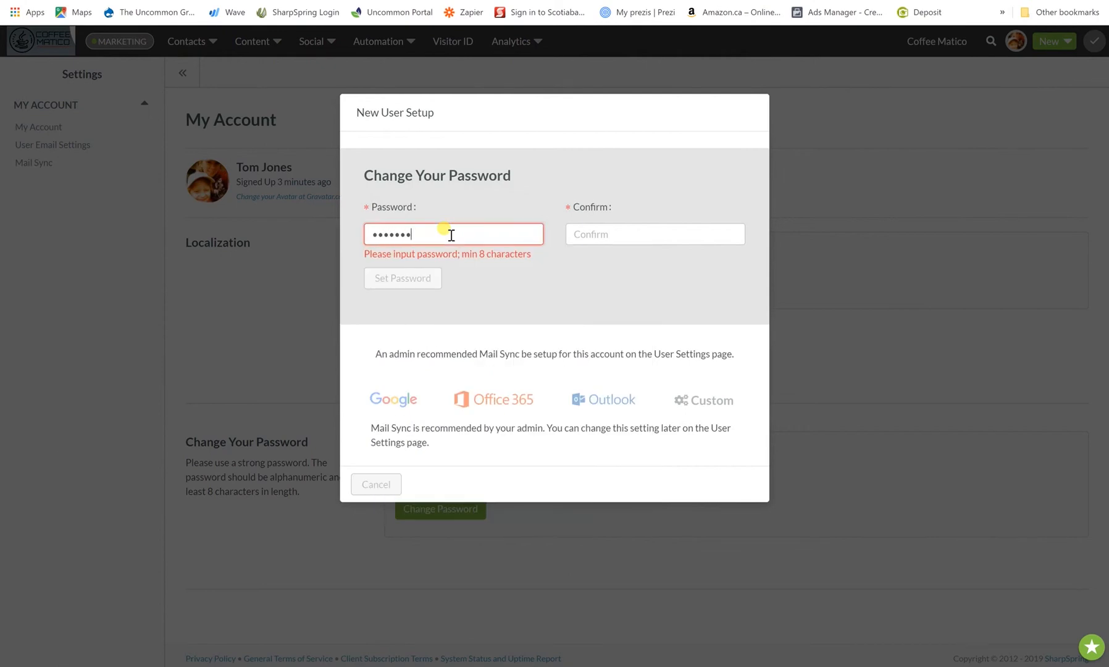
{"action": "left_click", "coordinate": [653, 235]}
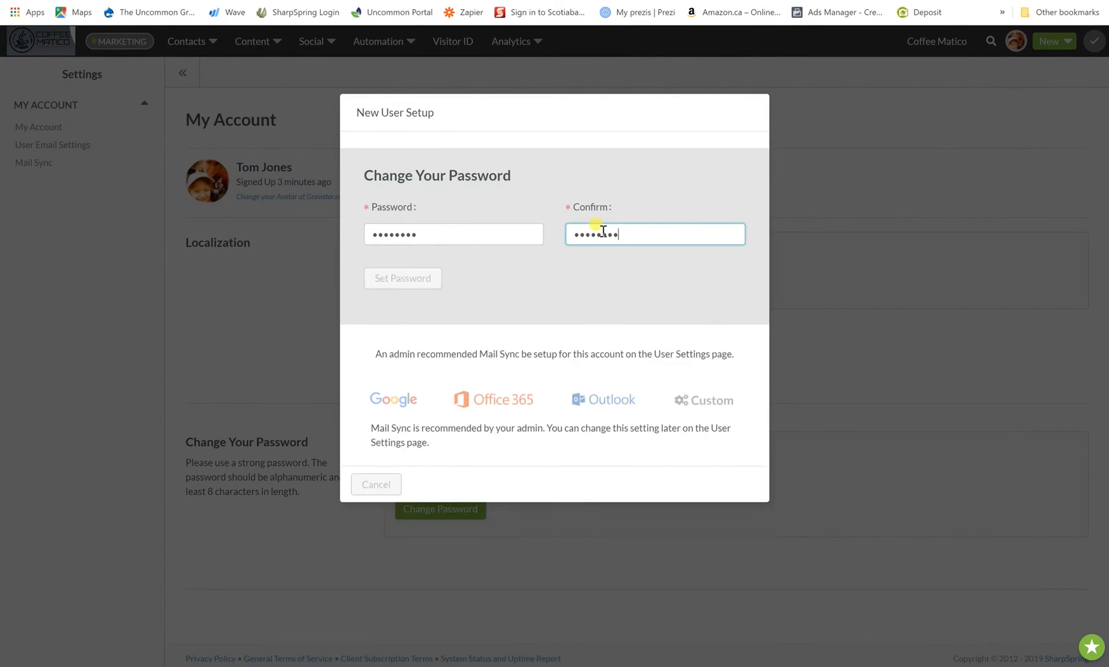
{"action": "left_click", "coordinate": [401, 278]}
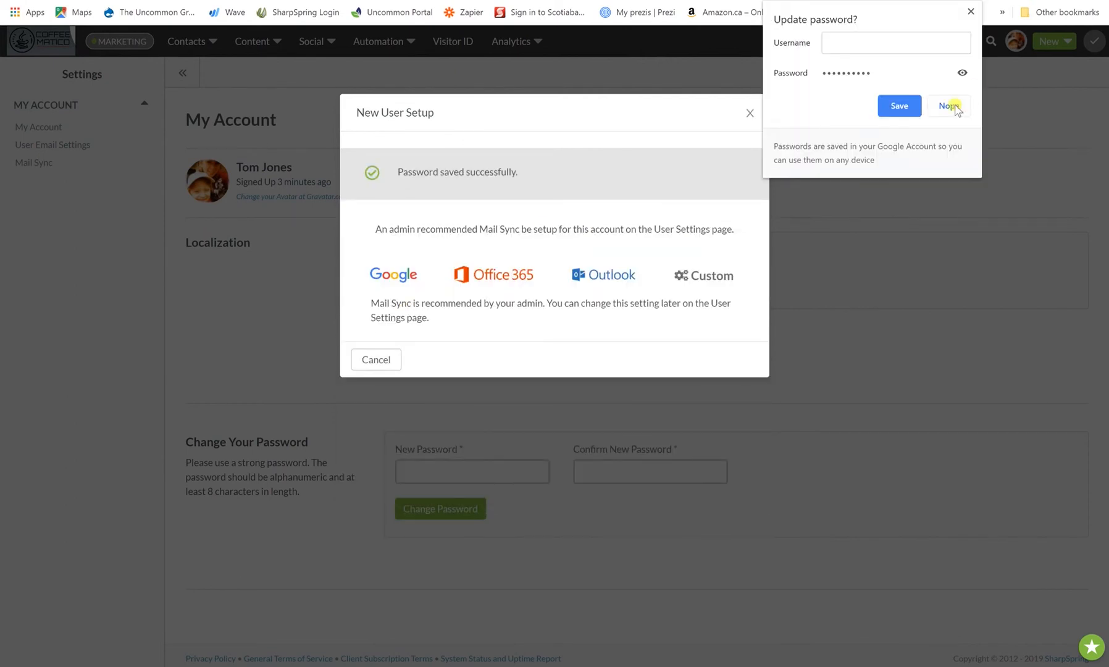
Step: Decline Chrome's password offer and cancel the setup prompt without Mail Sync
{"action": "left_click", "coordinate": [948, 105]}
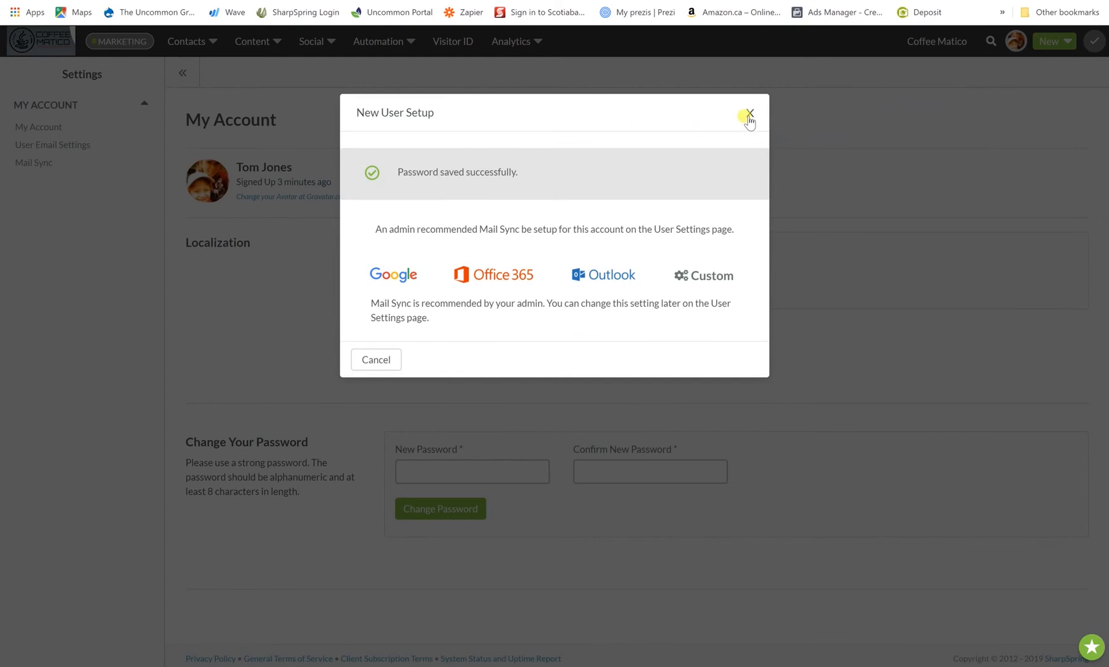
{"action": "mouse_move", "coordinate": [748, 110]}
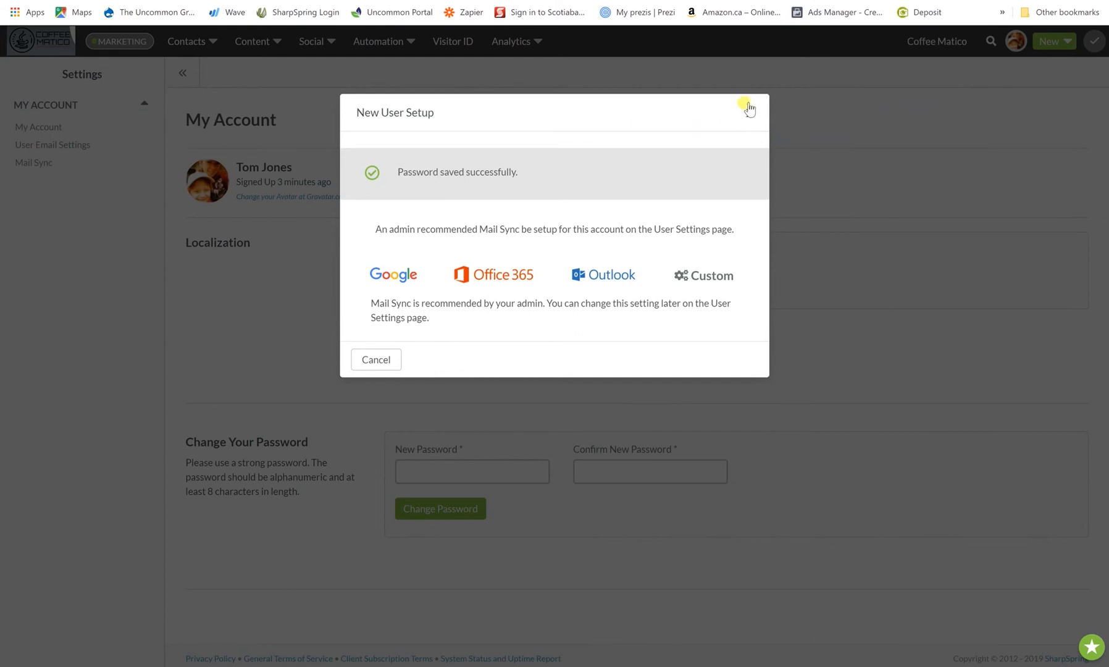
{"action": "mouse_move", "coordinate": [401, 290]}
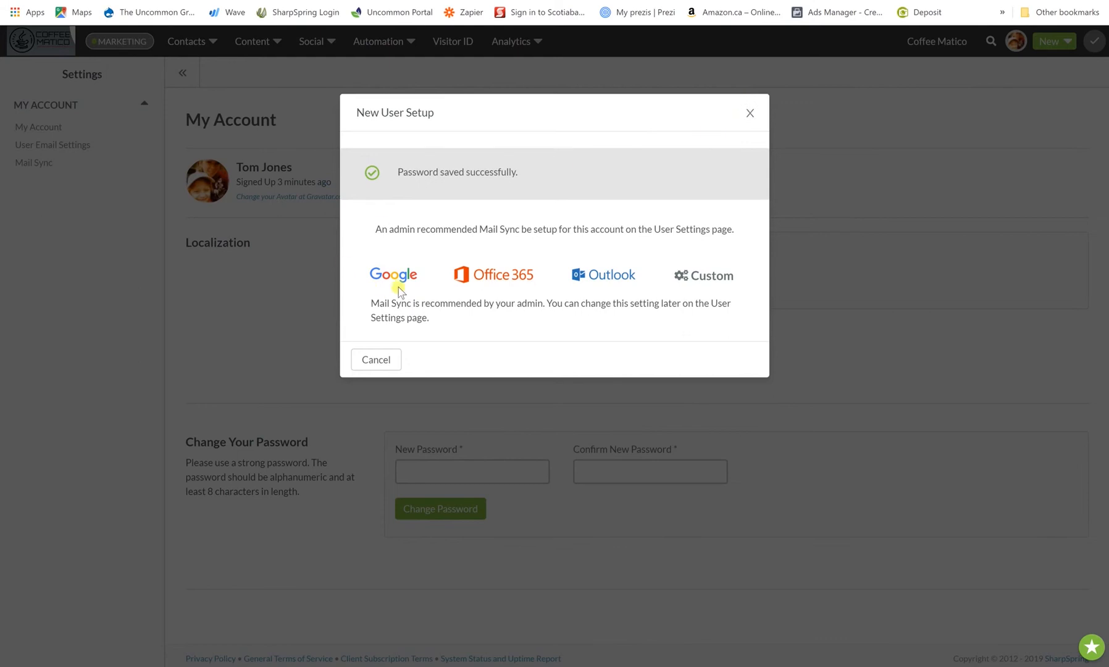
{"action": "mouse_move", "coordinate": [400, 277]}
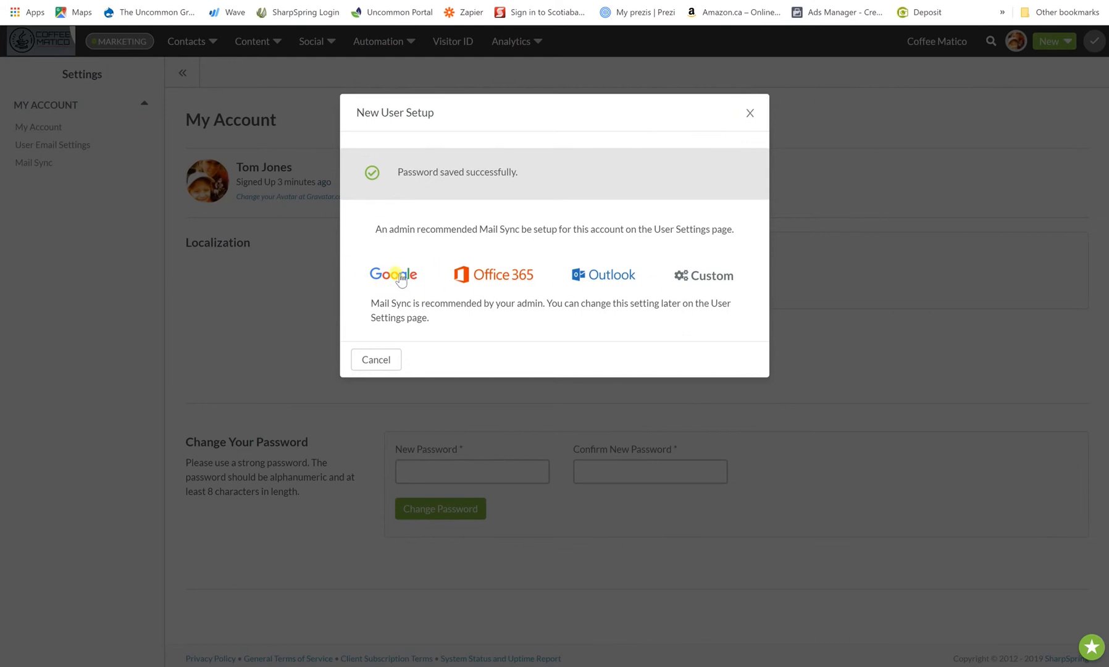
{"action": "mouse_move", "coordinate": [569, 291]}
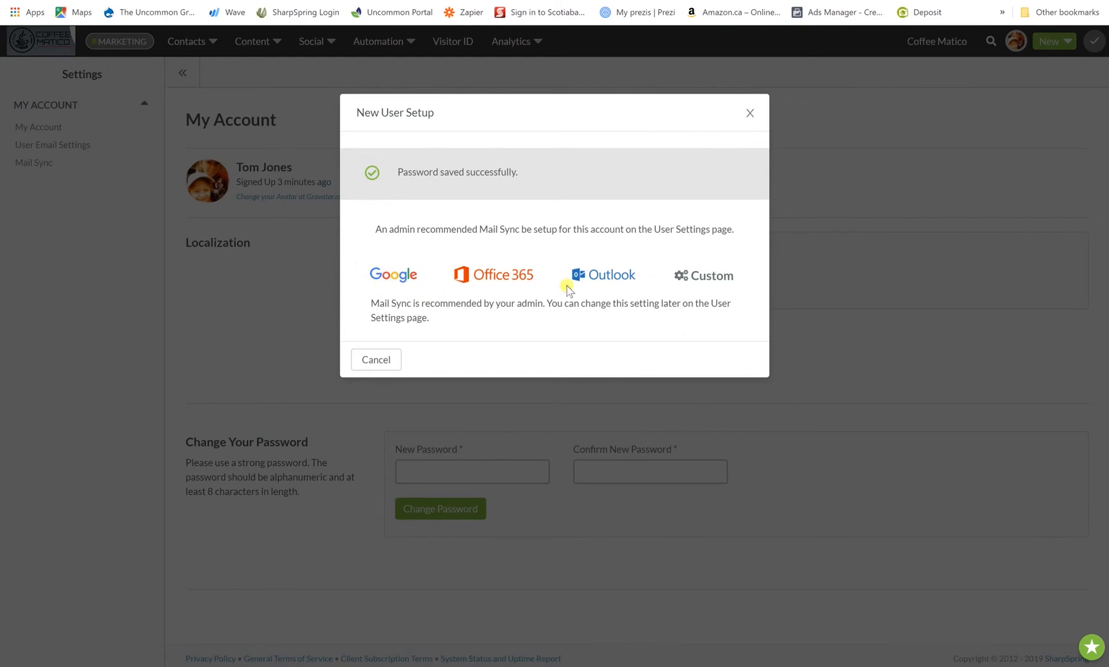
{"action": "mouse_move", "coordinate": [504, 258]}
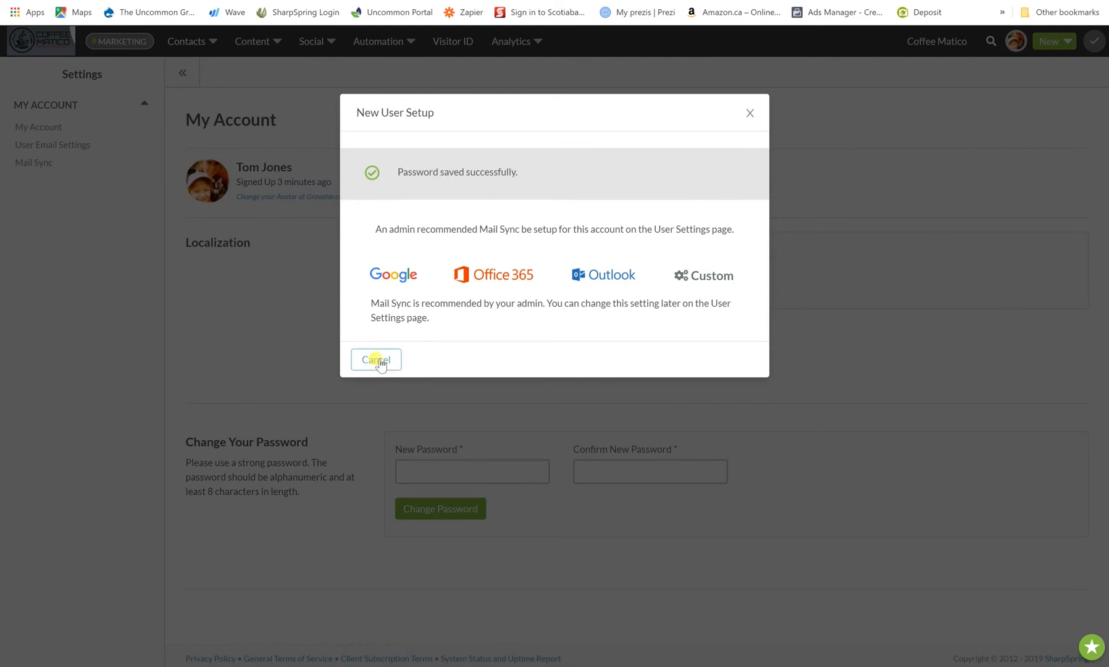
{"action": "left_click", "coordinate": [375, 359]}
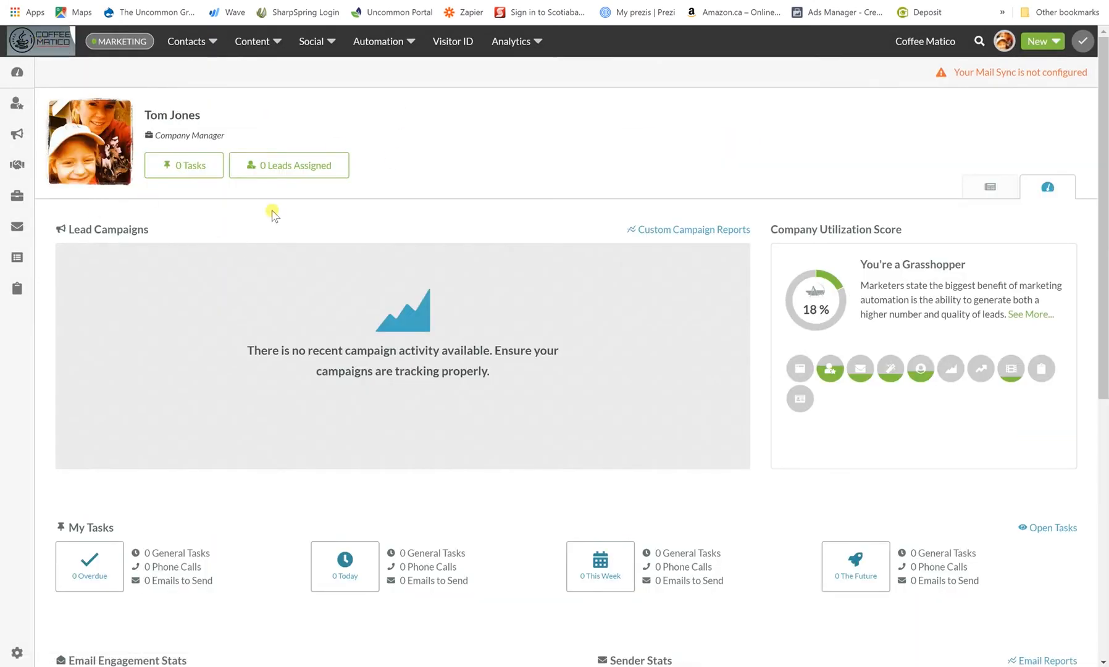
{"action": "mouse_move", "coordinate": [277, 473]}
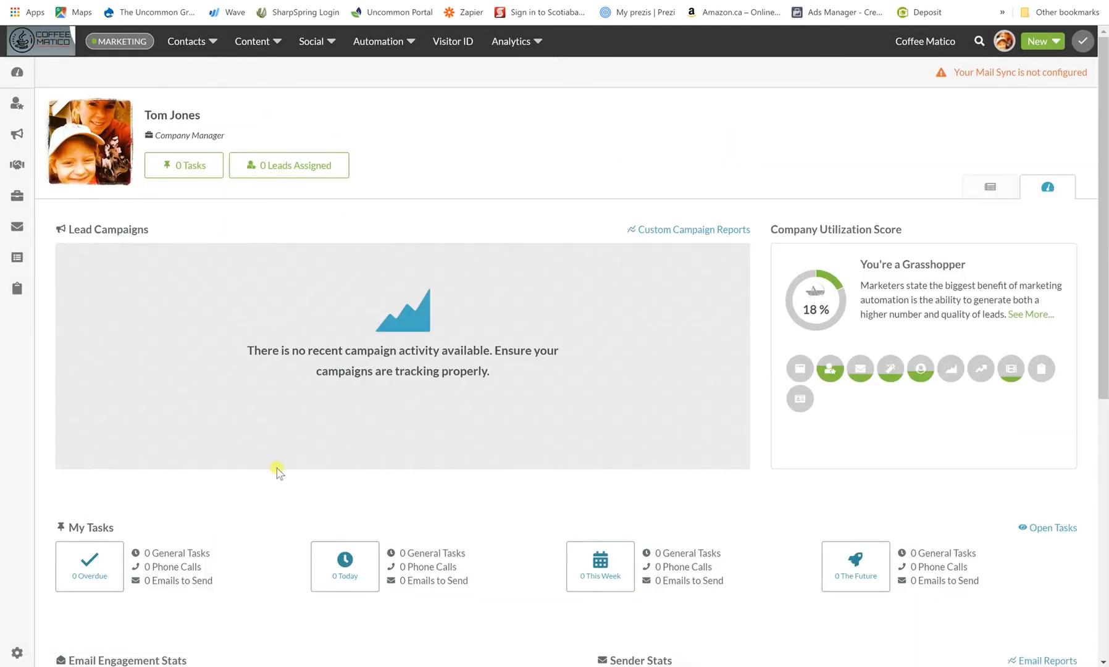
{"action": "mouse_move", "coordinate": [937, 84]}
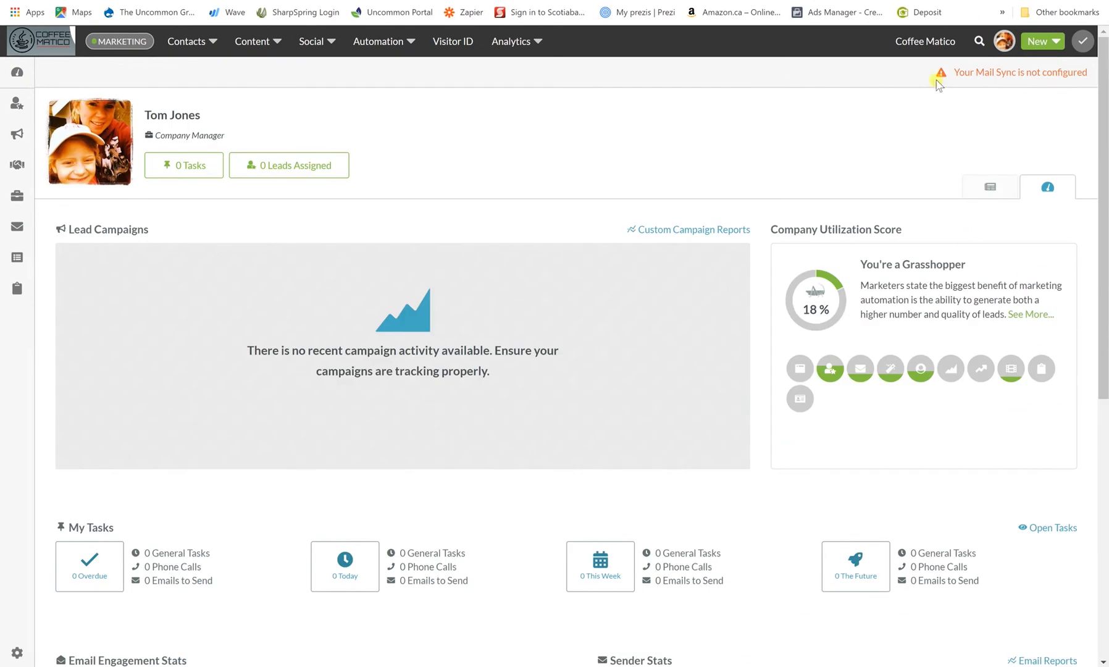
Step: Leave the new user's dashboard via the profile avatar, returning to sign-in
{"action": "left_click", "coordinate": [1003, 41]}
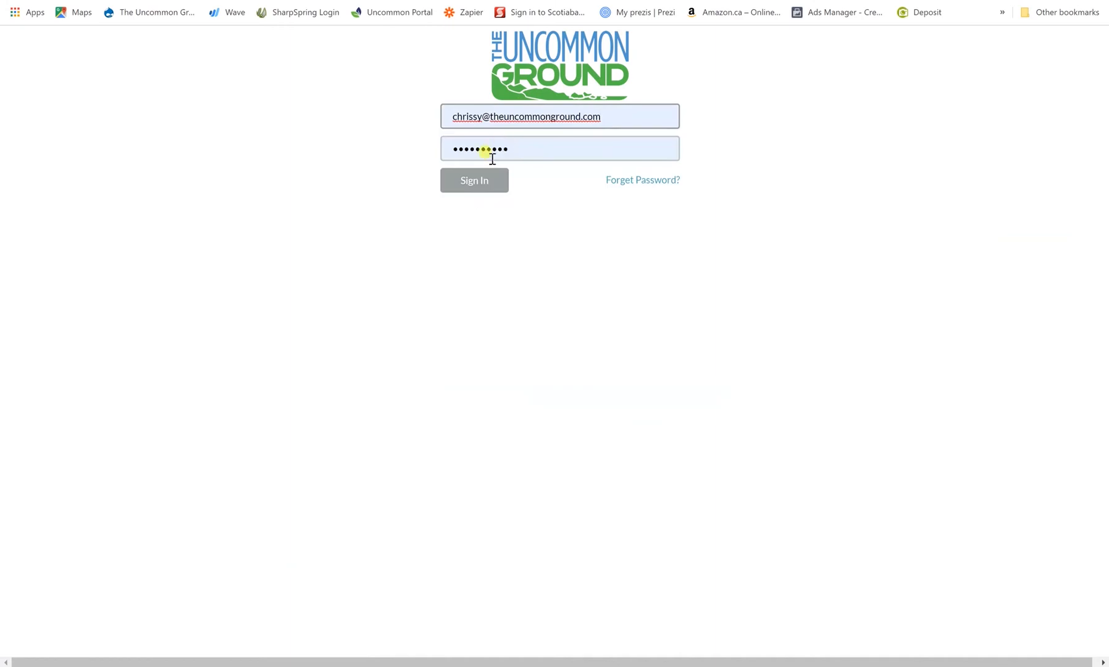
{"action": "left_click", "coordinate": [473, 179]}
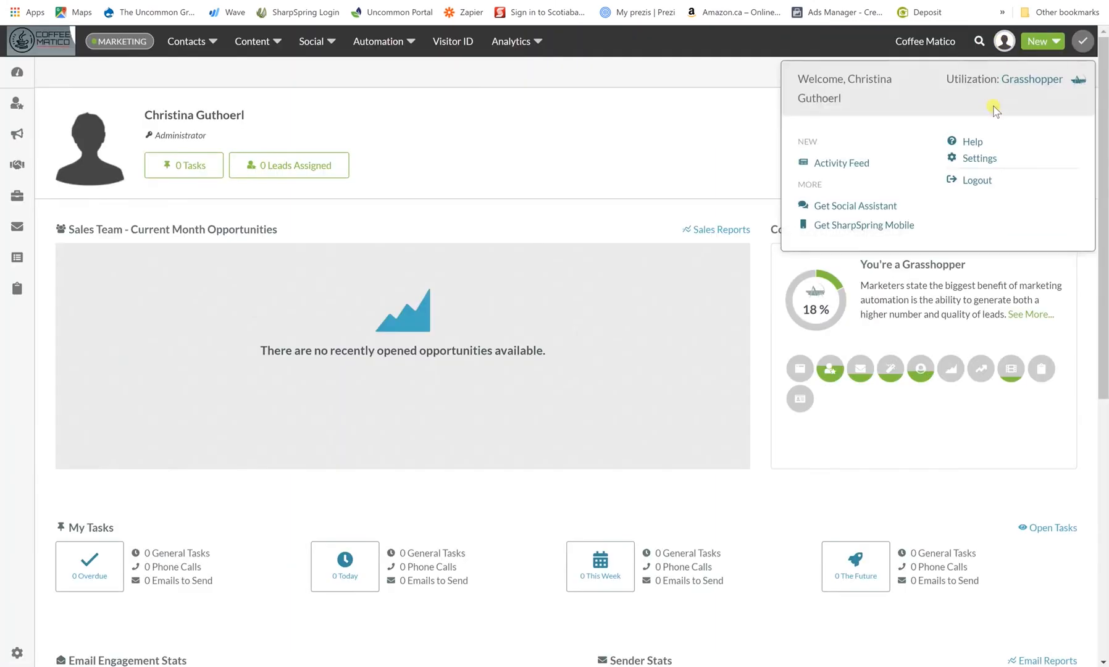
{"action": "left_click", "coordinate": [978, 158]}
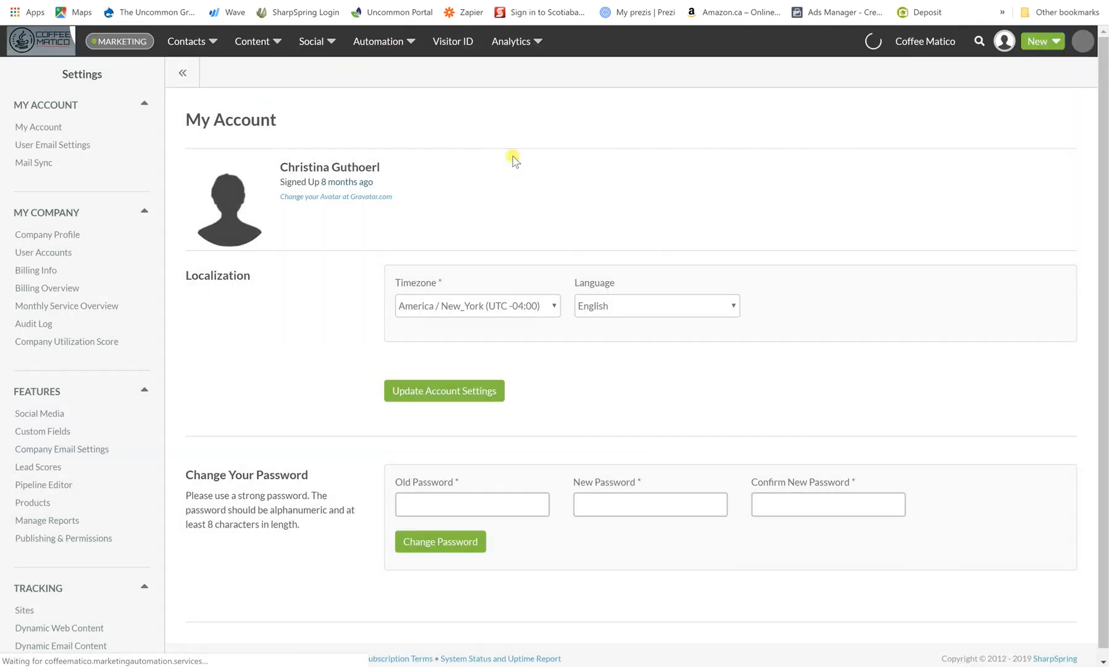
{"action": "mouse_move", "coordinate": [43, 252]}
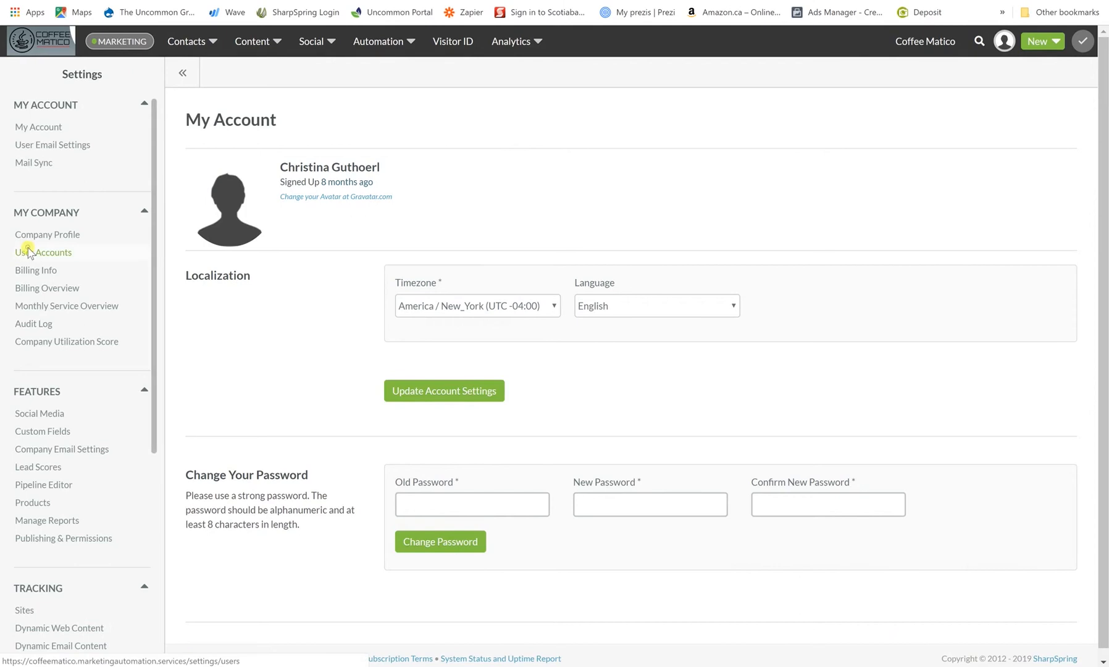
{"action": "left_click", "coordinate": [43, 252]}
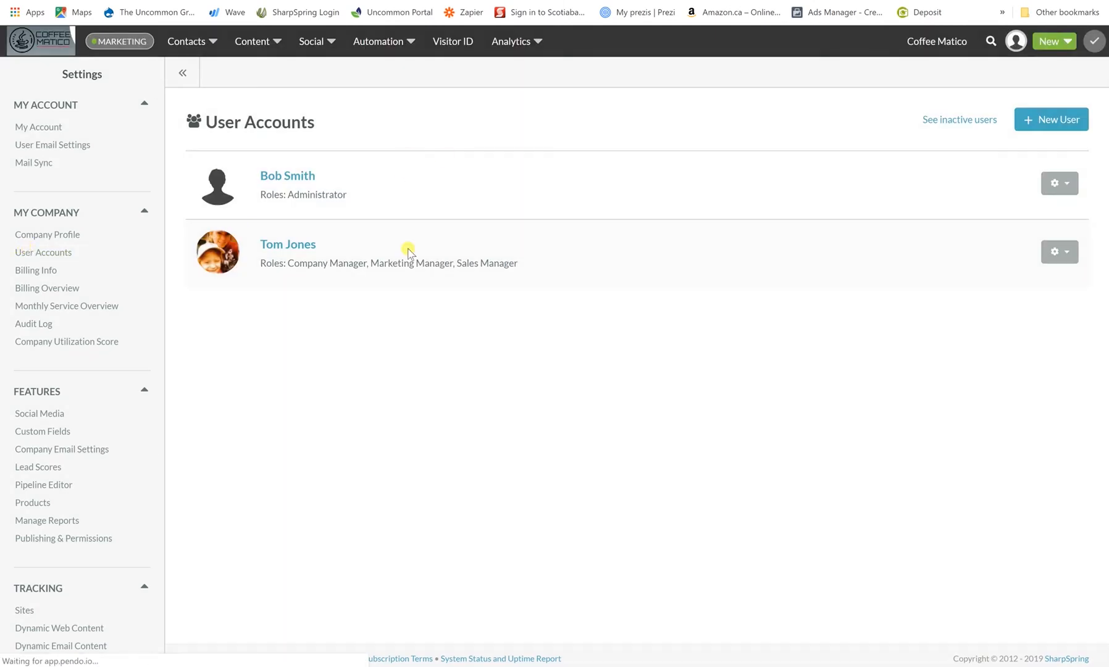
{"action": "mouse_move", "coordinate": [578, 279]}
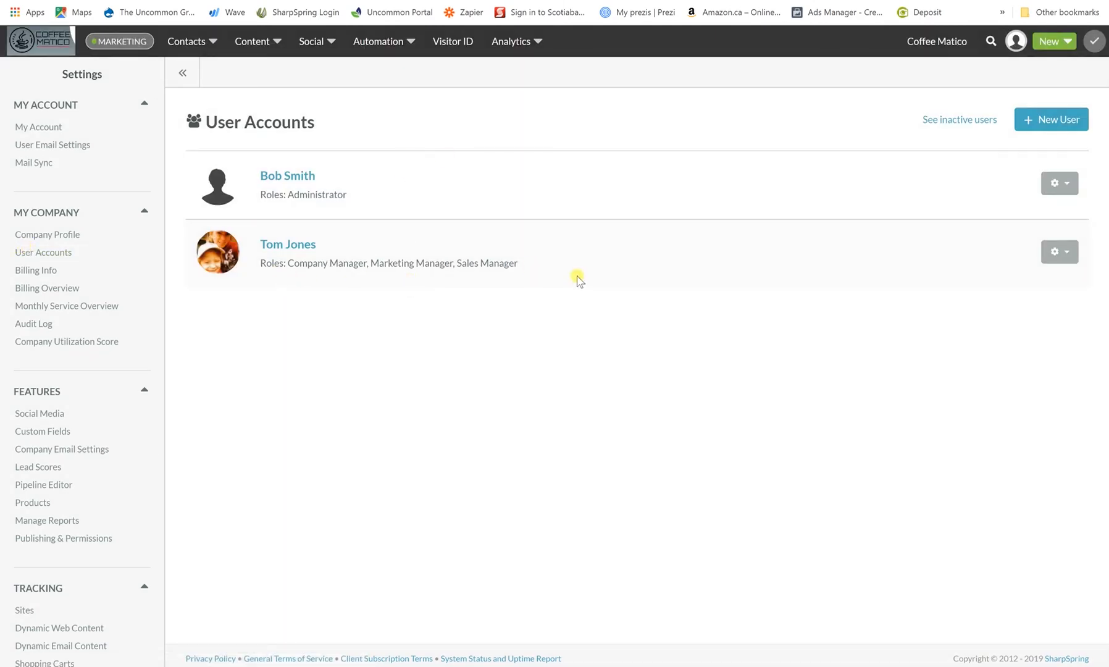
{"action": "mouse_move", "coordinate": [650, 363]}
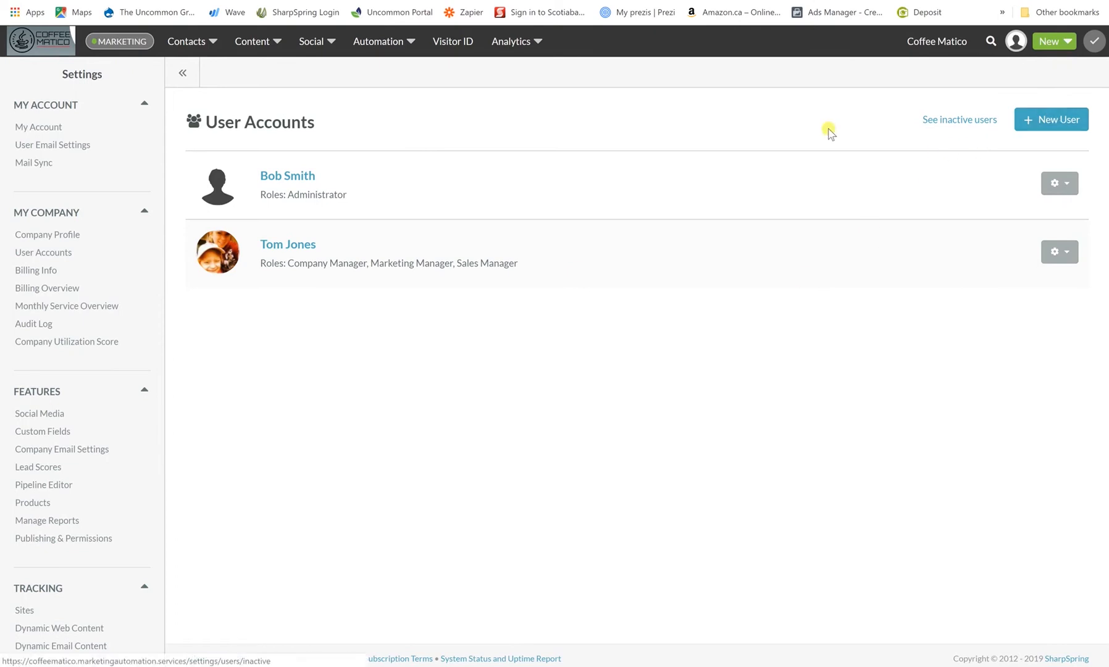
{"action": "mouse_move", "coordinate": [811, 135]}
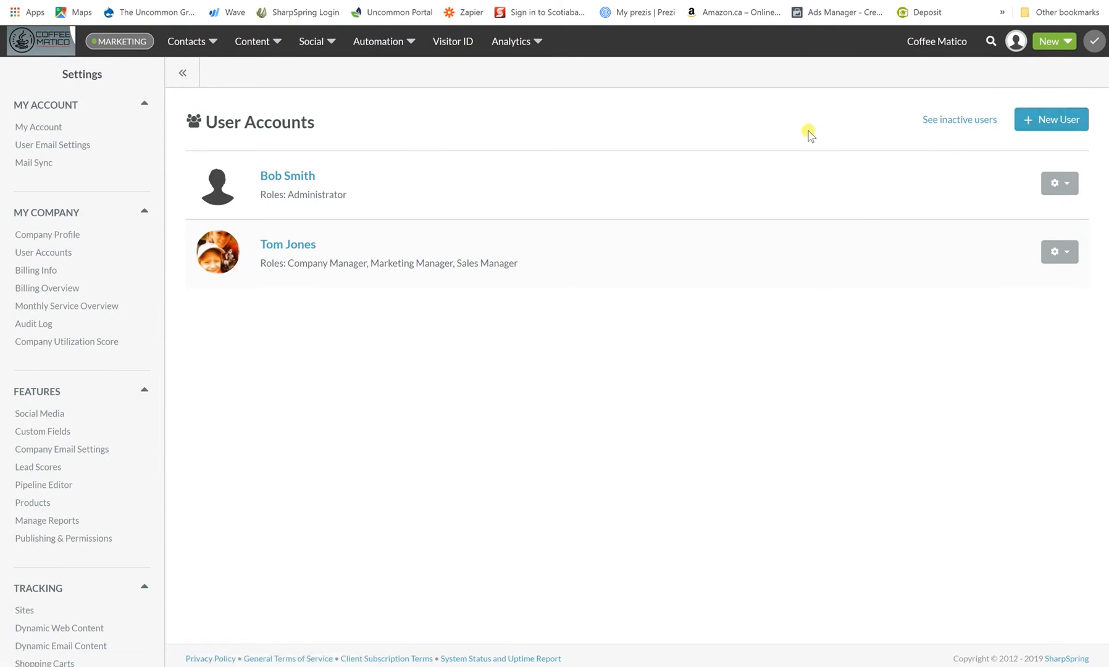
{"action": "mouse_move", "coordinate": [564, 175]}
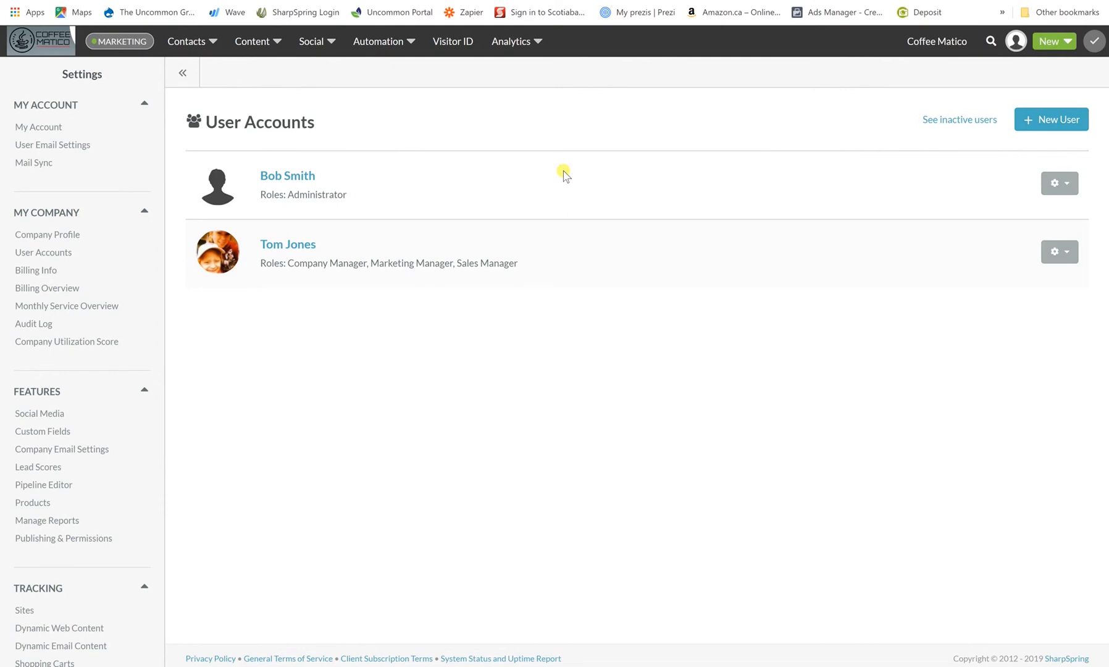
{"action": "mouse_move", "coordinate": [42, 252]}
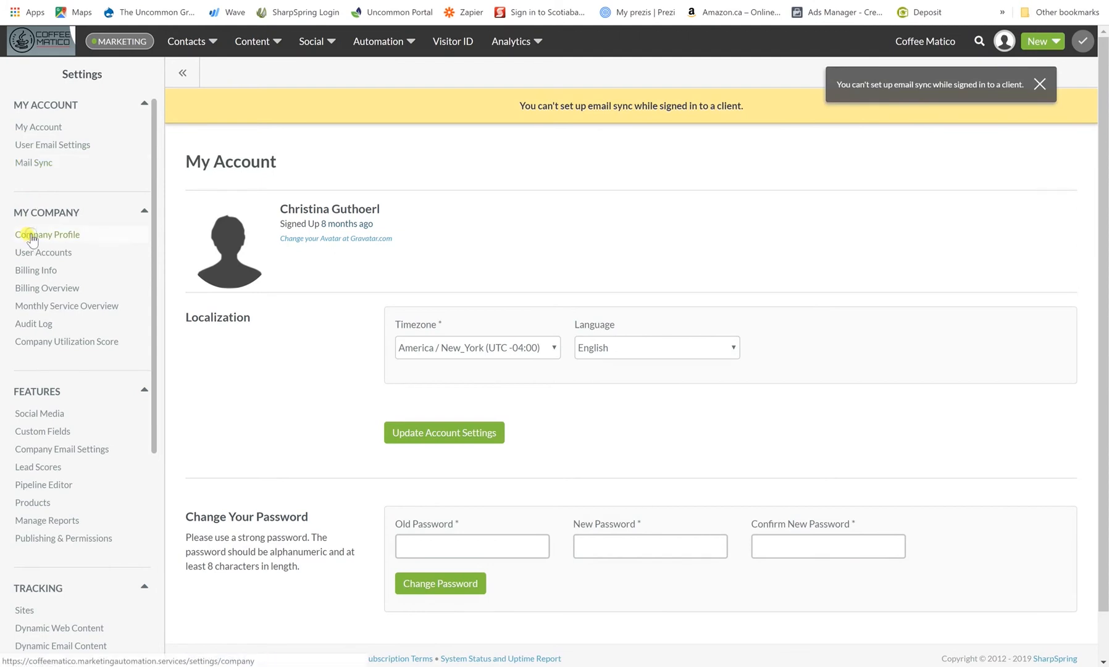
{"action": "left_click", "coordinate": [49, 234]}
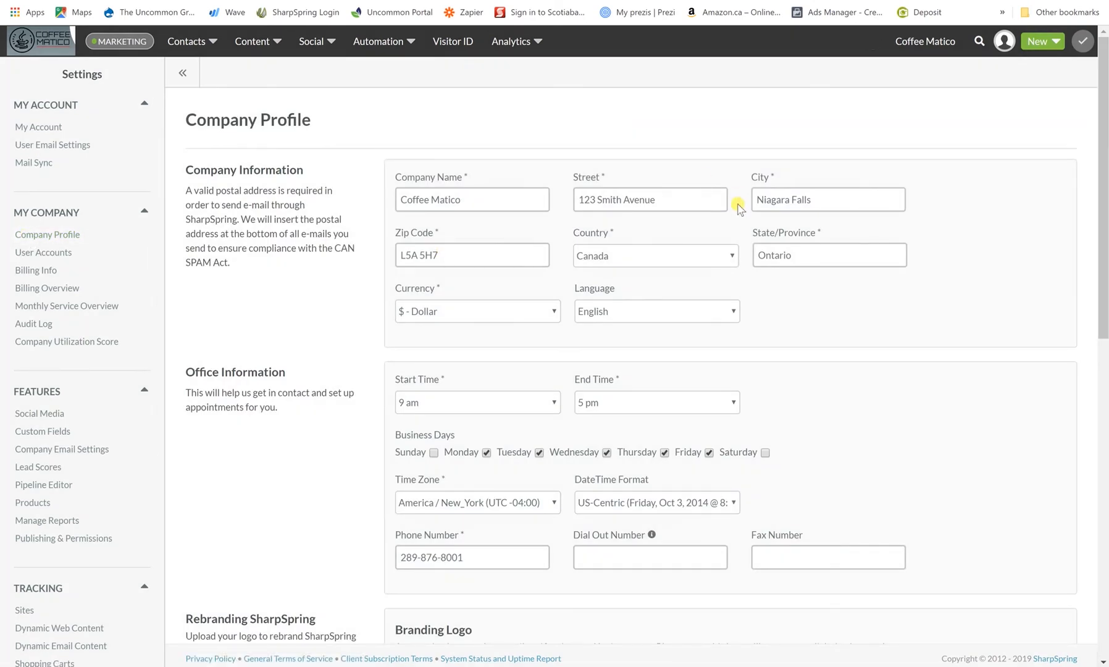
{"action": "mouse_move", "coordinate": [456, 325]}
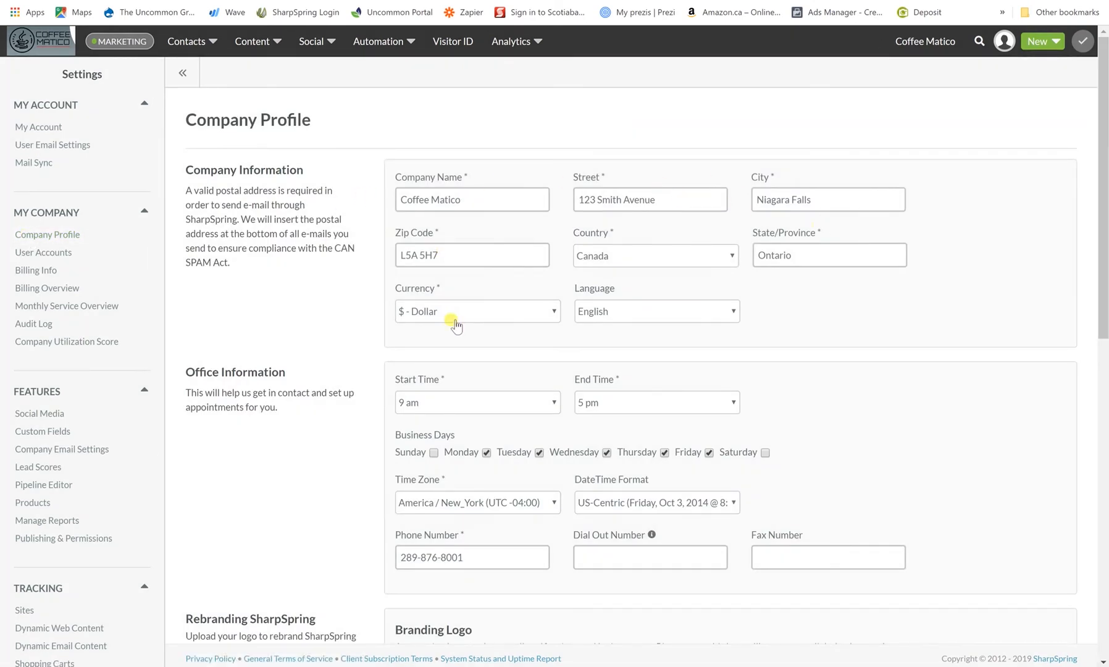
{"action": "mouse_move", "coordinate": [244, 323]}
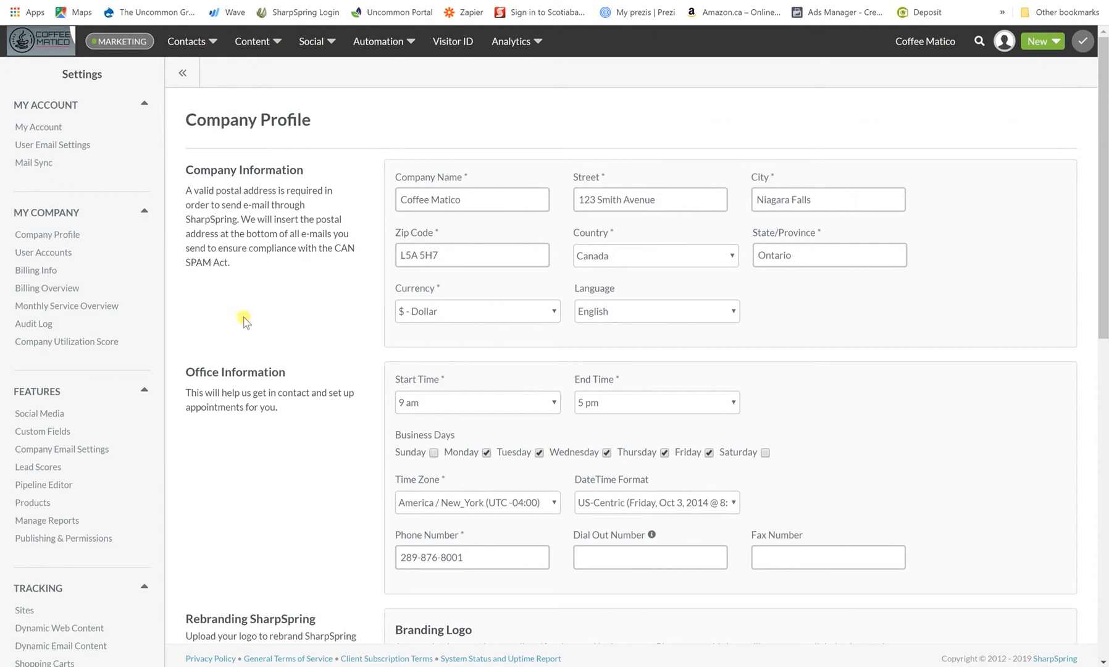
{"action": "mouse_move", "coordinate": [695, 298]}
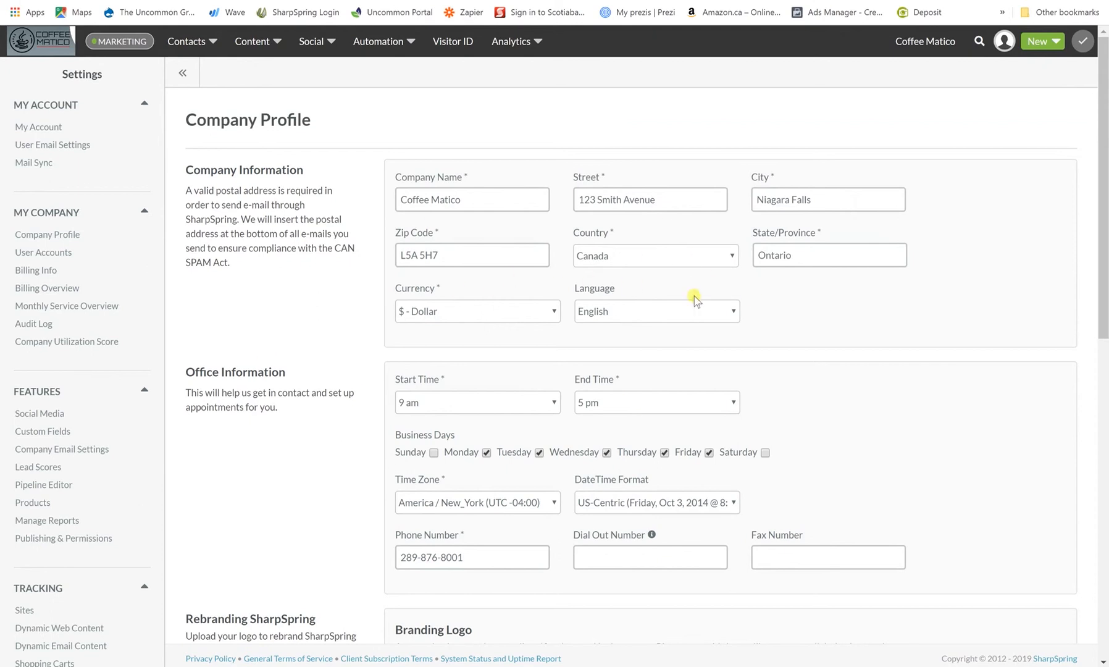
{"action": "scroll", "scroll_direction": "down", "scroll_amount": 3}
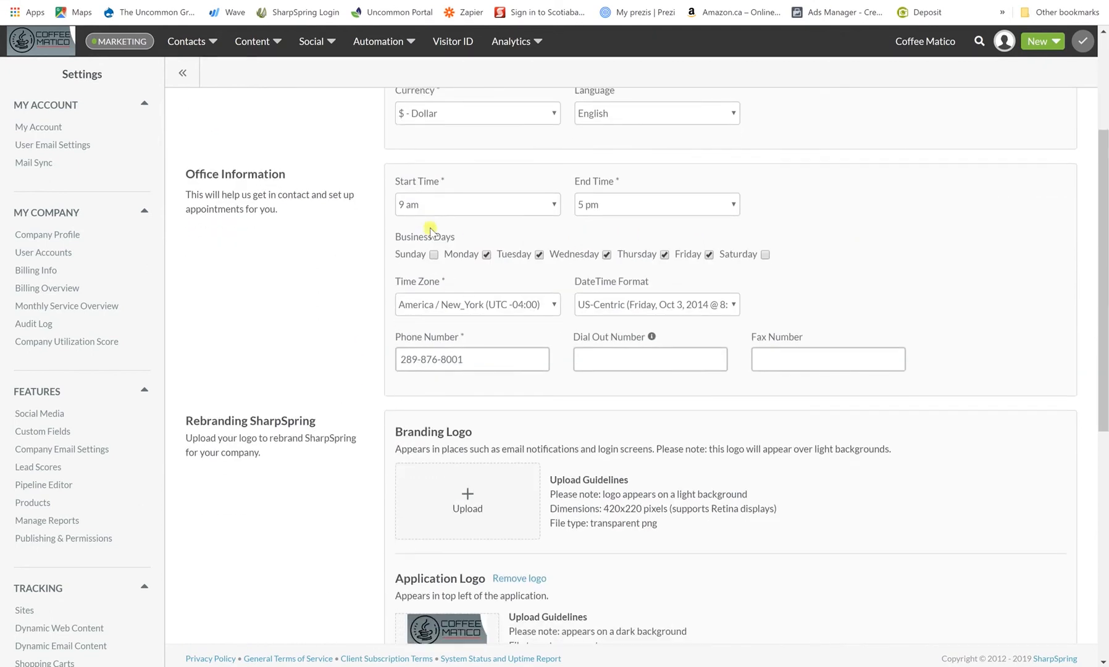
{"action": "mouse_move", "coordinate": [444, 339]}
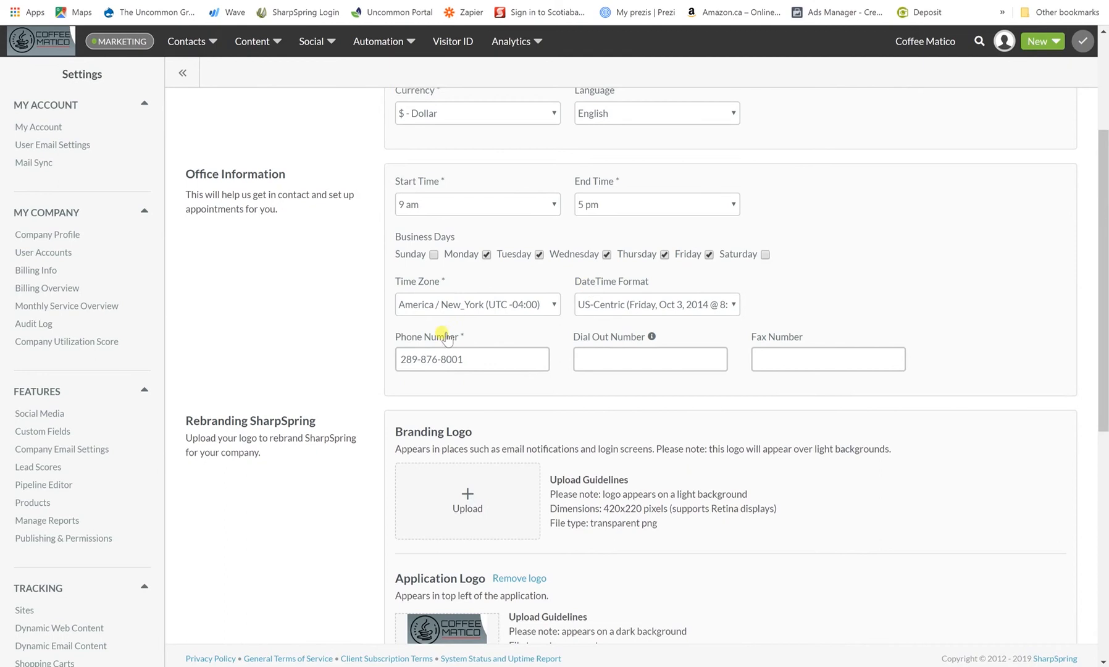
{"action": "scroll", "scroll_direction": "down", "scroll_amount": 3}
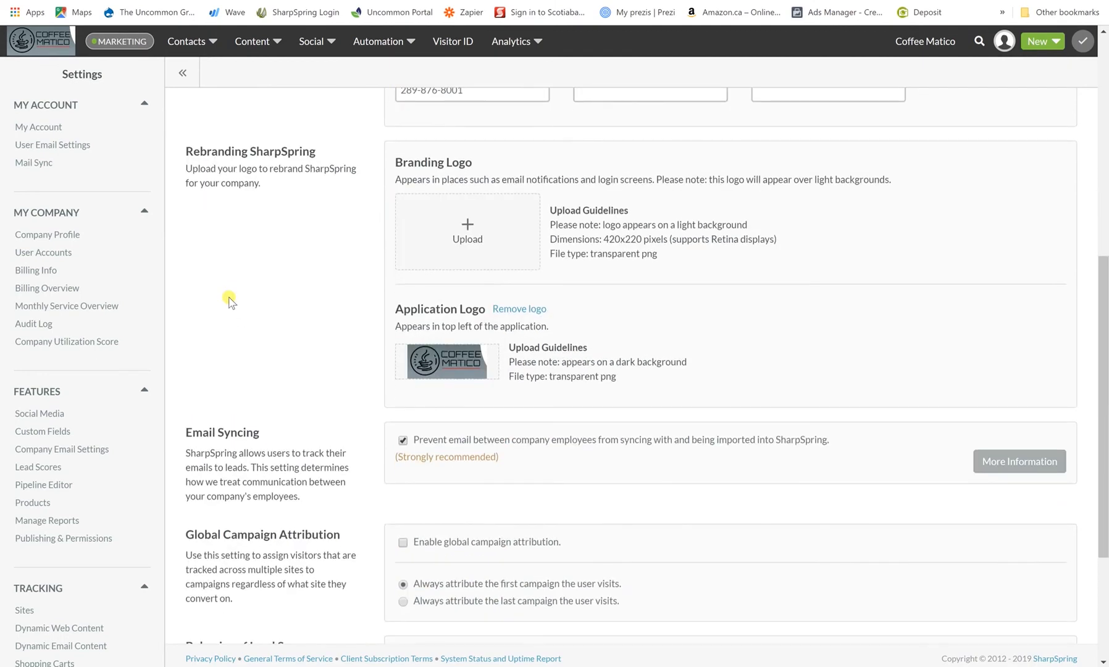
{"action": "mouse_move", "coordinate": [418, 294]}
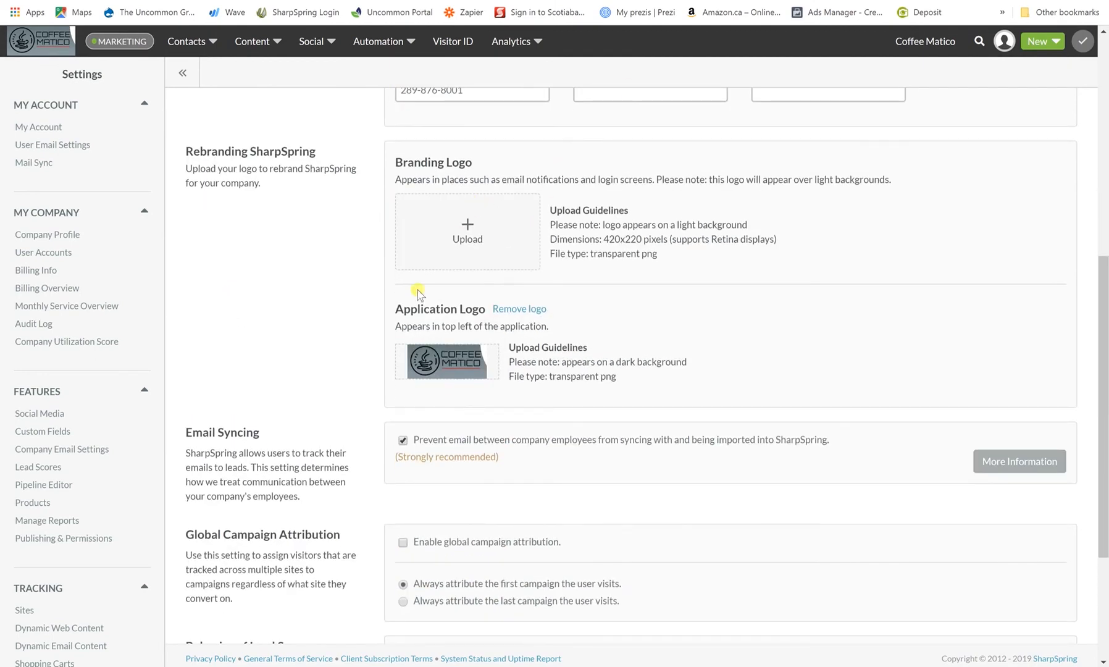
{"action": "scroll", "scroll_direction": "down", "scroll_amount": 3}
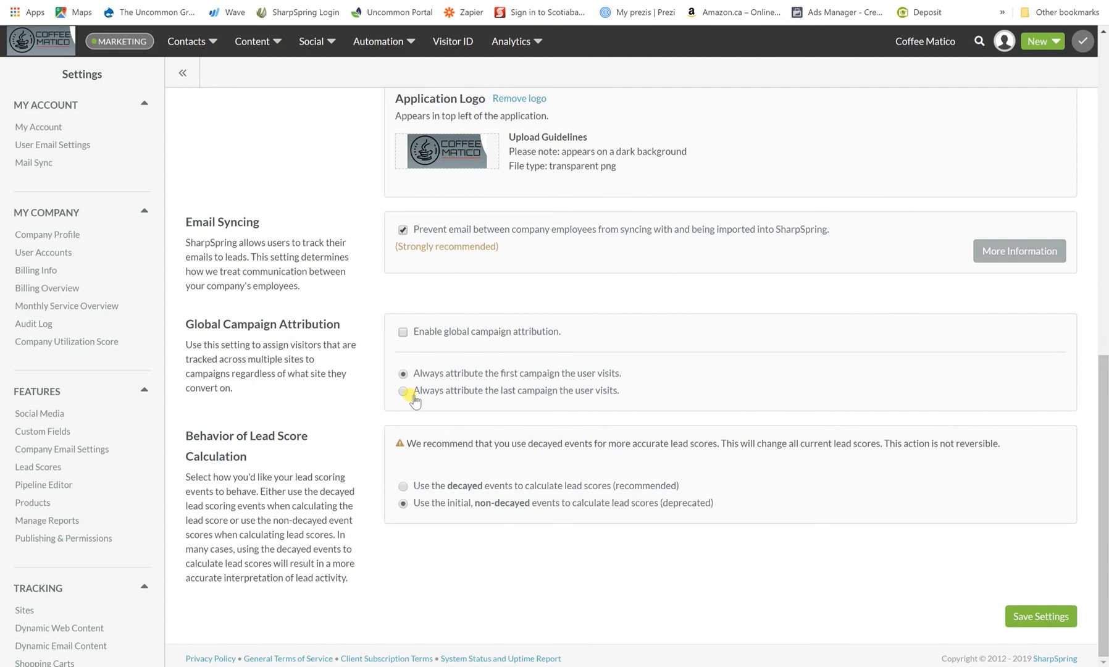
{"action": "mouse_move", "coordinate": [404, 393]}
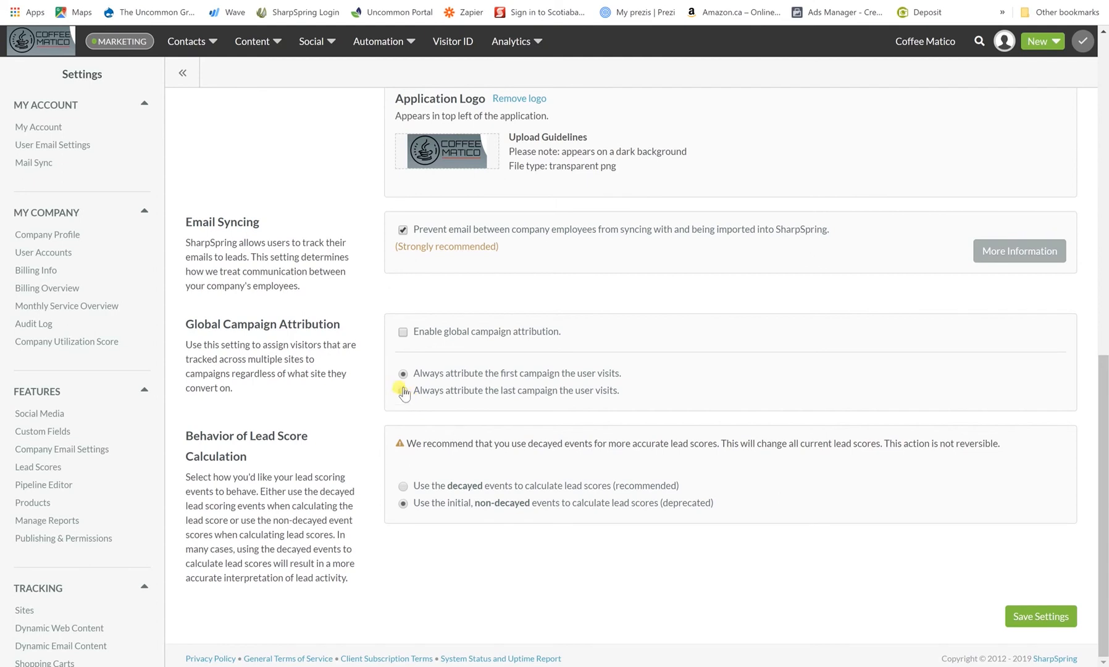
{"action": "mouse_move", "coordinate": [557, 381]}
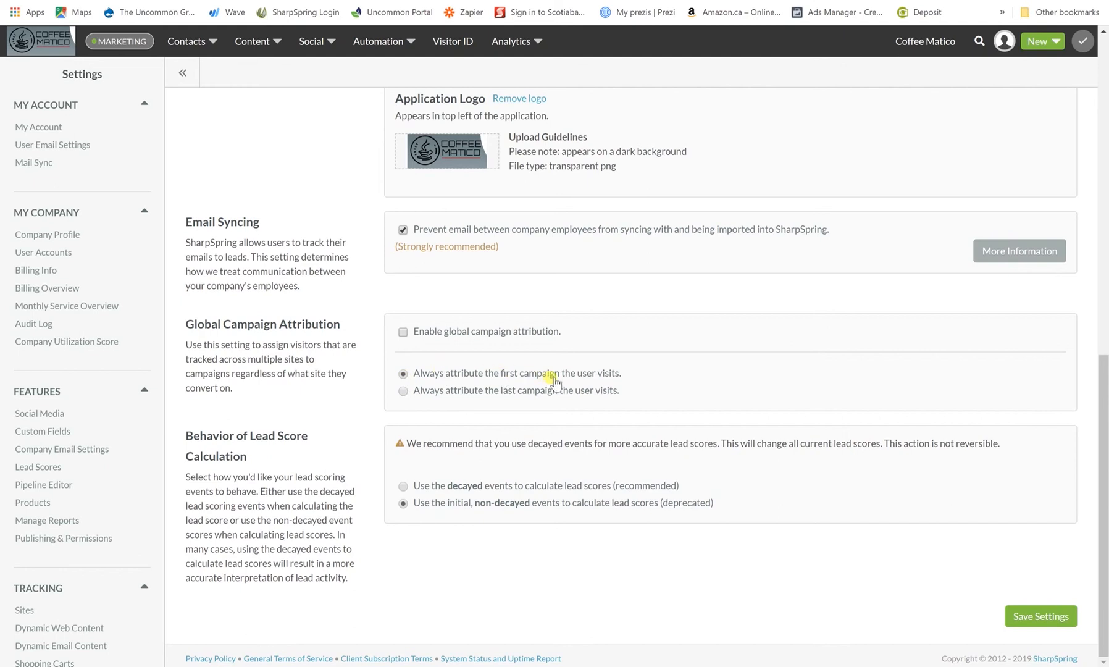
{"action": "mouse_move", "coordinate": [649, 388]}
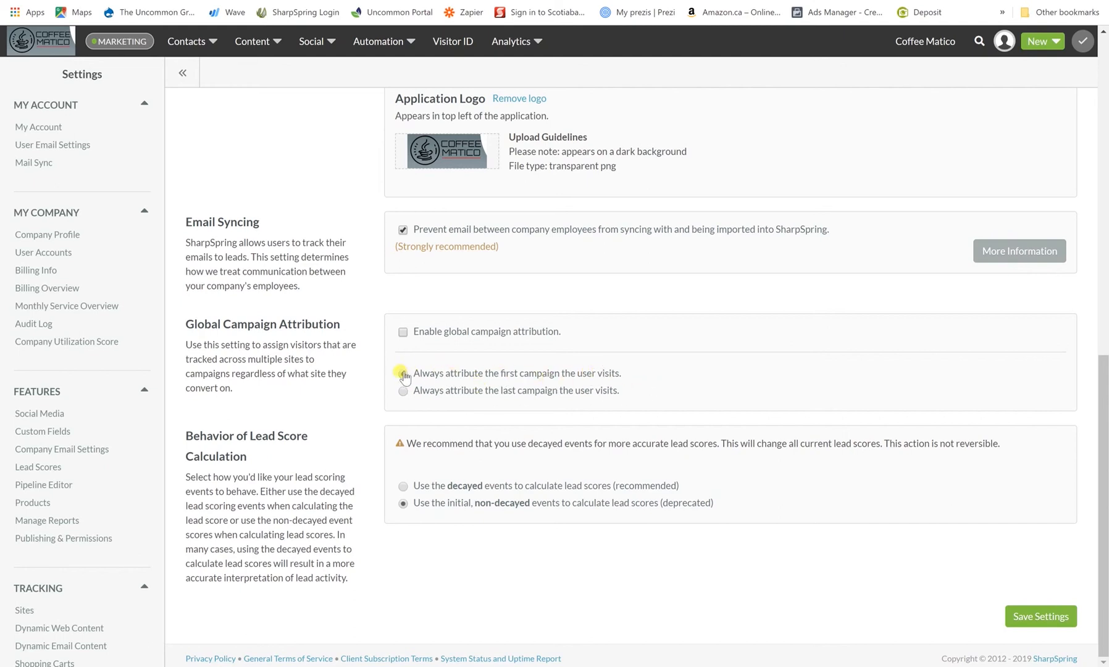
{"action": "left_click", "coordinate": [402, 373]}
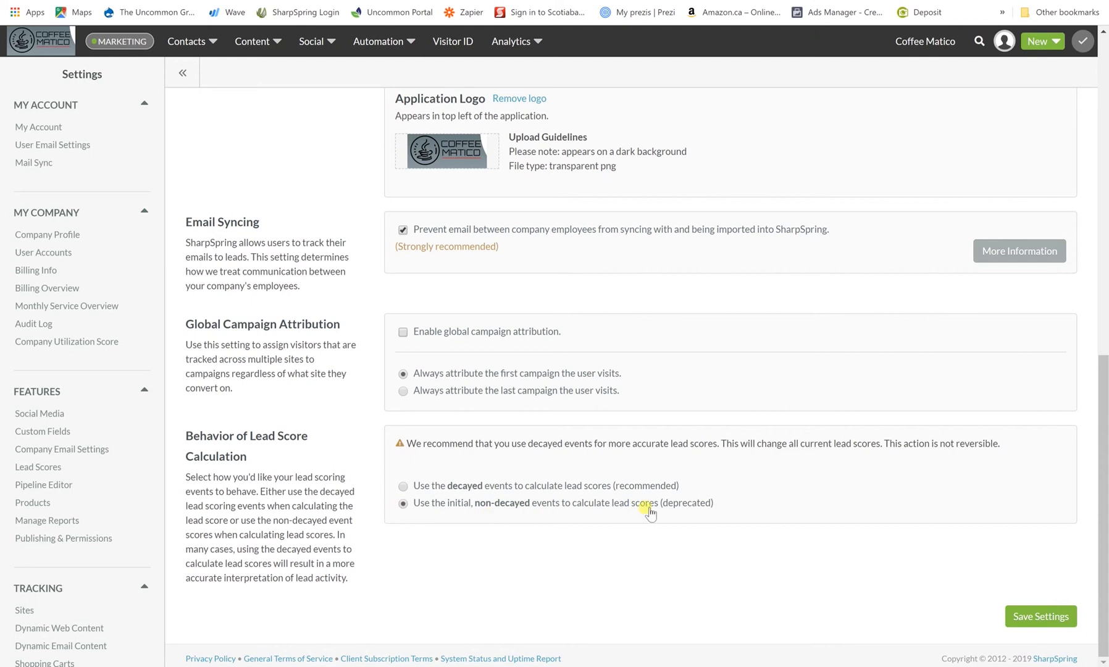
{"action": "mouse_move", "coordinate": [461, 529]}
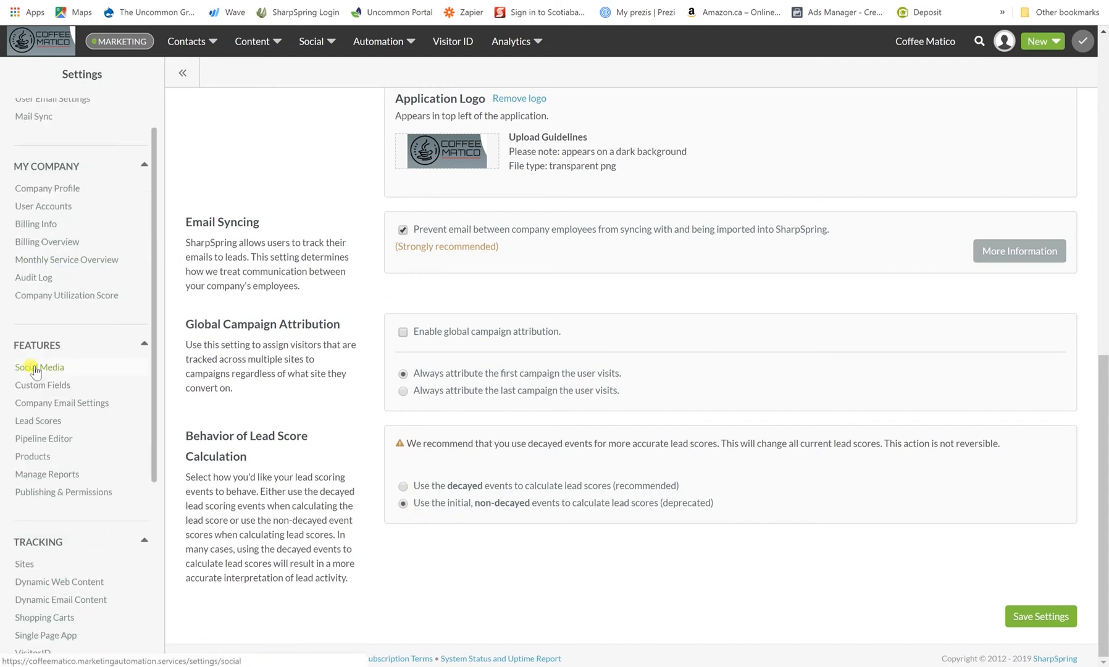
{"action": "scroll", "scroll_direction": "up", "scroll_amount": 3}
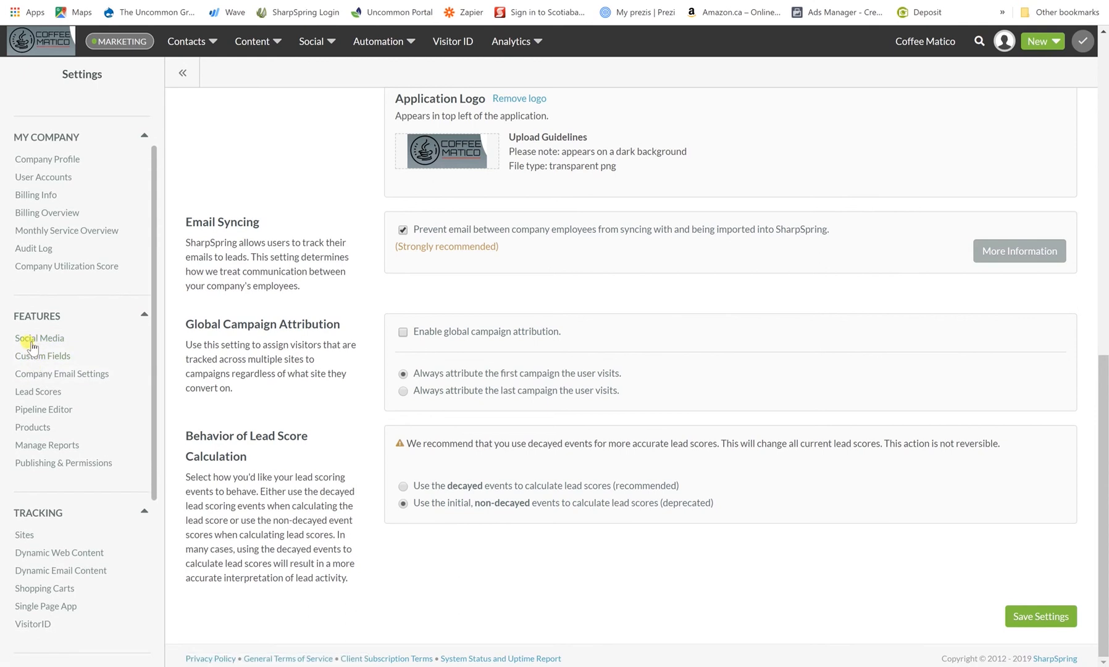
{"action": "mouse_move", "coordinate": [42, 356]}
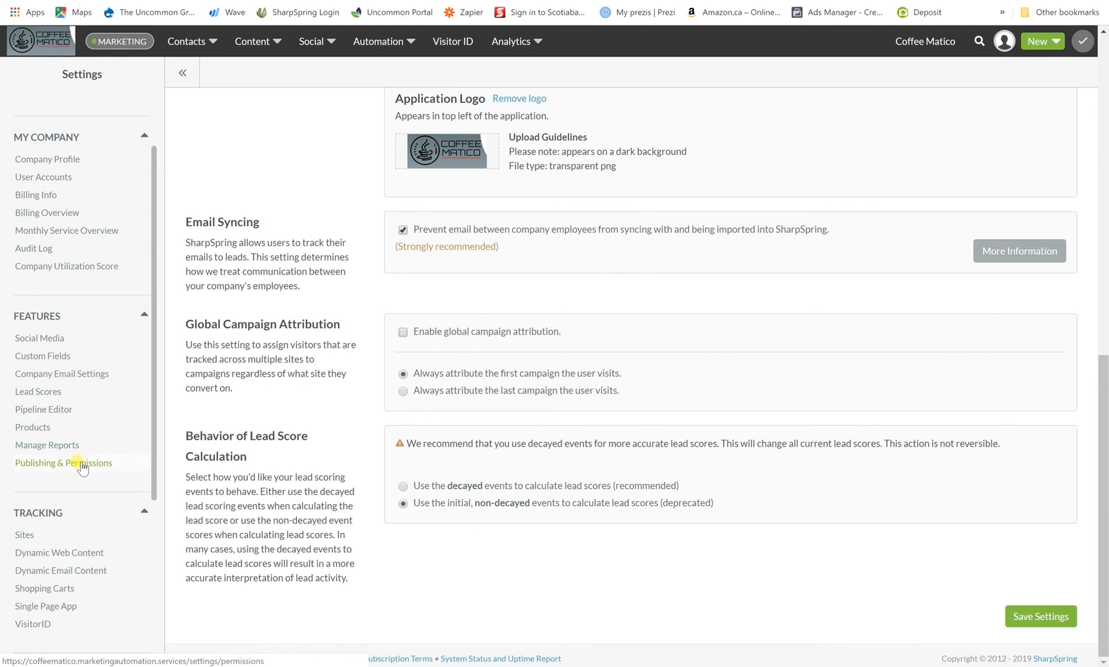
Step: In Publishing & Permissions, enable social posting approval and bulk email sending approval for All Admins
{"action": "left_click", "coordinate": [64, 463]}
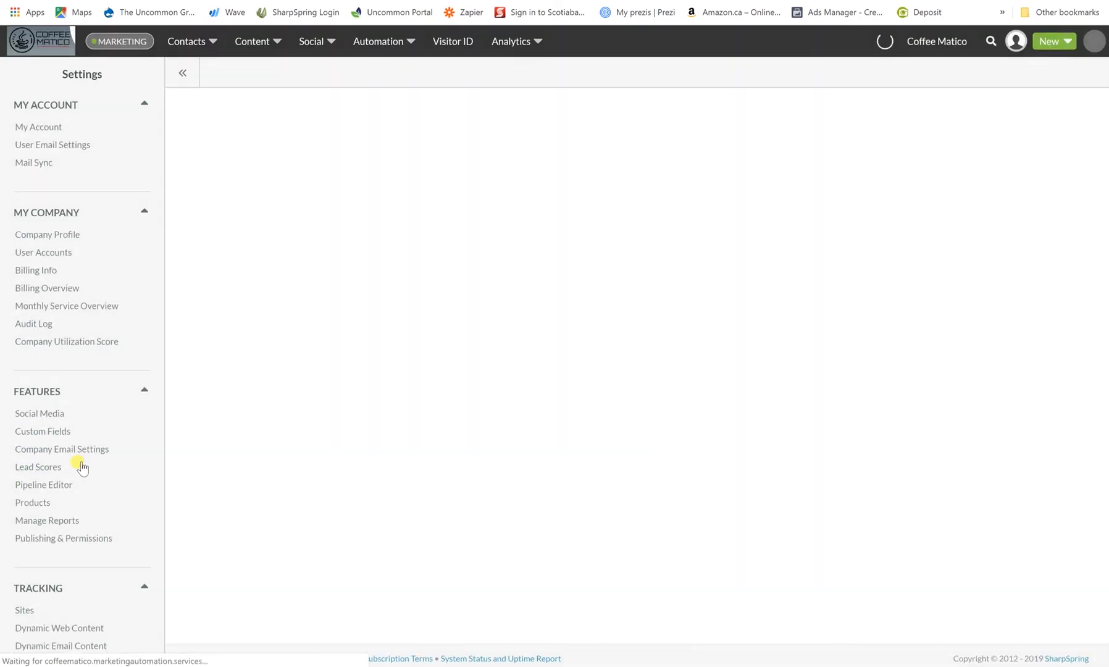
{"action": "left_click", "coordinate": [63, 539]}
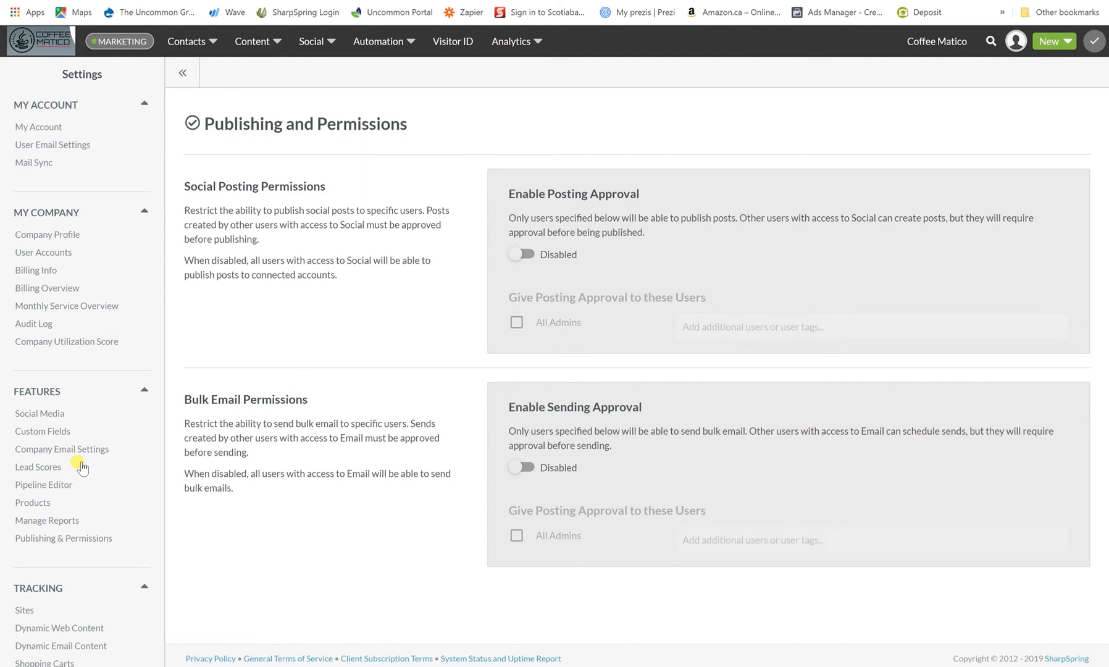
{"action": "mouse_move", "coordinate": [310, 206]}
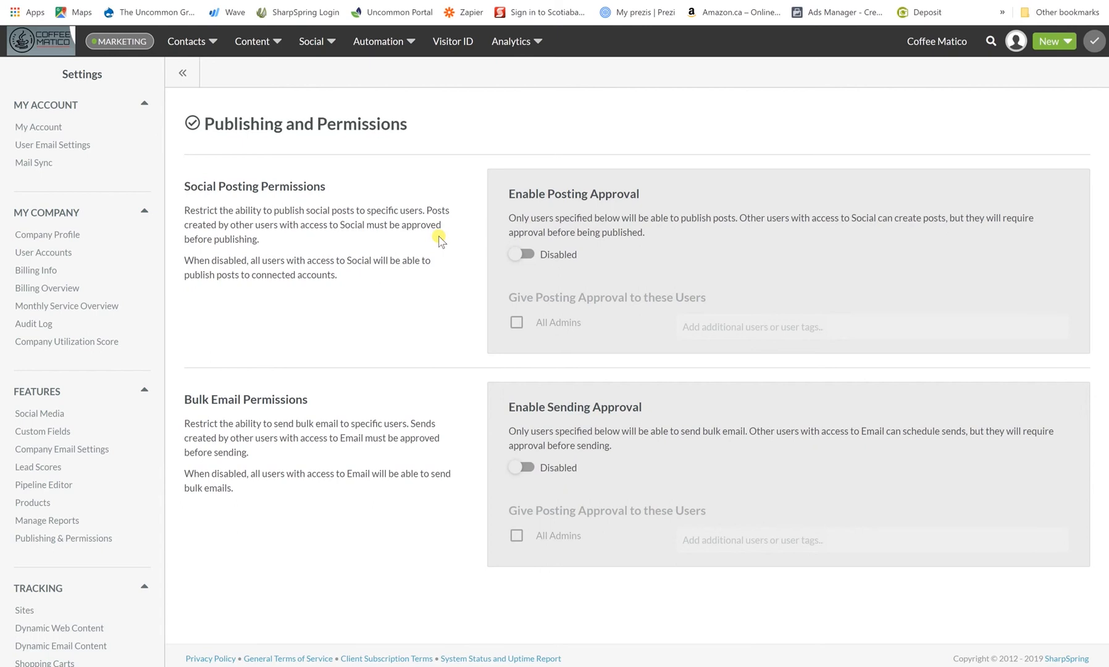
{"action": "left_click", "coordinate": [521, 255]}
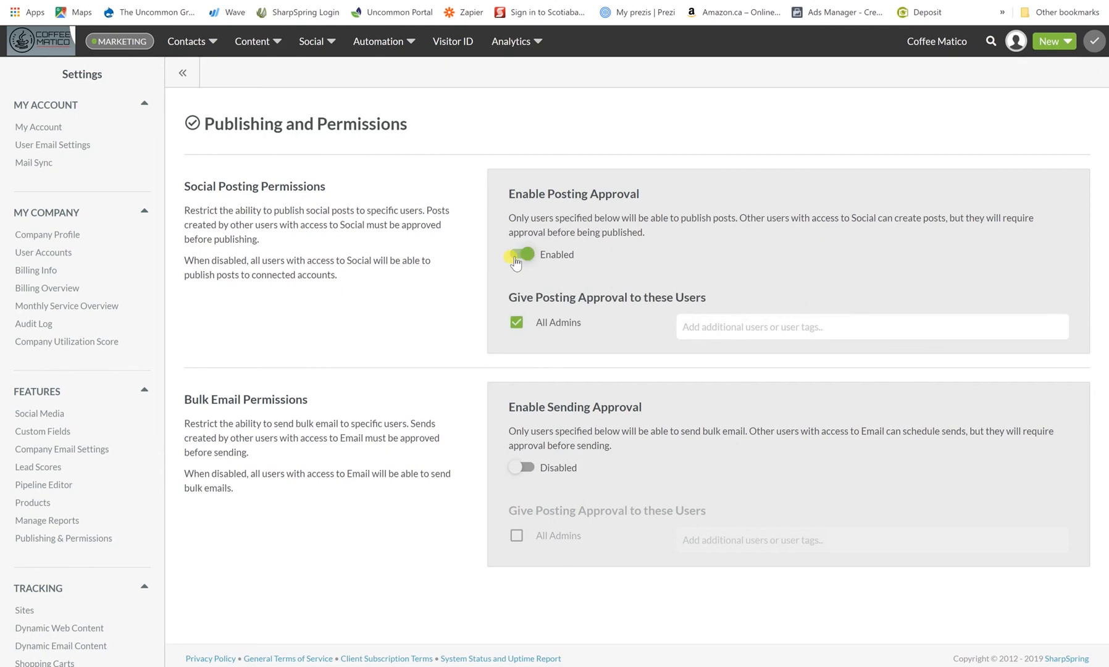
{"action": "mouse_move", "coordinate": [718, 332]}
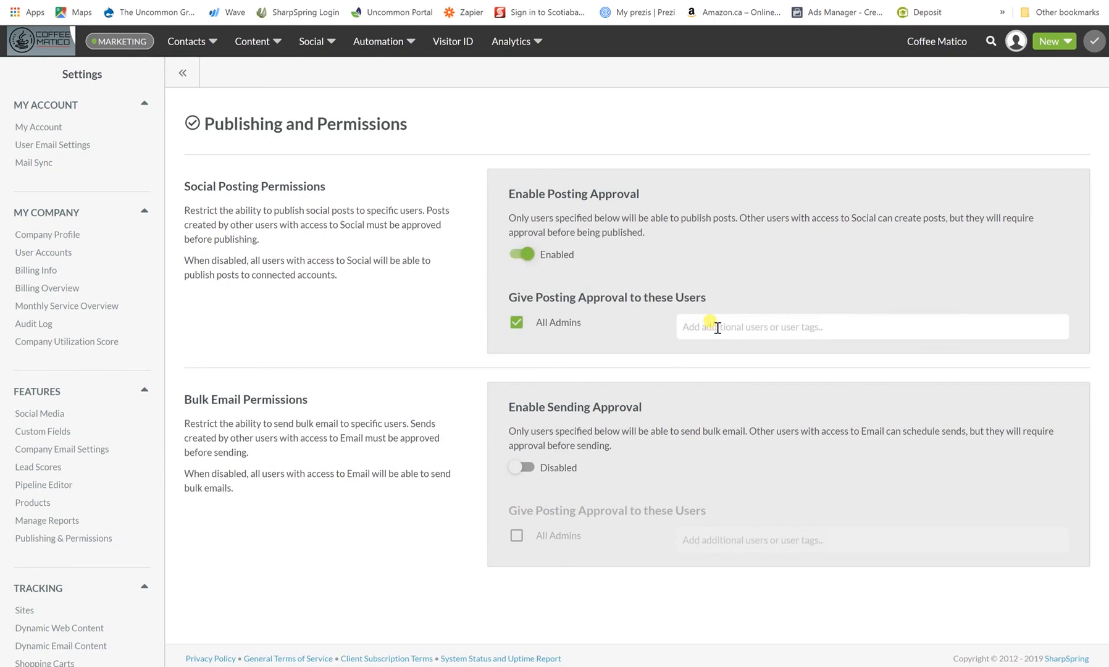
{"action": "mouse_move", "coordinate": [588, 342]}
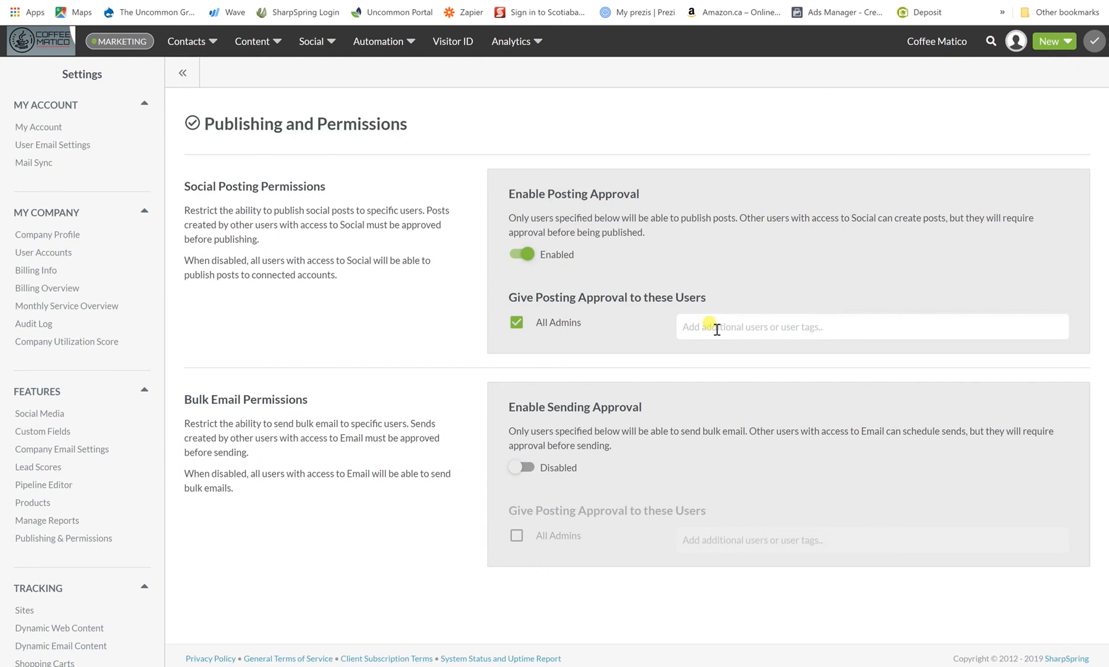
{"action": "mouse_move", "coordinate": [391, 357]}
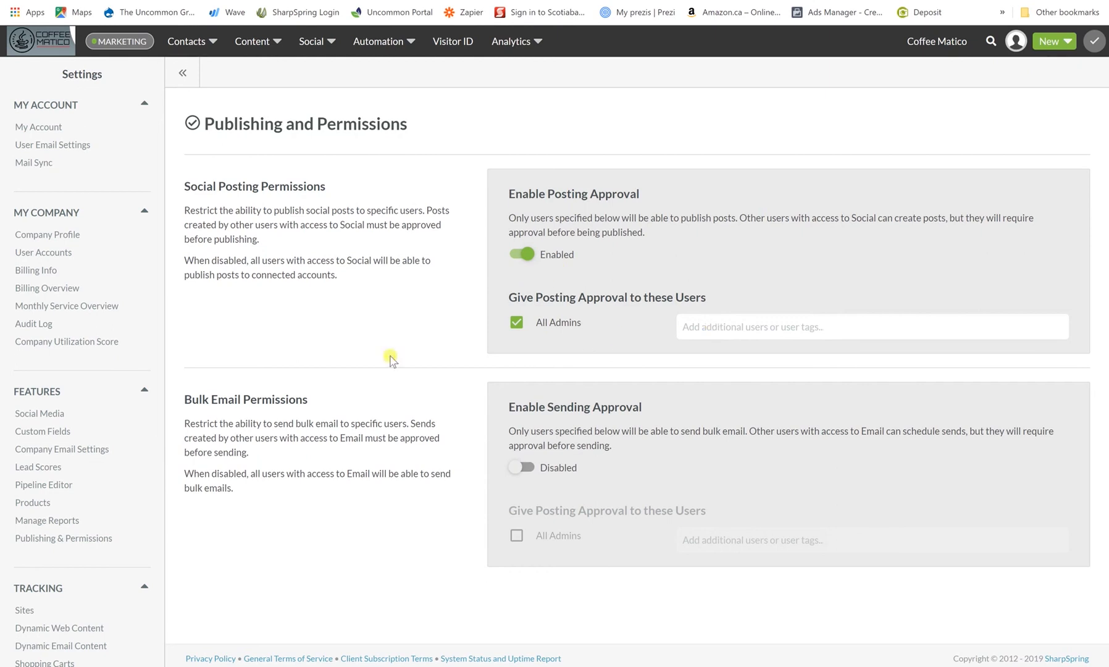
{"action": "mouse_move", "coordinate": [517, 468]}
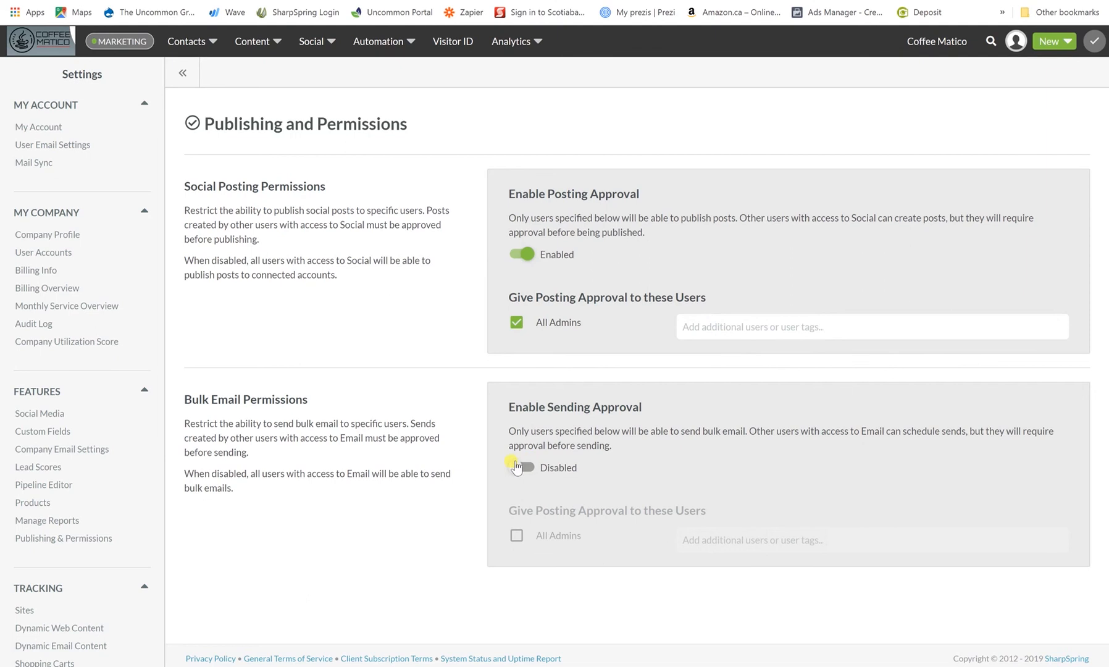
{"action": "left_click", "coordinate": [521, 468]}
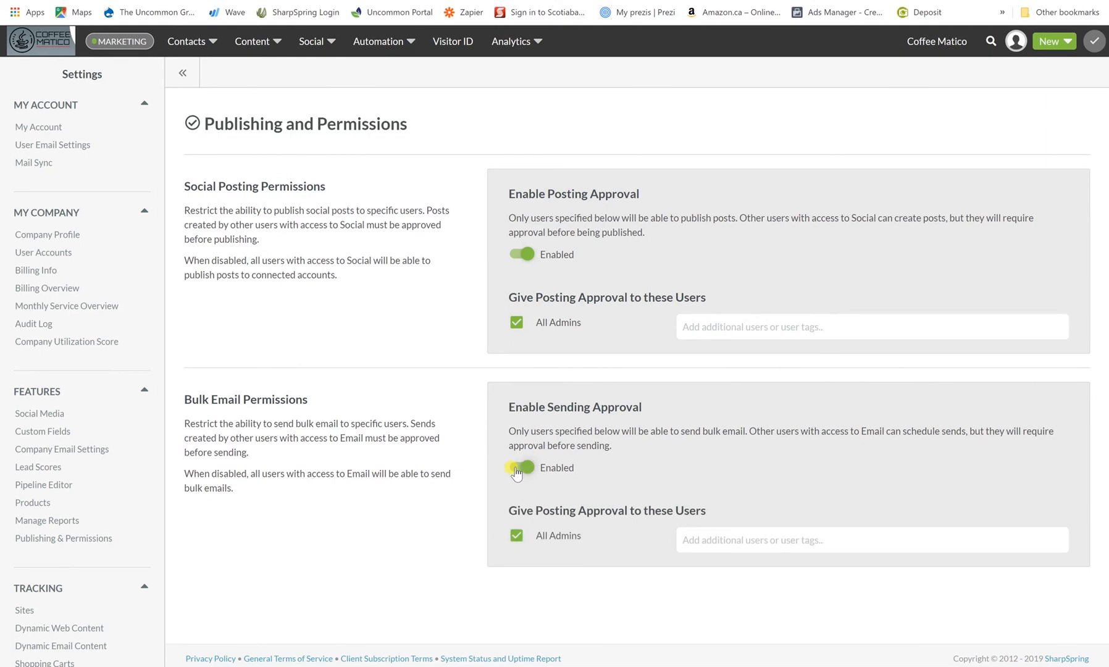
Step: Disable the approval toggle, typing 'confirm' in the warning and confirming Disable Permissions
{"action": "left_click", "coordinate": [522, 468]}
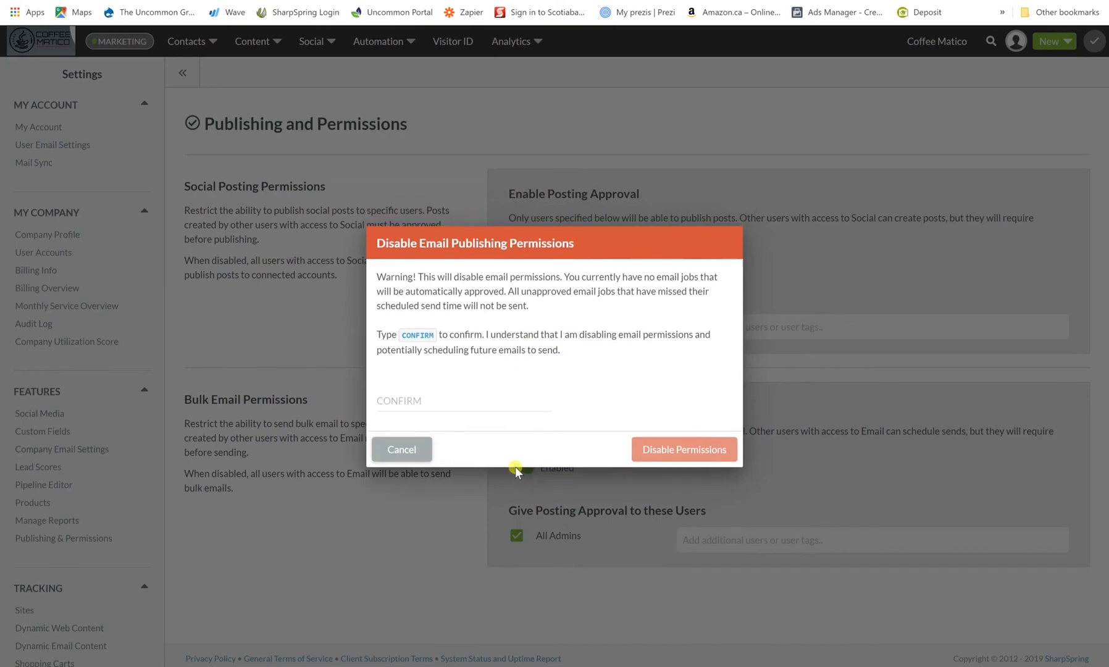
{"action": "left_click", "coordinate": [463, 406]}
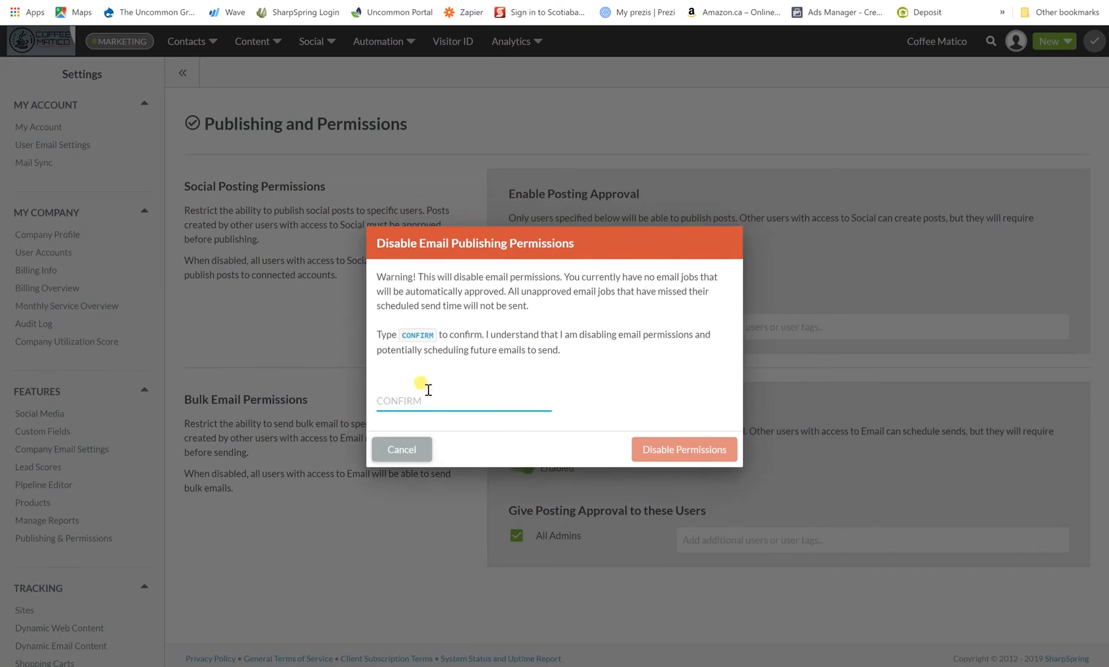
{"action": "type", "text": "cofirm"}
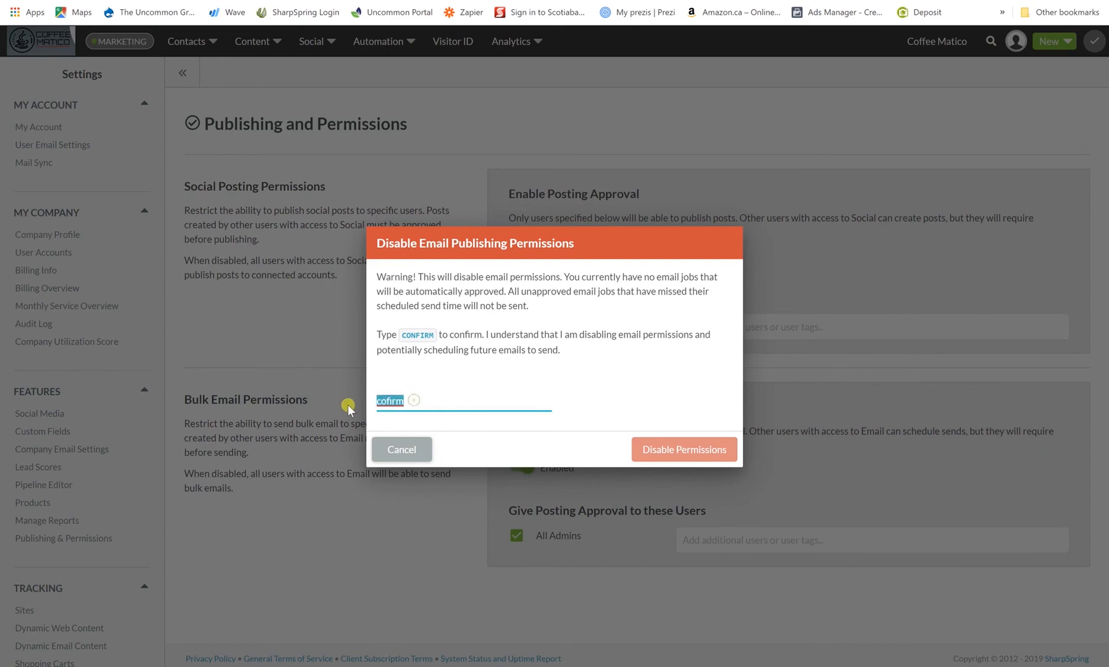
{"action": "type", "text": "confi"}
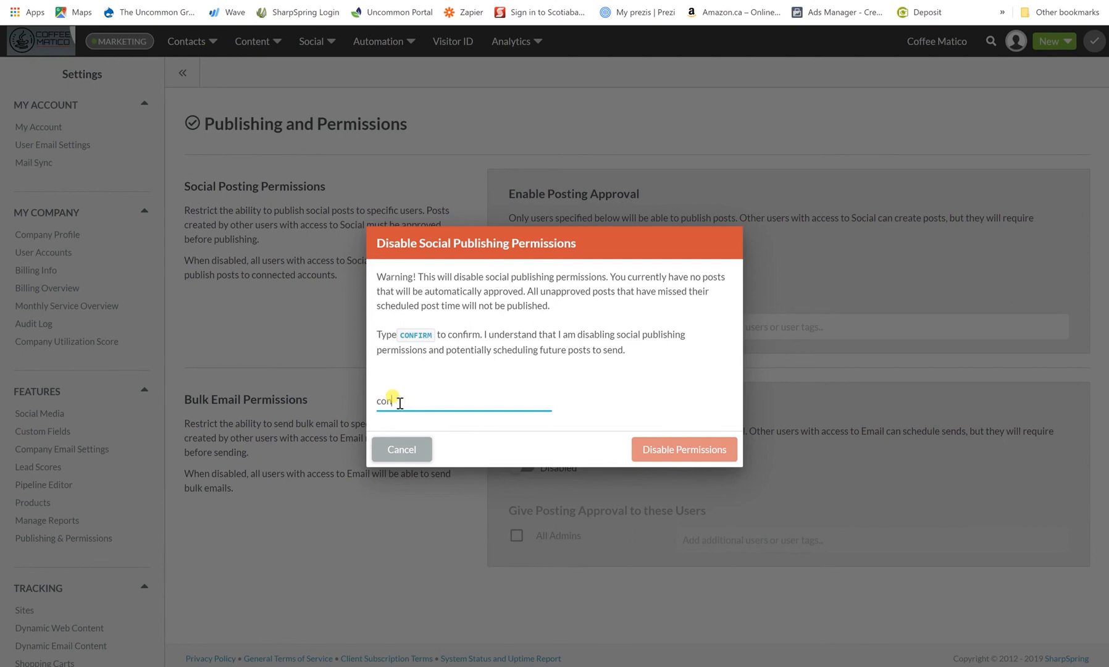
{"action": "type", "text": "firm"}
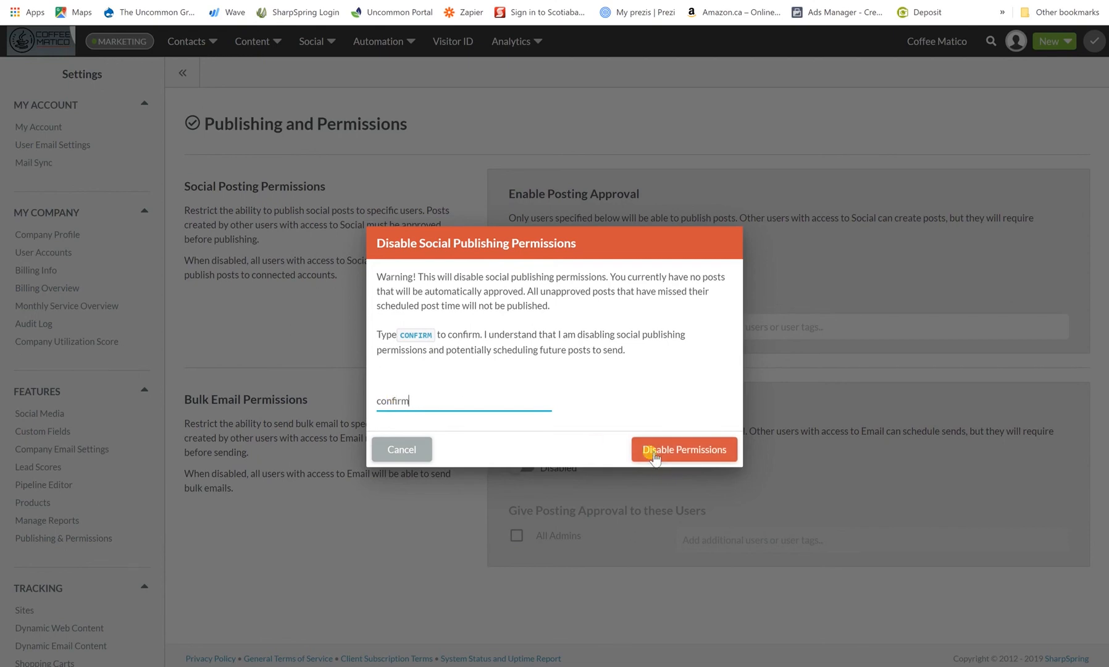
{"action": "left_click", "coordinate": [683, 449]}
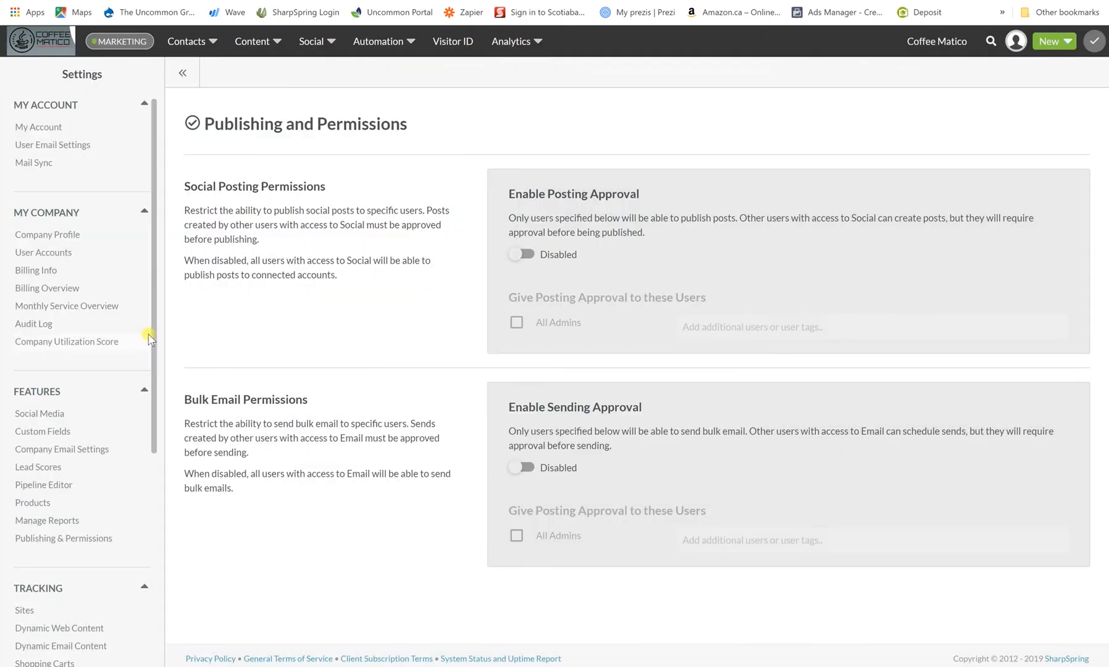
Step: Leave Settings via the Coffee Matico logo, returning to the dashboard with the 18% utilization score
{"action": "scroll", "scroll_direction": "down", "scroll_amount": 3}
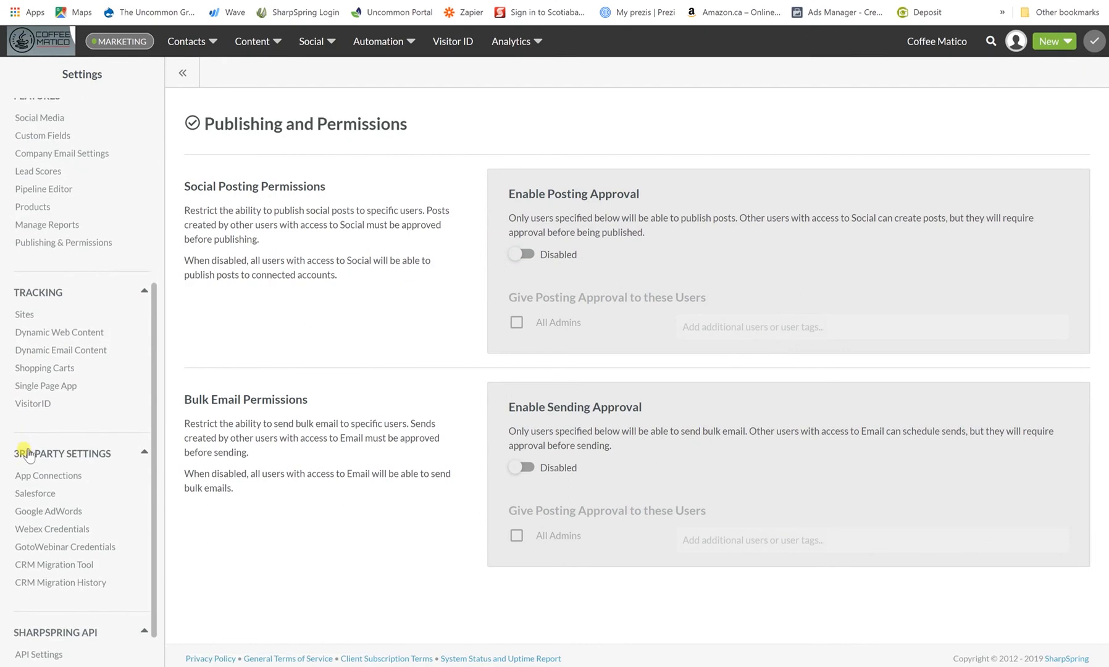
{"action": "scroll", "scroll_direction": "down", "scroll_amount": 3}
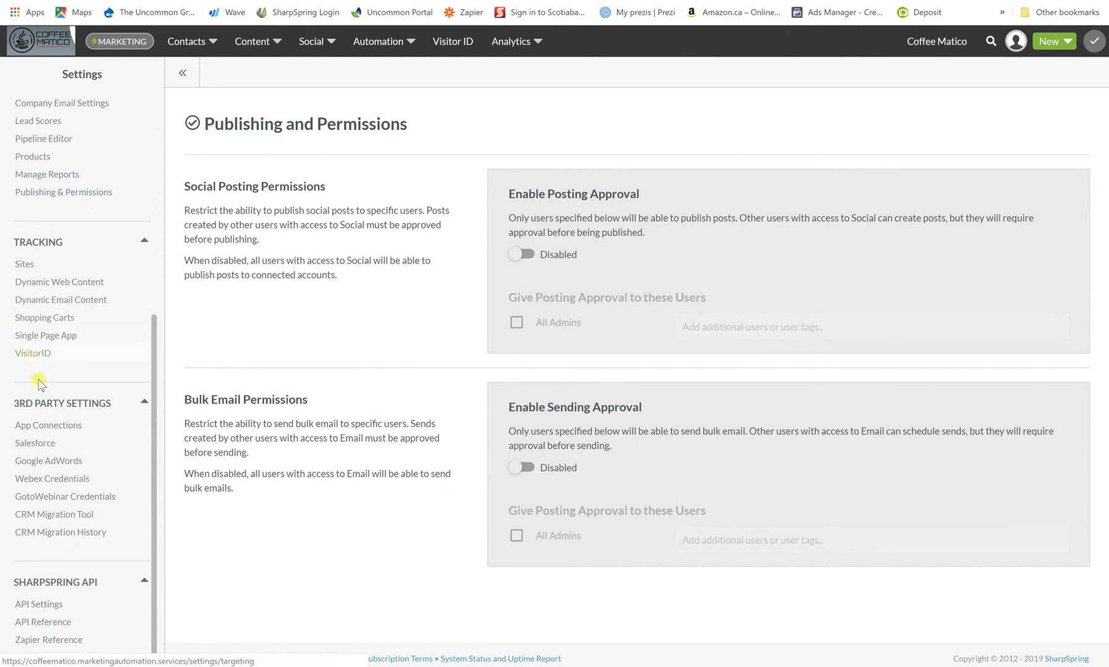
{"action": "mouse_move", "coordinate": [59, 451]}
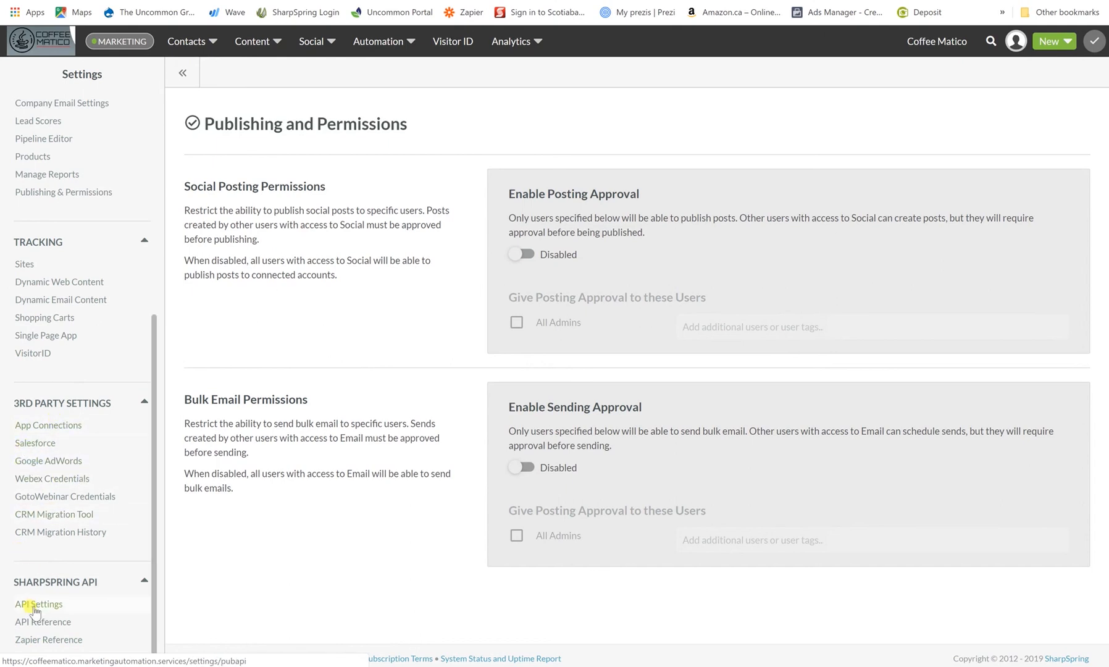
{"action": "scroll", "scroll_direction": "up", "scroll_amount": 3}
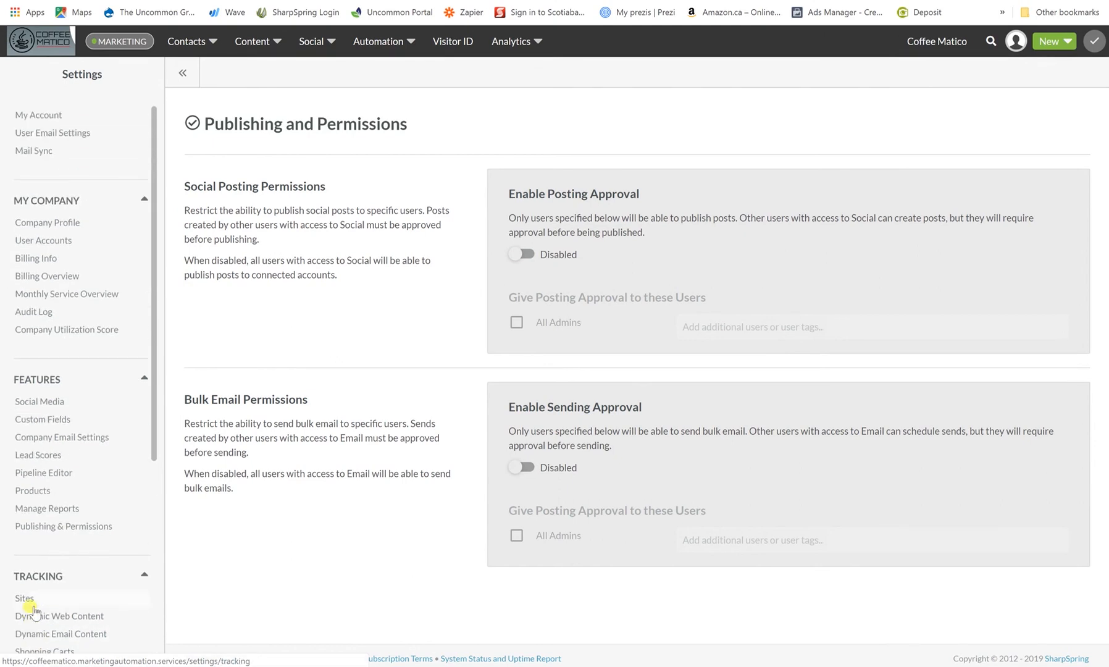
{"action": "left_click", "coordinate": [41, 41]}
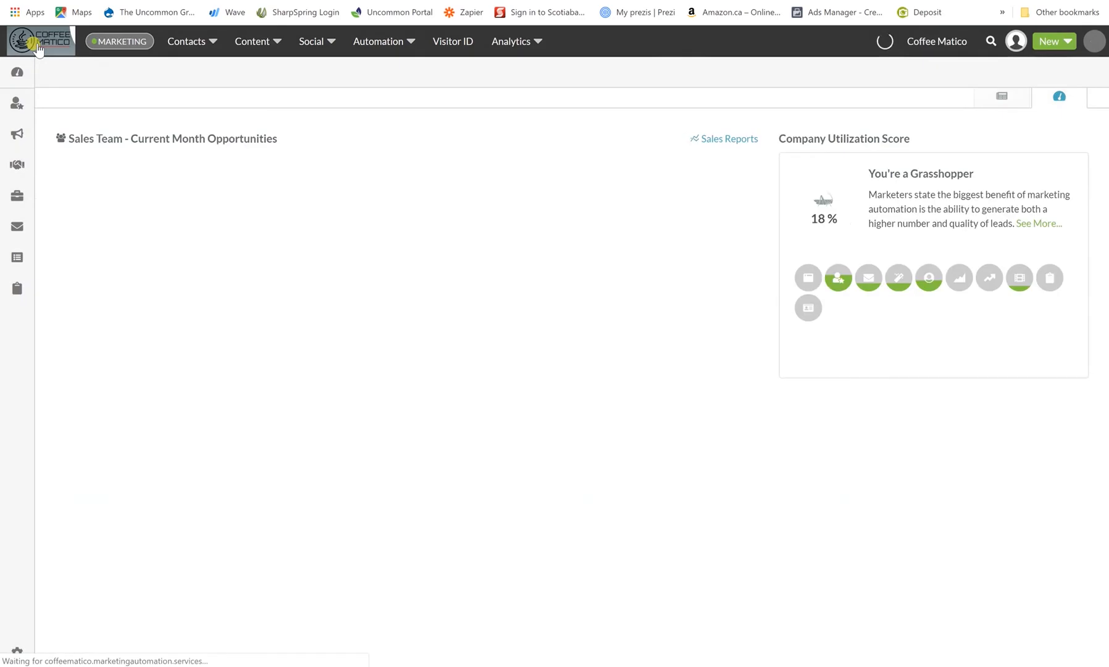